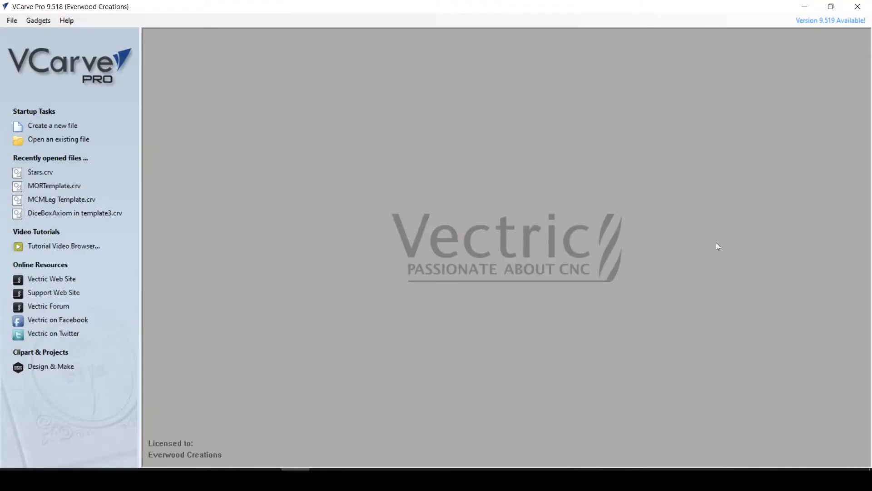
pyautogui.moveTo(510, 183)
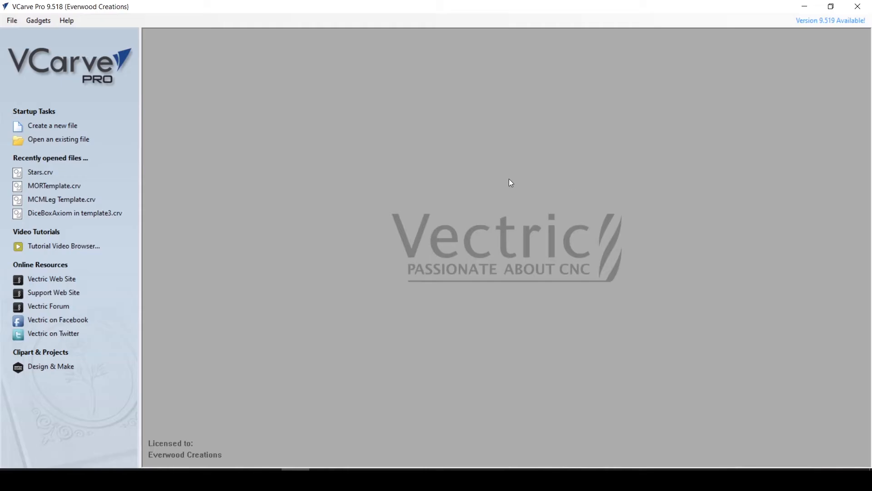
pyautogui.moveTo(459, 91)
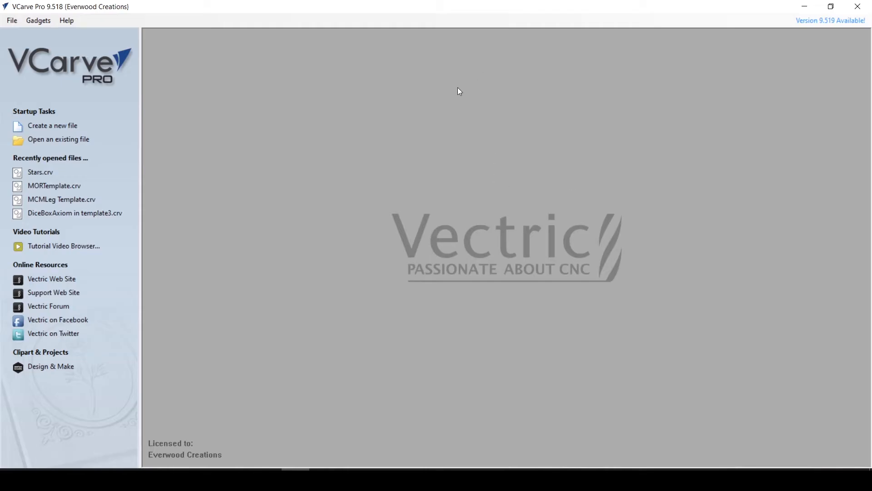
pyautogui.moveTo(446, 103)
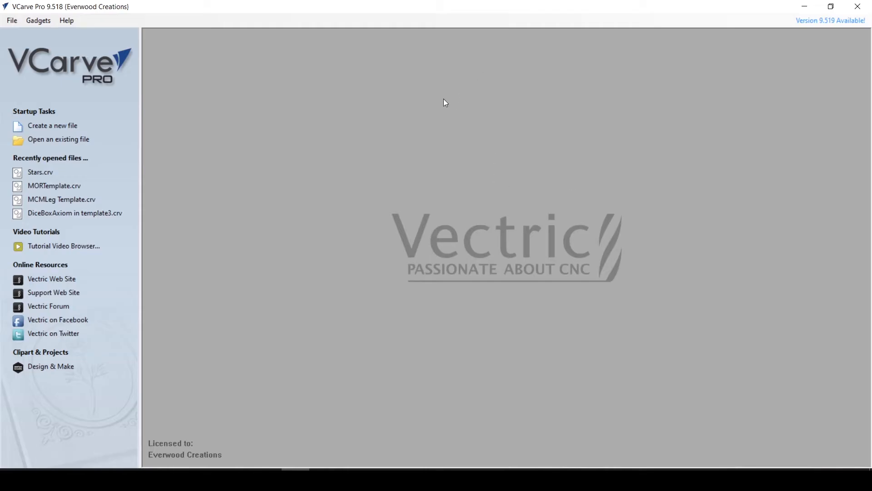
pyautogui.moveTo(438, 106)
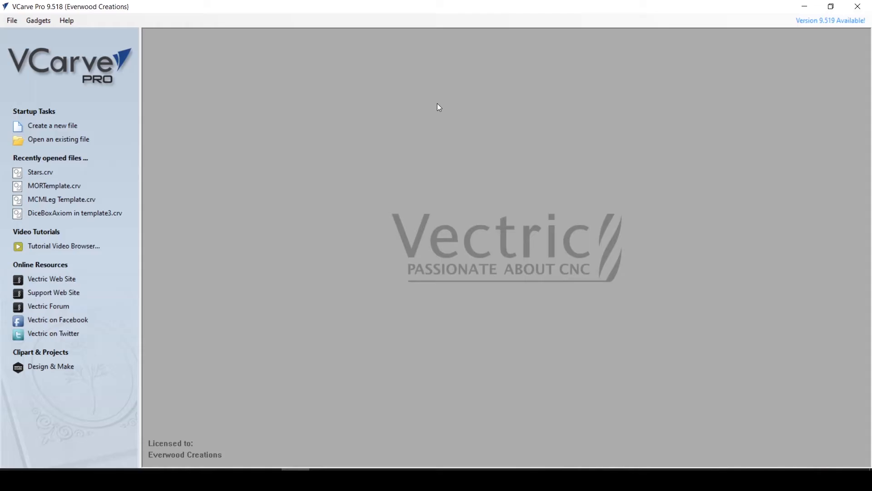
# Browse the Design & Make clipart site, then start a new 8 x 8 x 0.75 in birch job
pyautogui.click(53, 125)
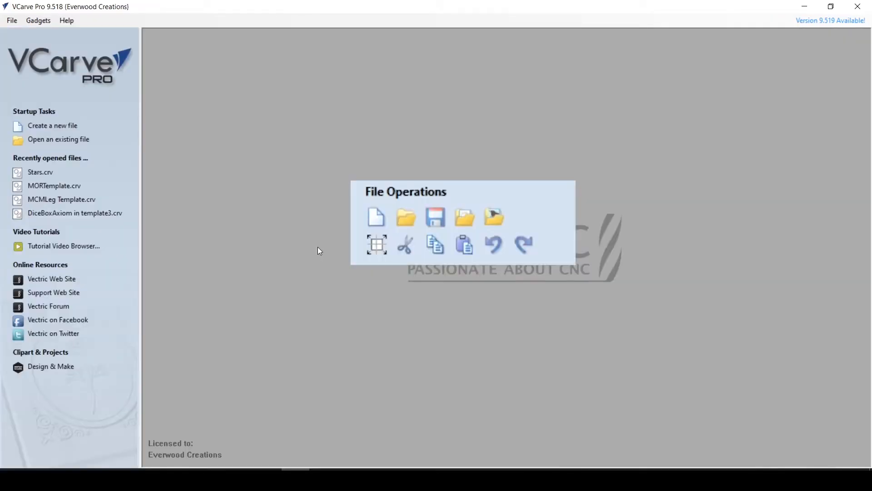
pyautogui.moveTo(318, 250)
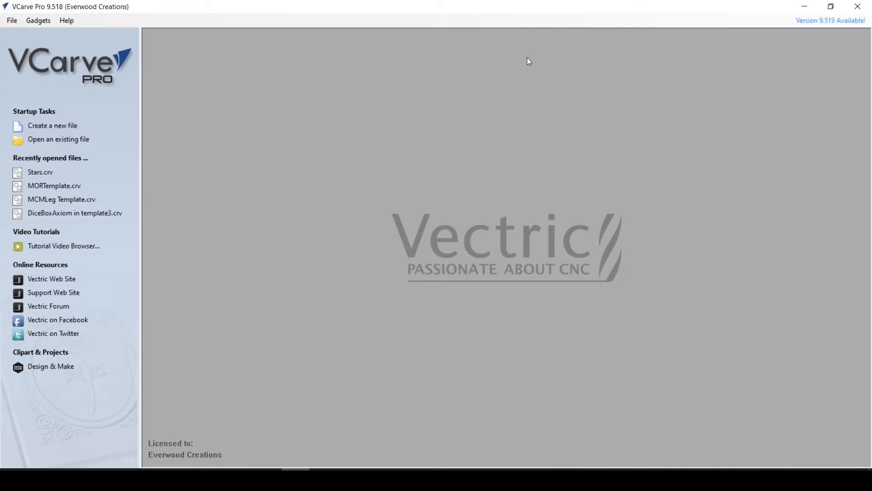
pyautogui.moveTo(253, 275)
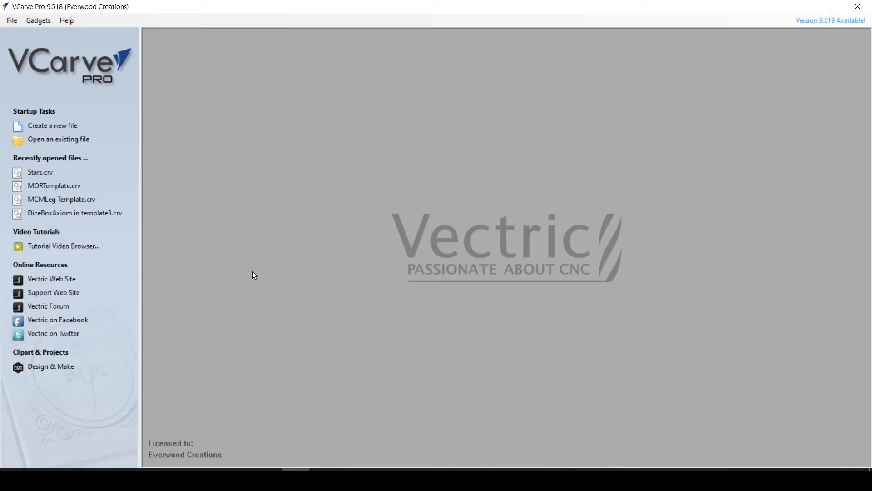
pyautogui.moveTo(250, 273)
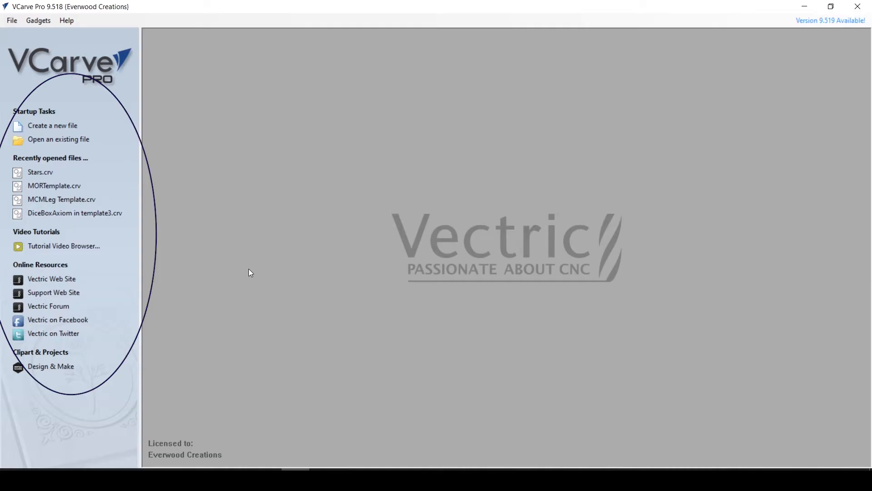
pyautogui.moveTo(38, 104)
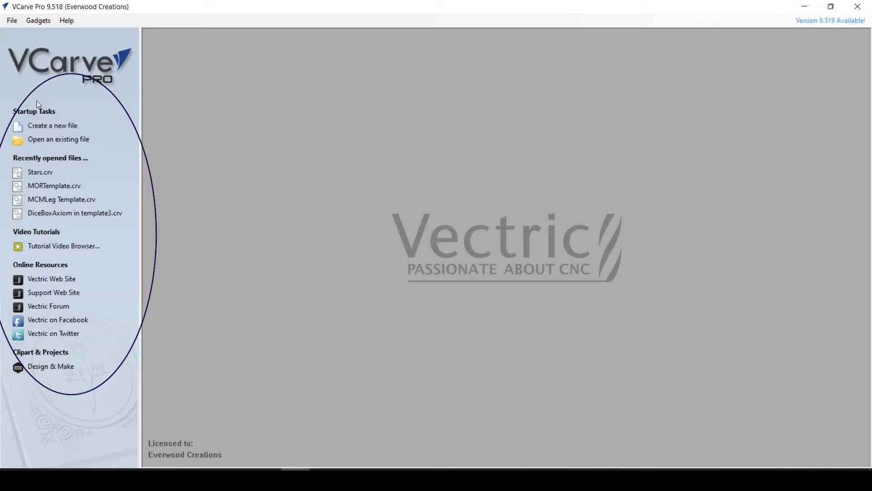
pyautogui.moveTo(58, 139)
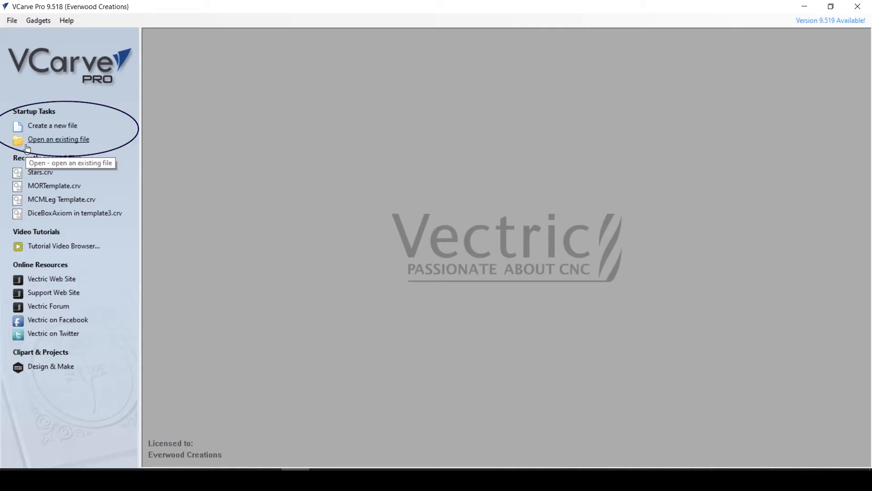
pyautogui.moveTo(54, 114)
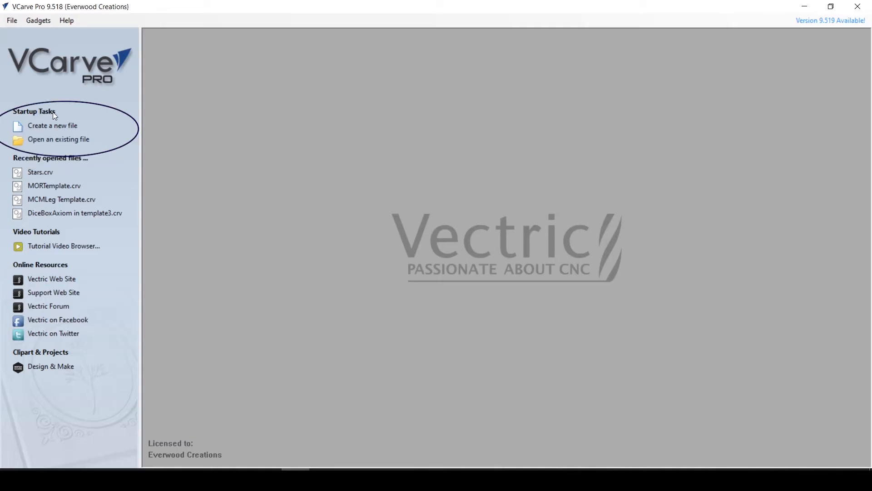
pyautogui.moveTo(53, 126)
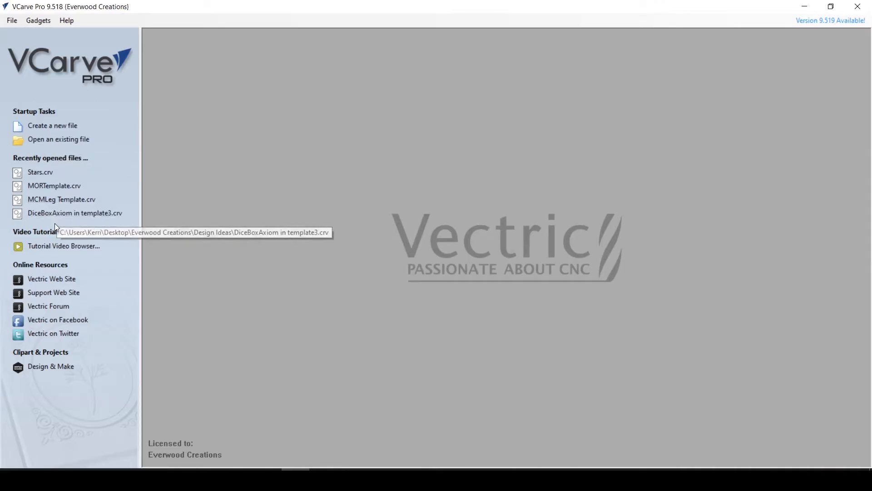
pyautogui.moveTo(51, 266)
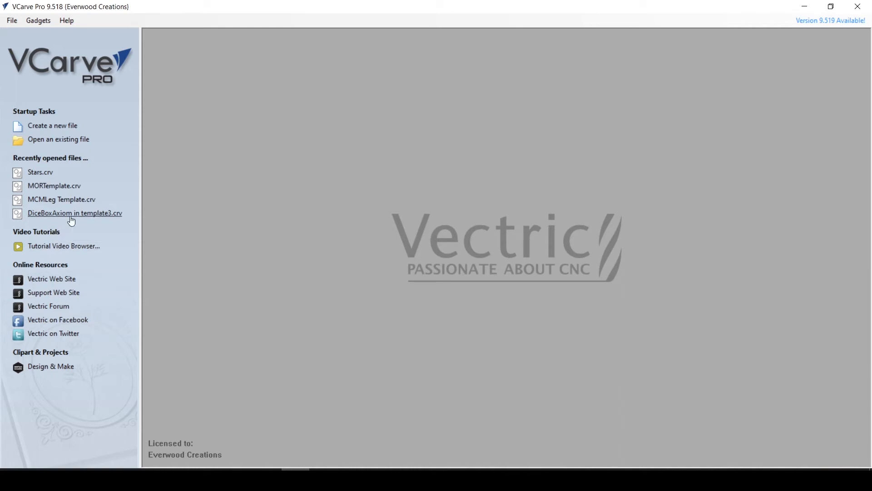
pyautogui.moveTo(131, 178)
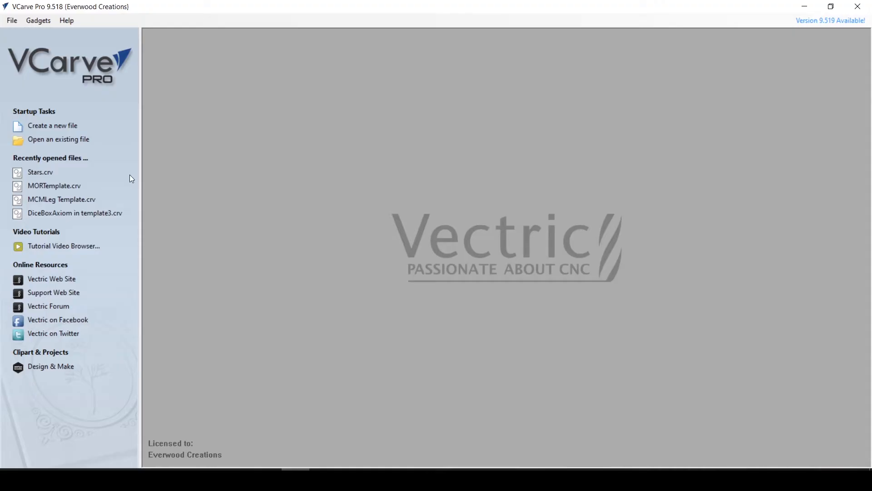
pyautogui.moveTo(107, 246)
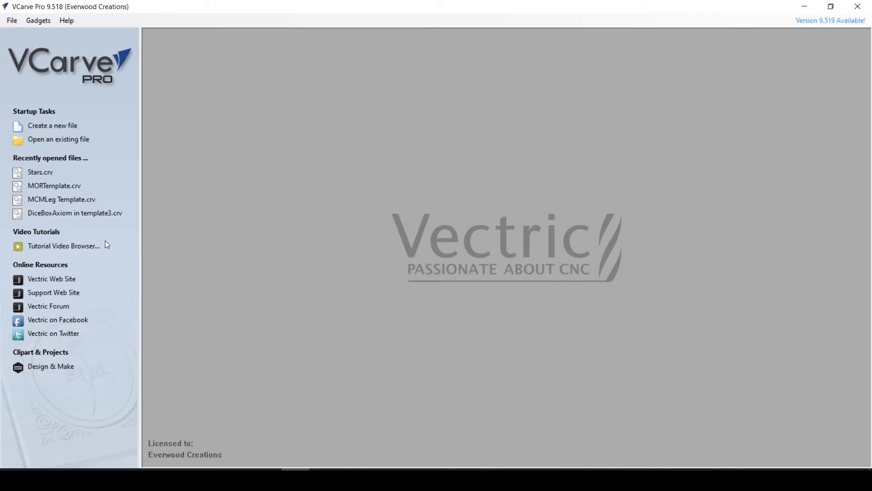
pyautogui.moveTo(75, 319)
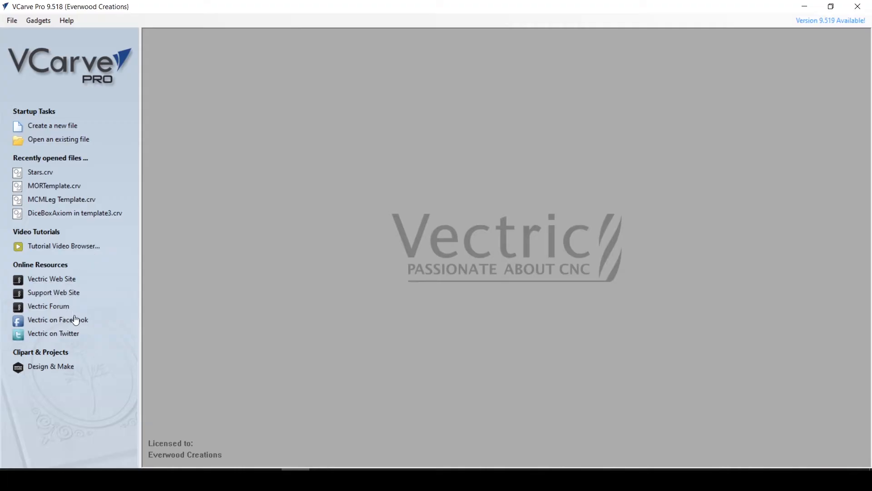
pyautogui.moveTo(47, 305)
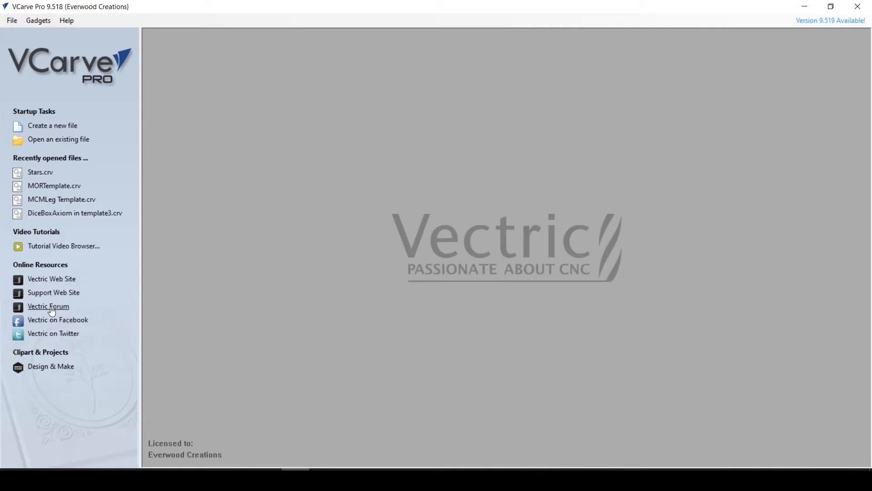
pyautogui.moveTo(51, 310)
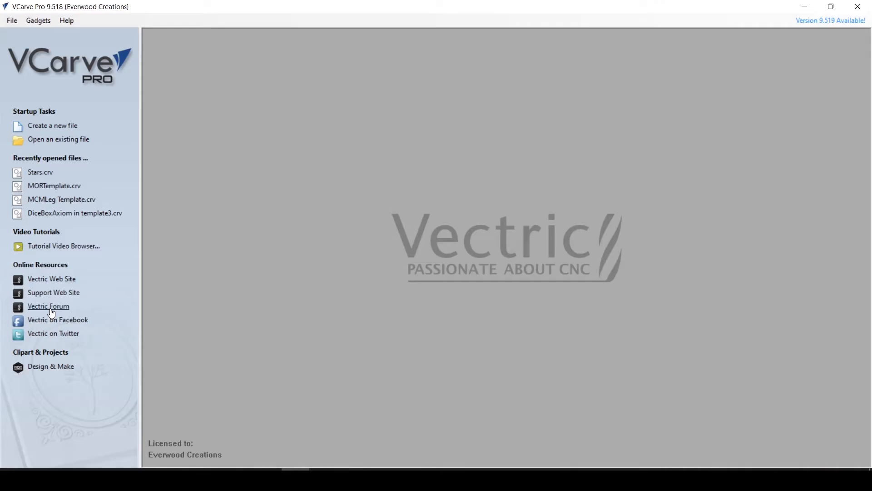
pyautogui.moveTo(61, 369)
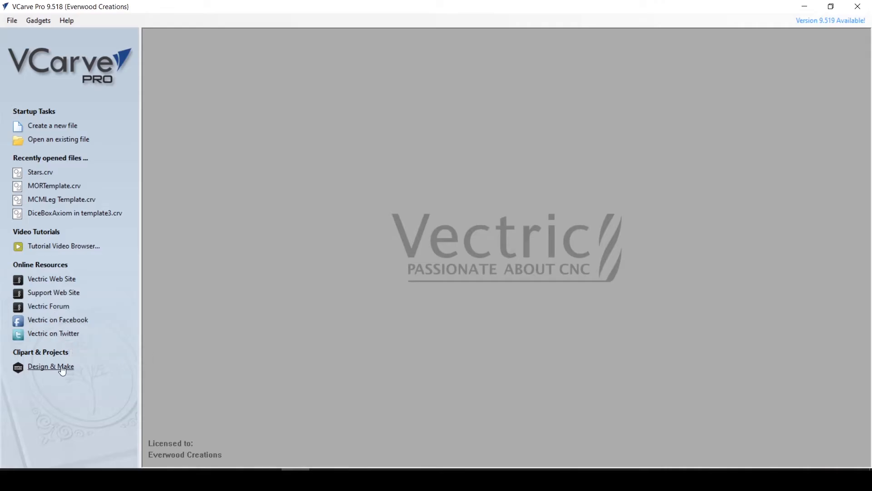
pyautogui.moveTo(50, 366)
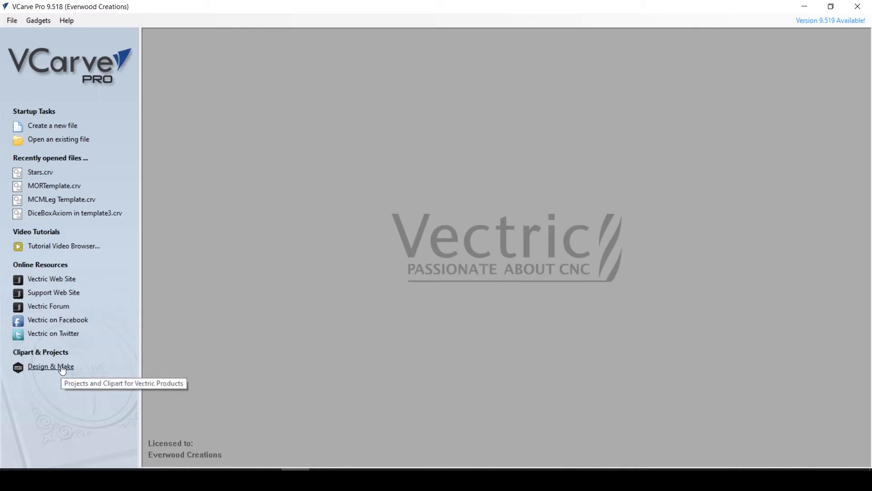
pyautogui.click(50, 367)
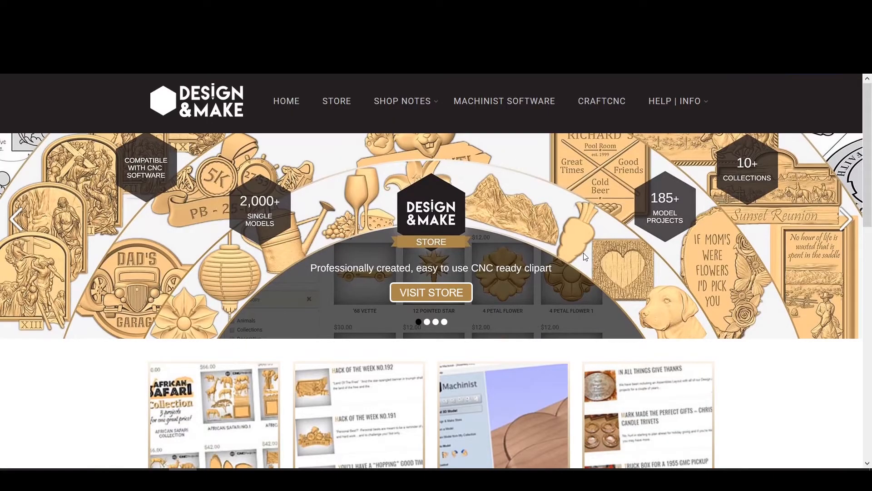
pyautogui.scroll(-3)
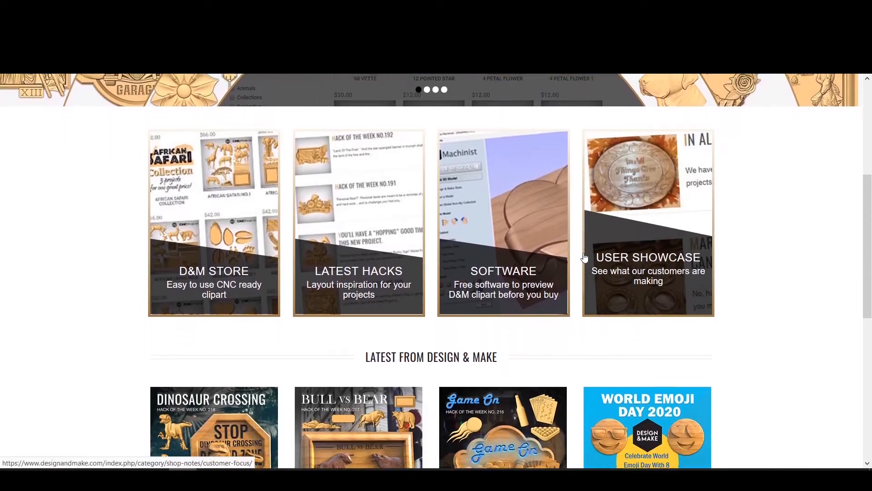
pyautogui.scroll(-3)
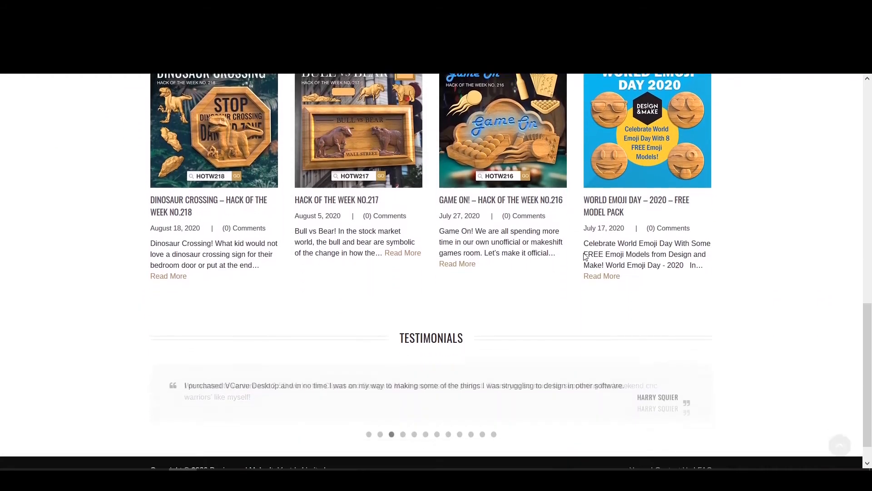
pyautogui.scroll(3)
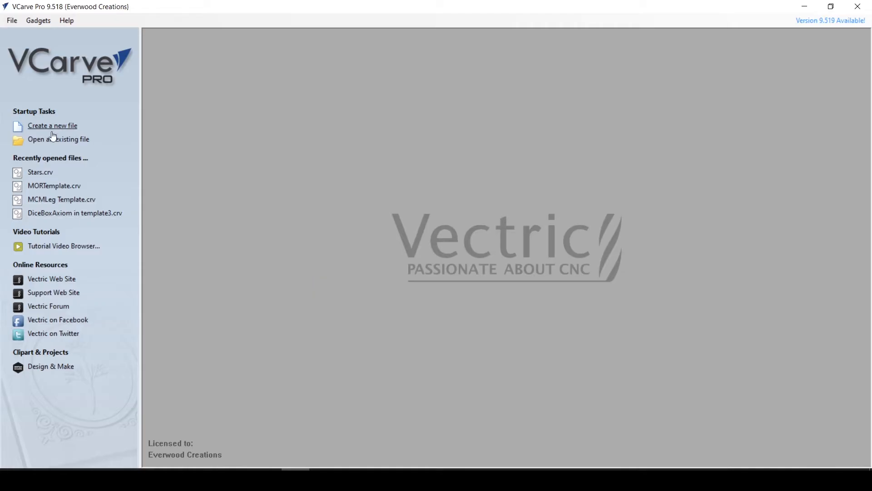
pyautogui.click(52, 125)
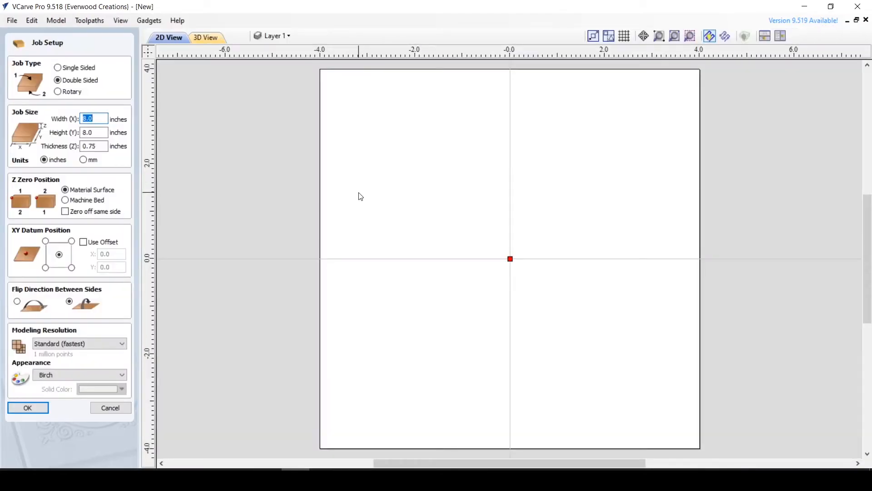
pyautogui.moveTo(350, 209)
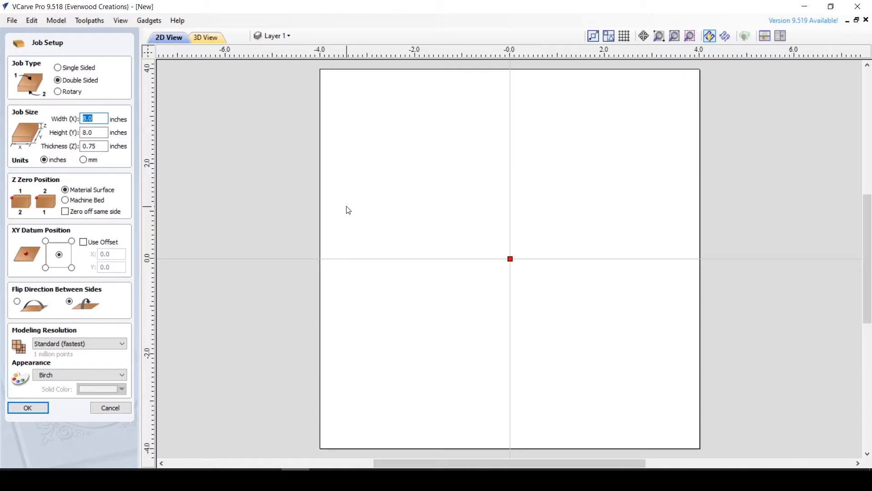
pyautogui.moveTo(186, 206)
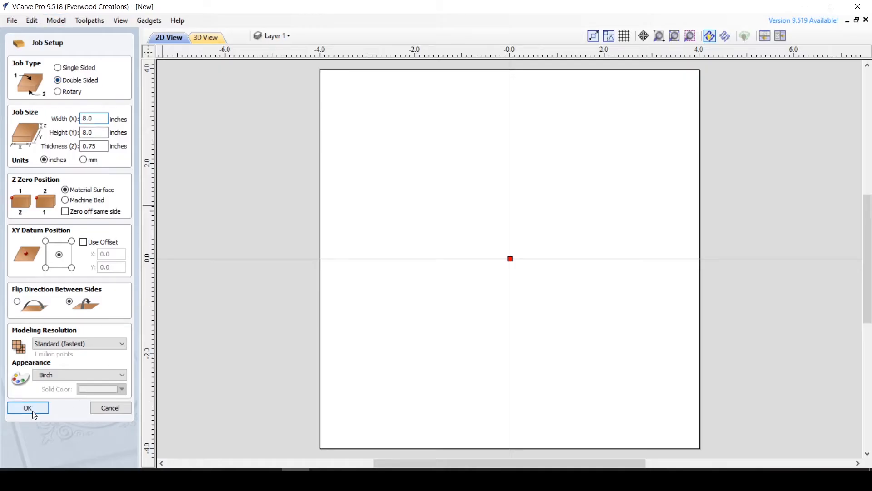
pyautogui.click(27, 407)
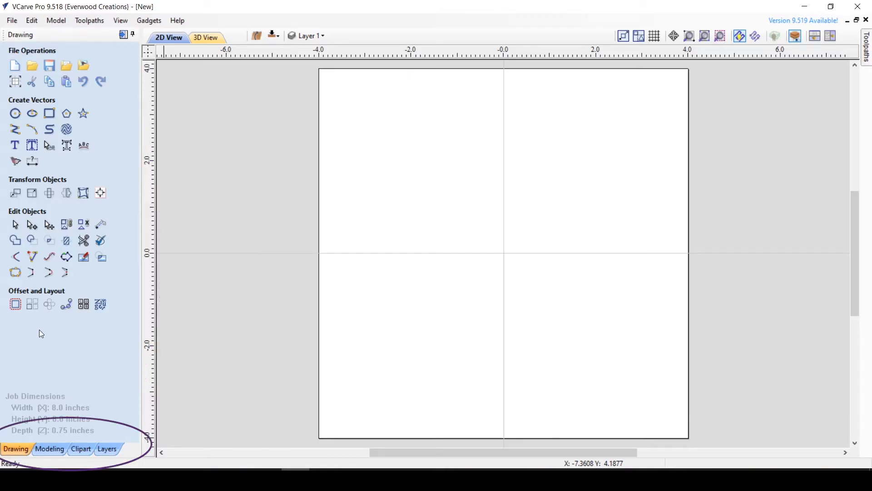
pyautogui.moveTo(29, 403)
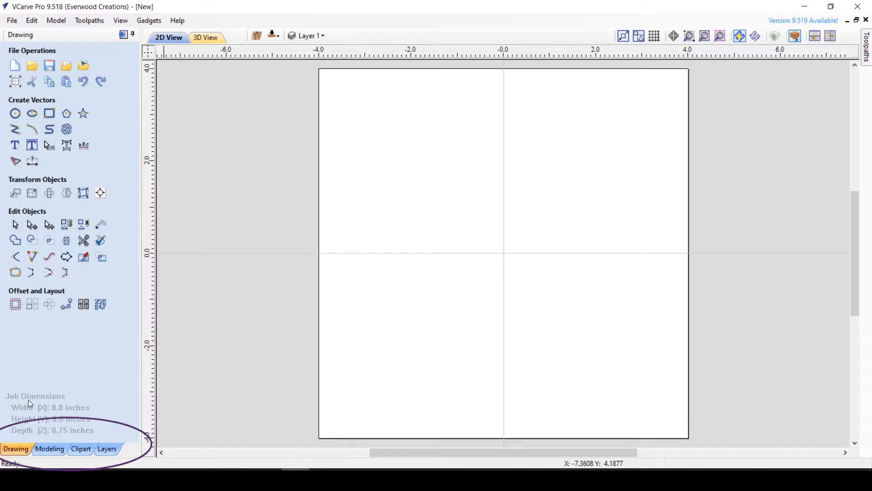
pyautogui.moveTo(139, 432)
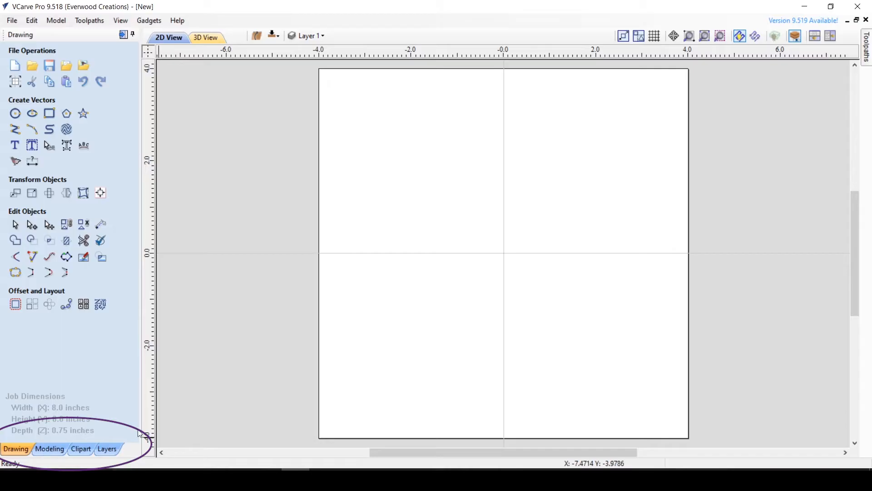
pyautogui.click(80, 449)
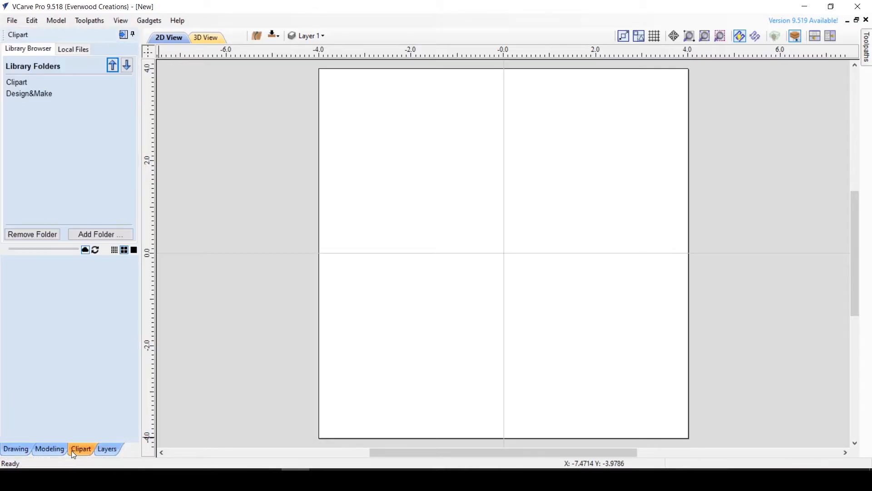
pyautogui.click(15, 448)
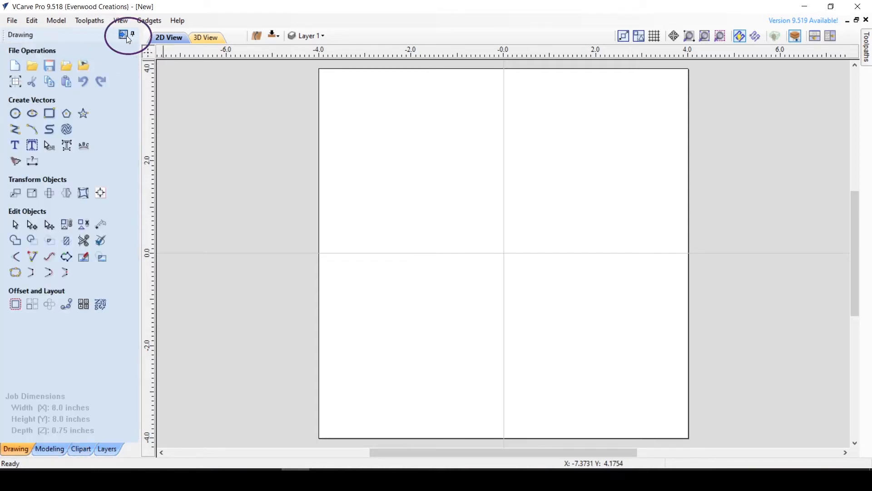
pyautogui.moveTo(123, 35)
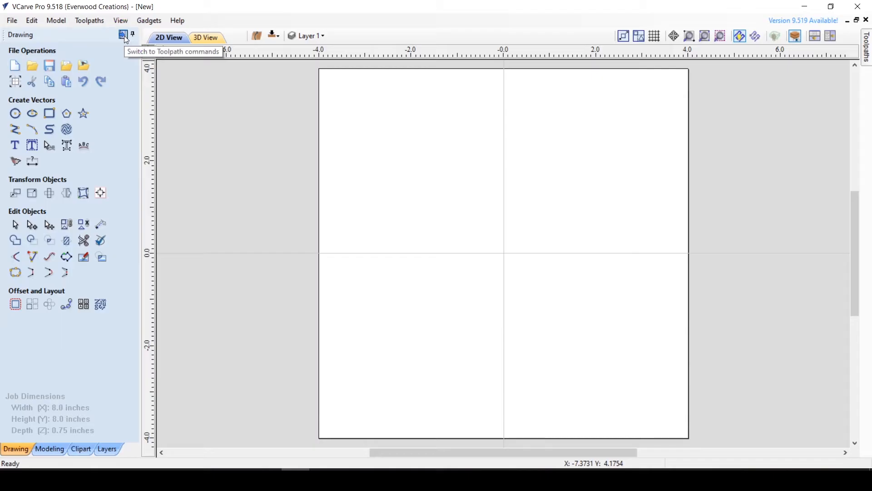
pyautogui.moveTo(123, 35)
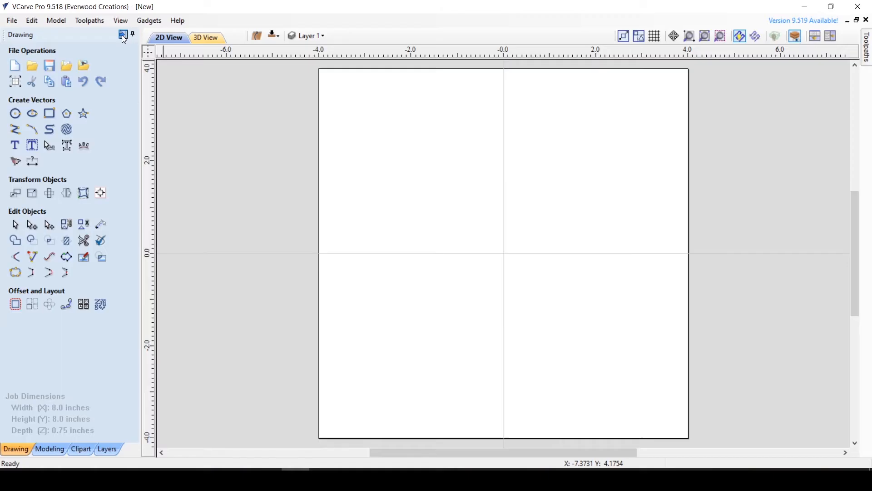
pyautogui.click(866, 41)
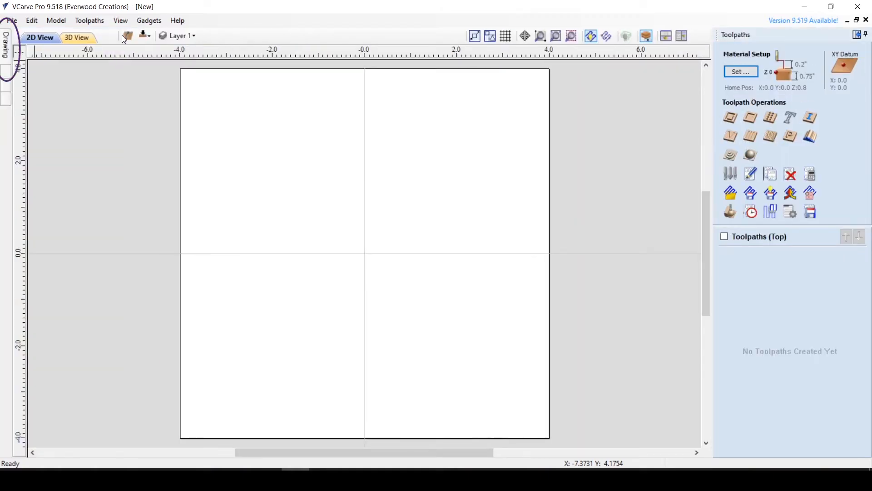
pyautogui.moveTo(114, 245)
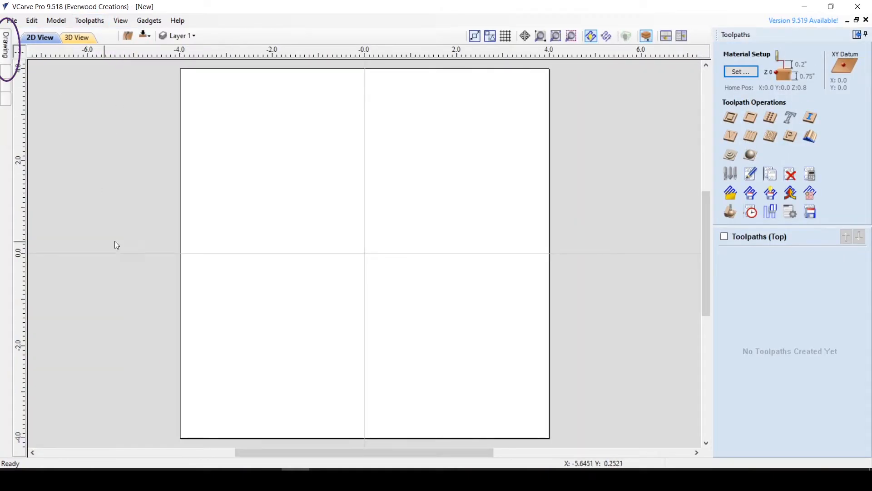
pyautogui.click(6, 39)
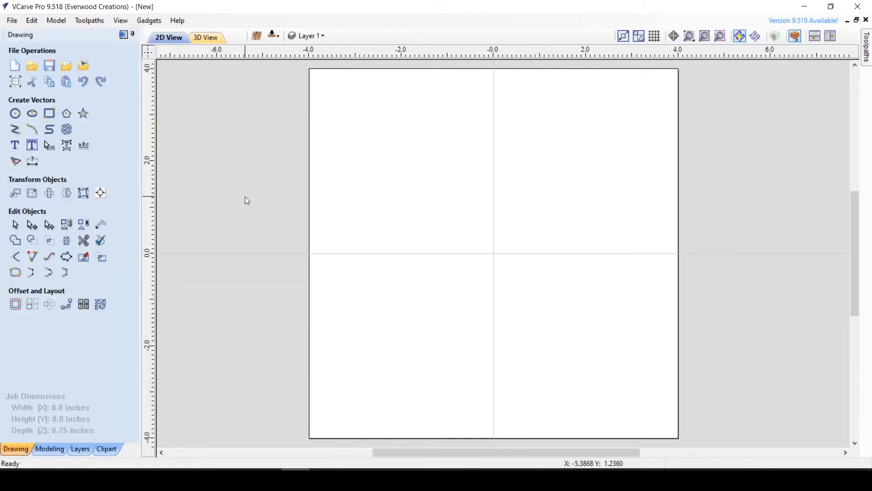
pyautogui.moveTo(126, 147)
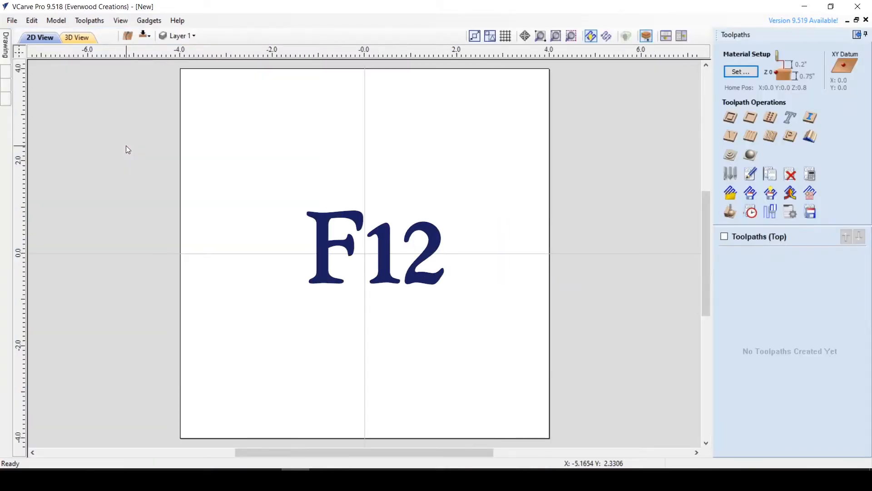
pyautogui.click(131, 35)
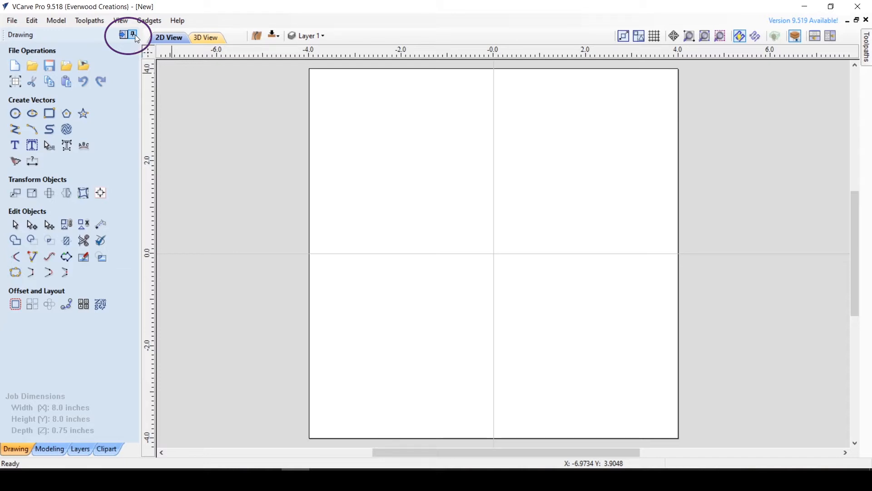
pyautogui.click(131, 34)
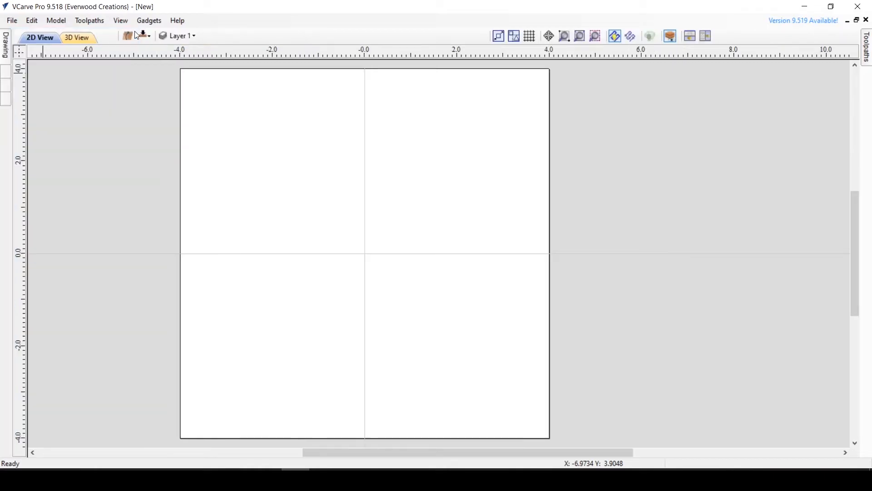
pyautogui.moveTo(50, 4)
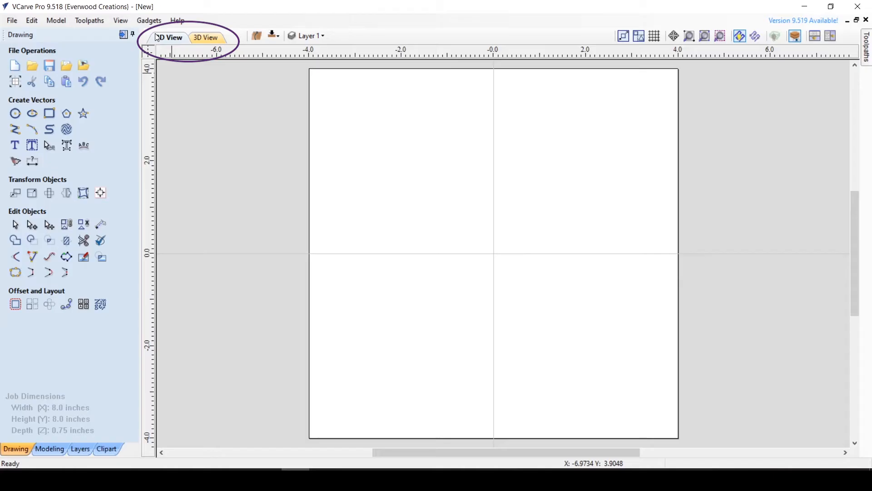
# Preview the empty 8 x 8 in job as a plain 3D material block
pyautogui.click(168, 38)
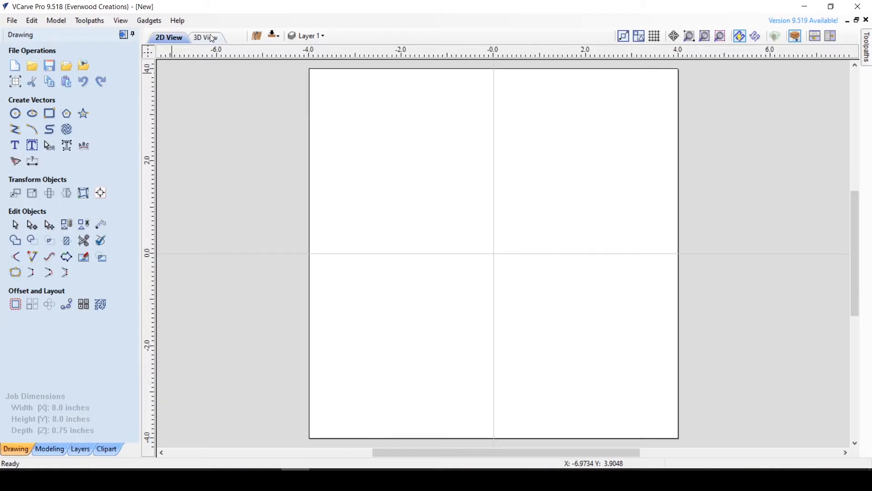
pyautogui.click(168, 37)
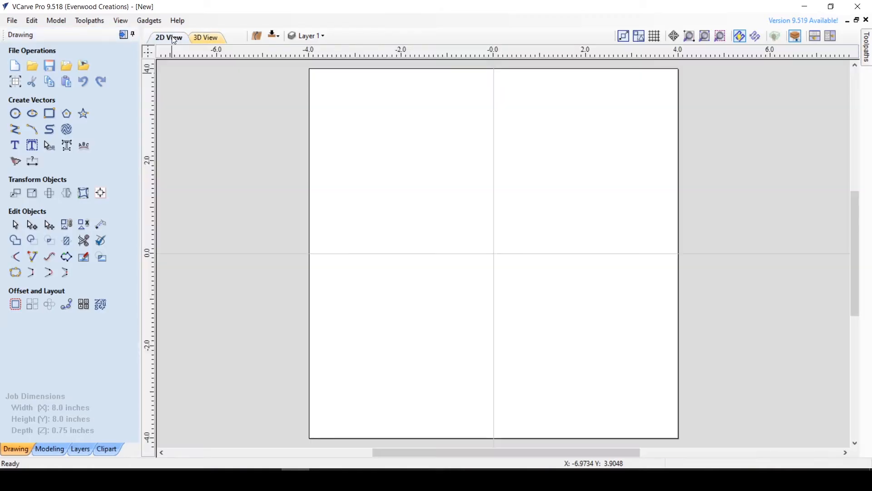
pyautogui.click(204, 38)
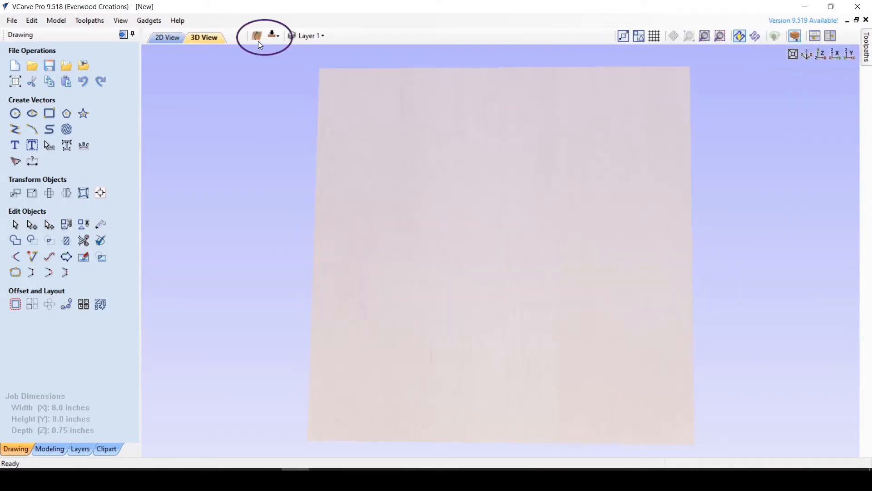
pyautogui.moveTo(256, 44)
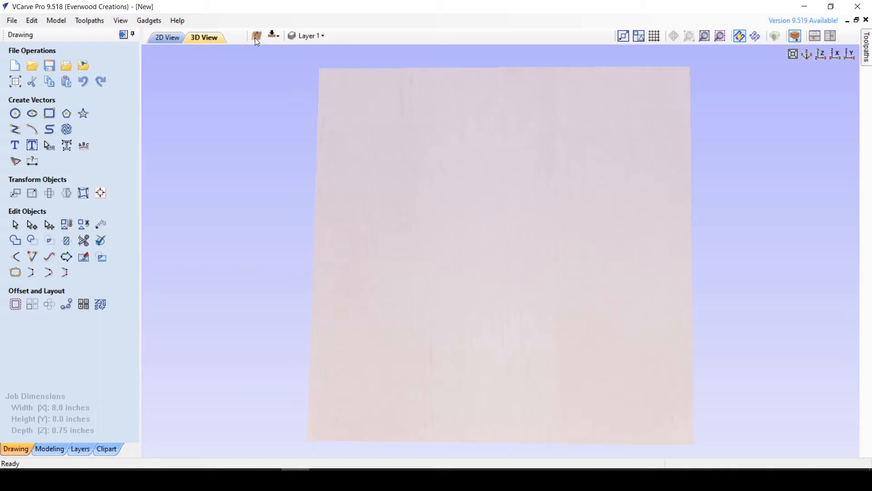
pyautogui.moveTo(272, 36)
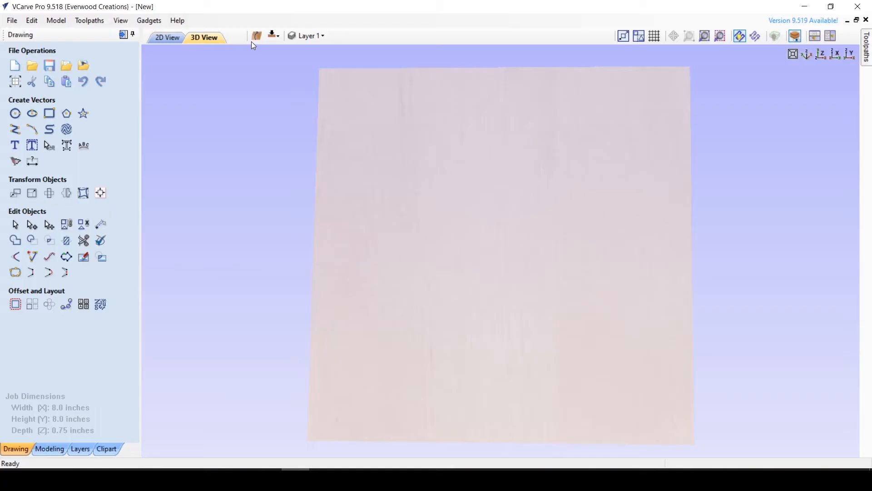
# Return to the 2D view, toggle the top/bottom side, and check the Layer dropdown
pyautogui.click(166, 37)
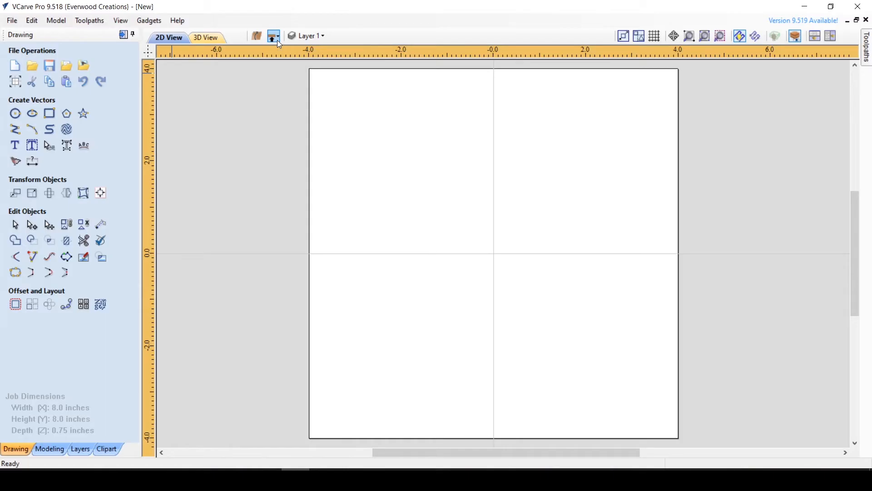
pyautogui.moveTo(273, 35)
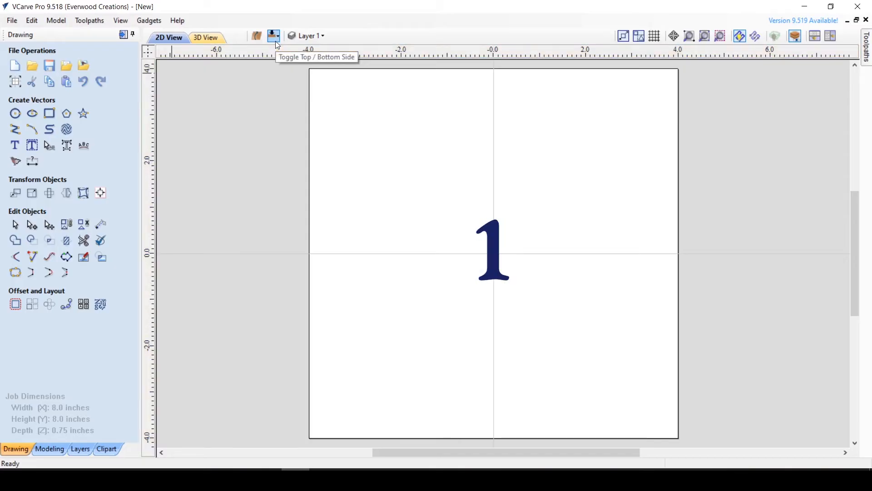
pyautogui.click(273, 35)
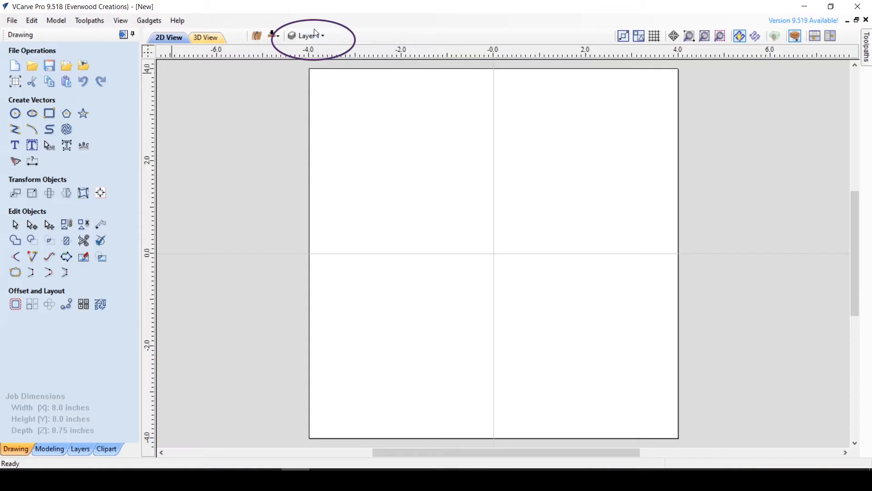
pyautogui.click(310, 35)
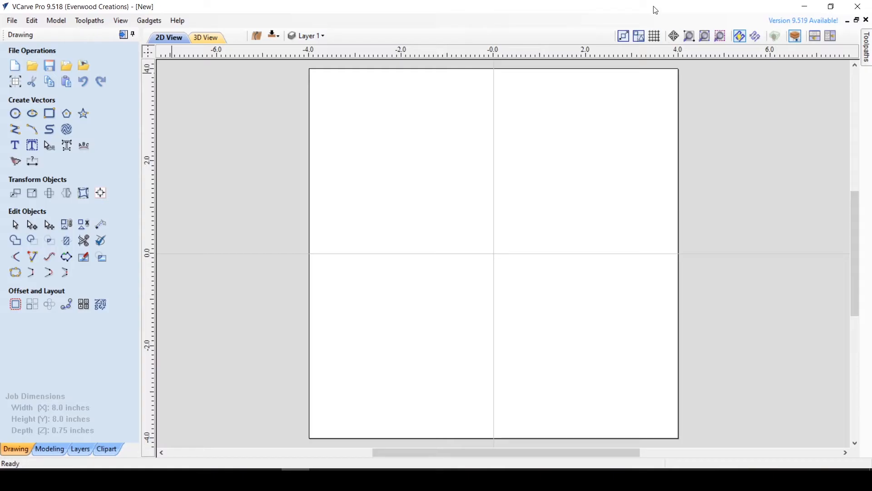
pyautogui.moveTo(623, 35)
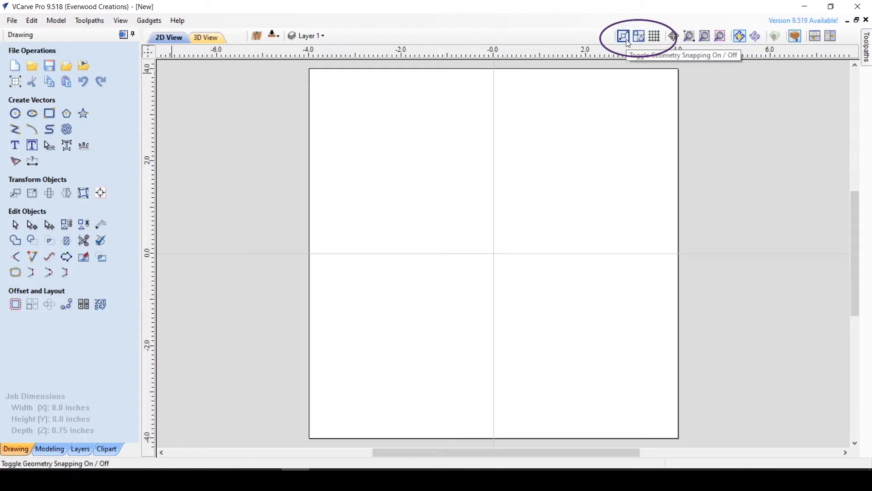
pyautogui.moveTo(645, 42)
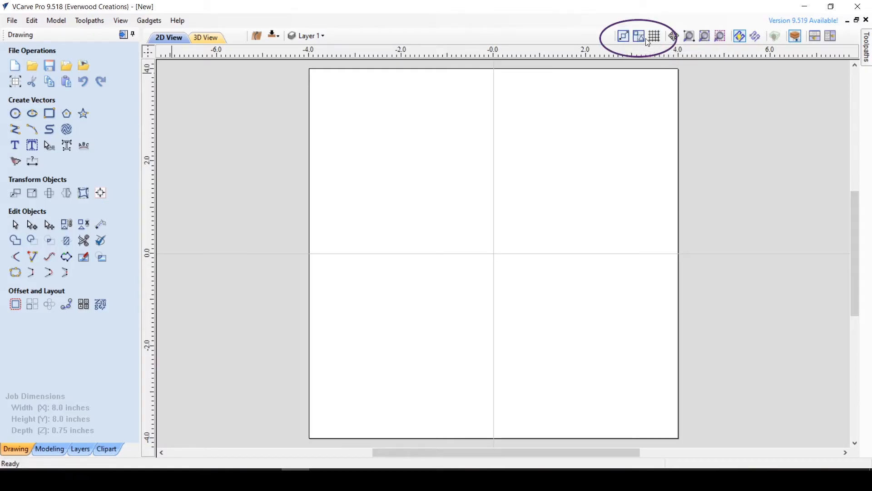
pyautogui.moveTo(654, 35)
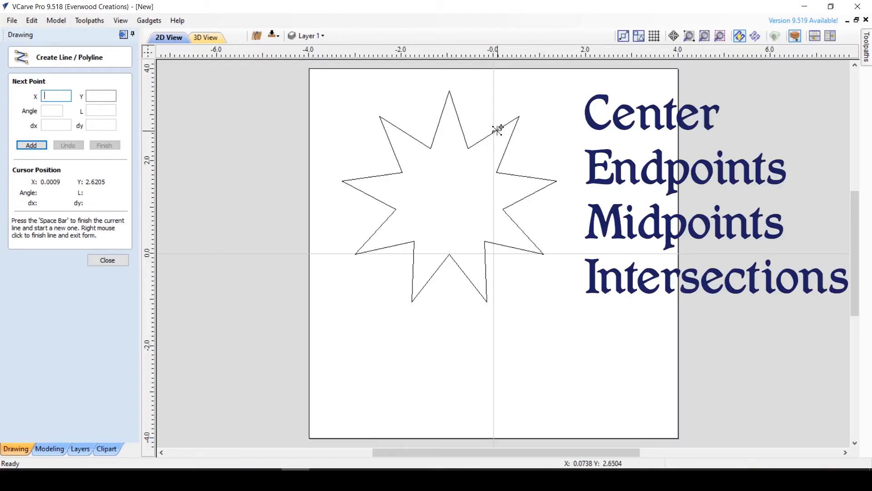
pyautogui.moveTo(462, 123)
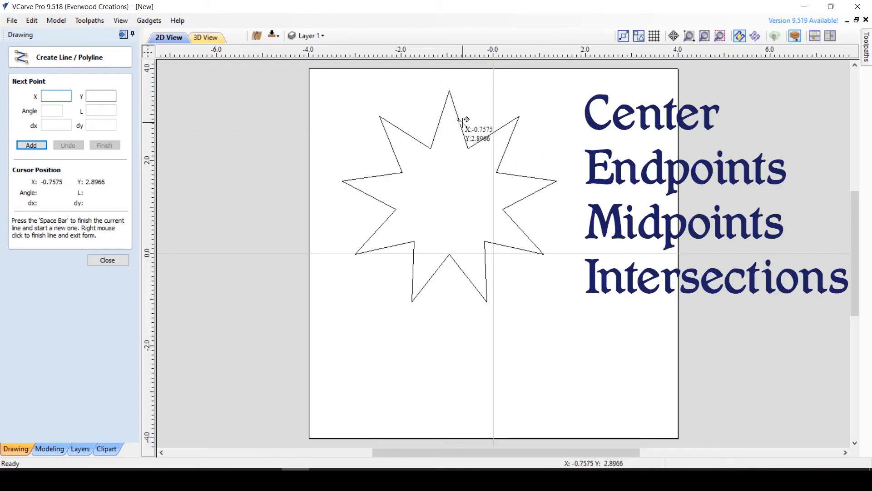
# Toggle grid snapping on and off for the Stars drawing
pyautogui.click(56, 96)
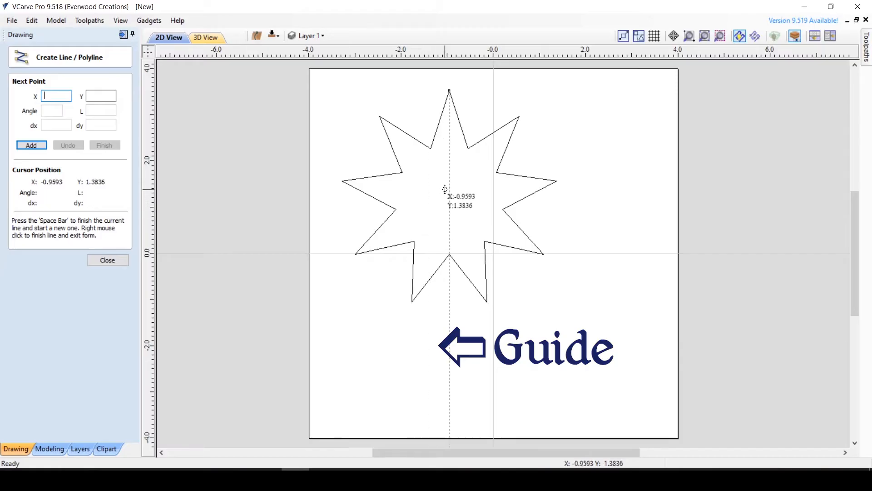
pyautogui.moveTo(445, 184)
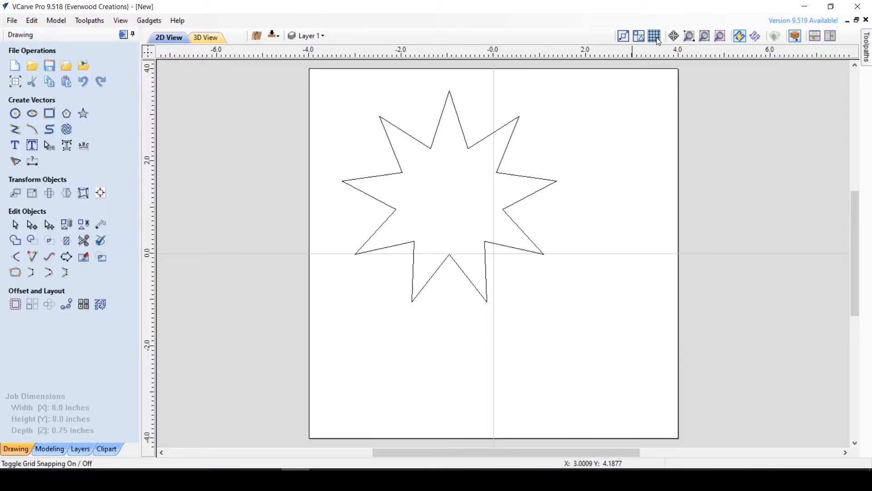
pyautogui.click(654, 36)
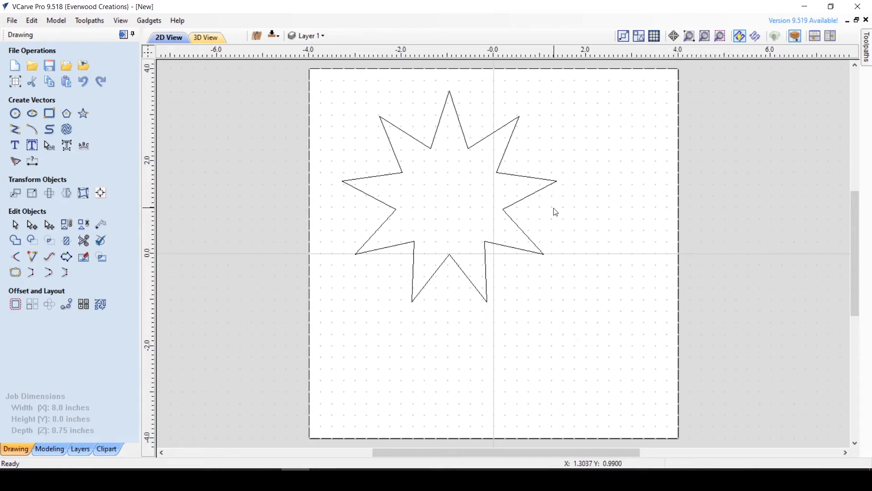
pyautogui.moveTo(367, 216)
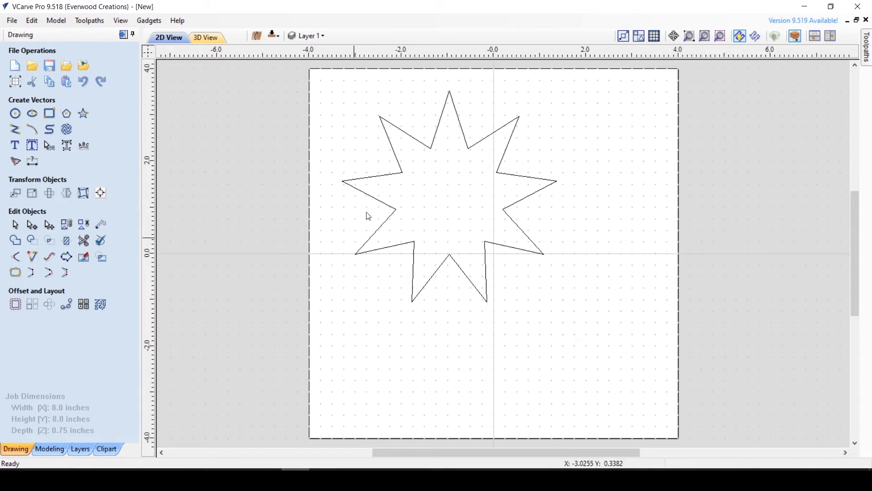
pyautogui.moveTo(502, 208)
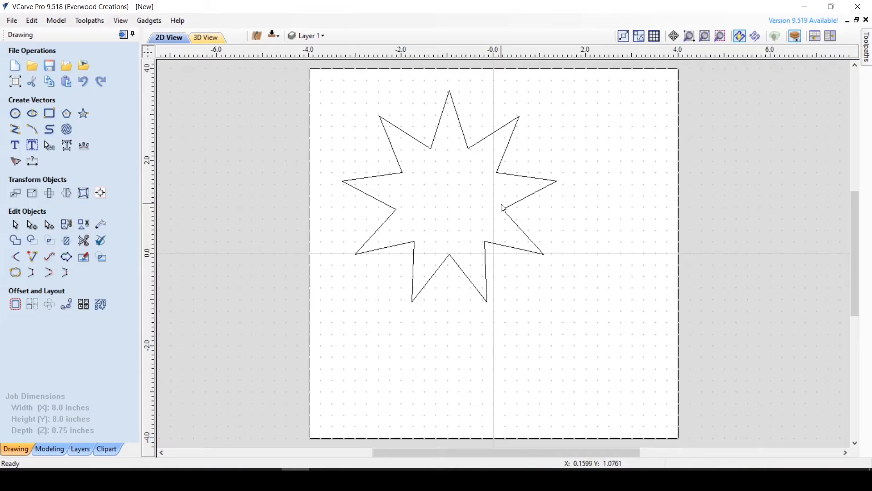
pyautogui.moveTo(122, 248)
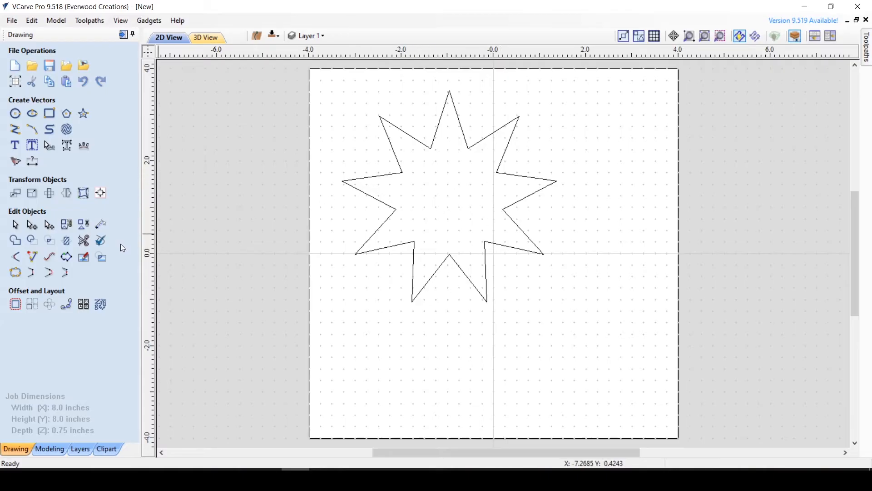
pyautogui.moveTo(654, 36)
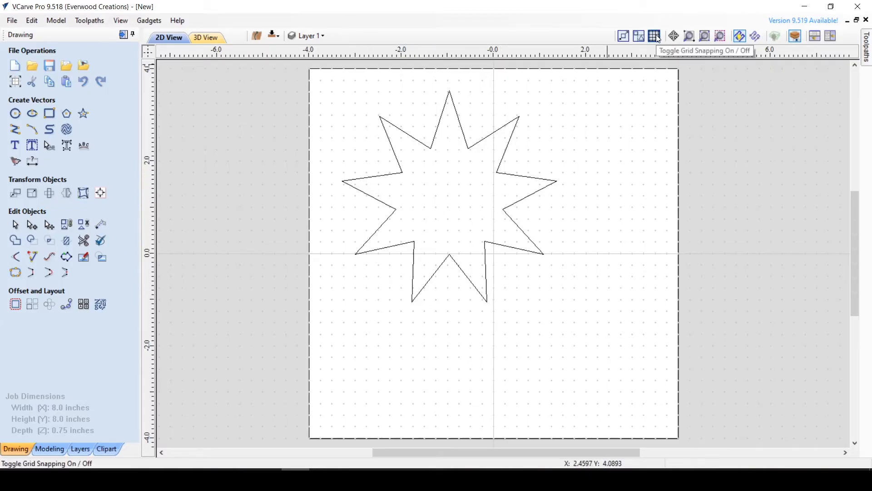
pyautogui.click(654, 35)
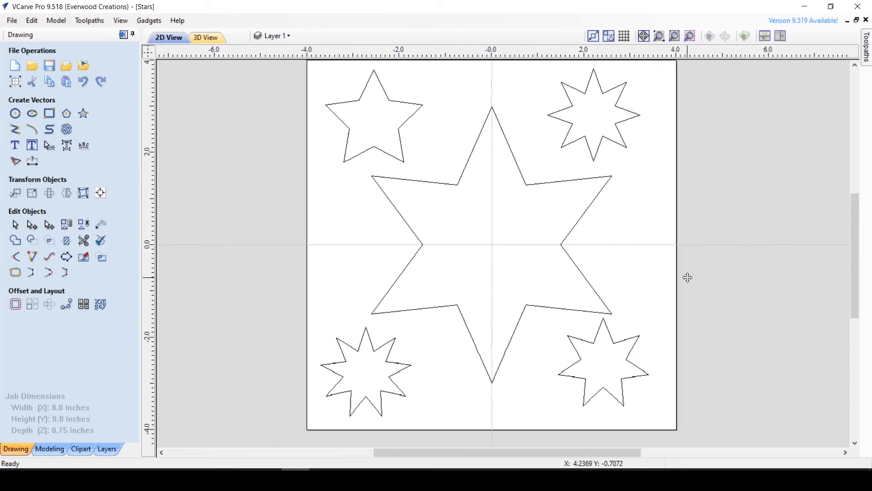
pyautogui.moveTo(659, 35)
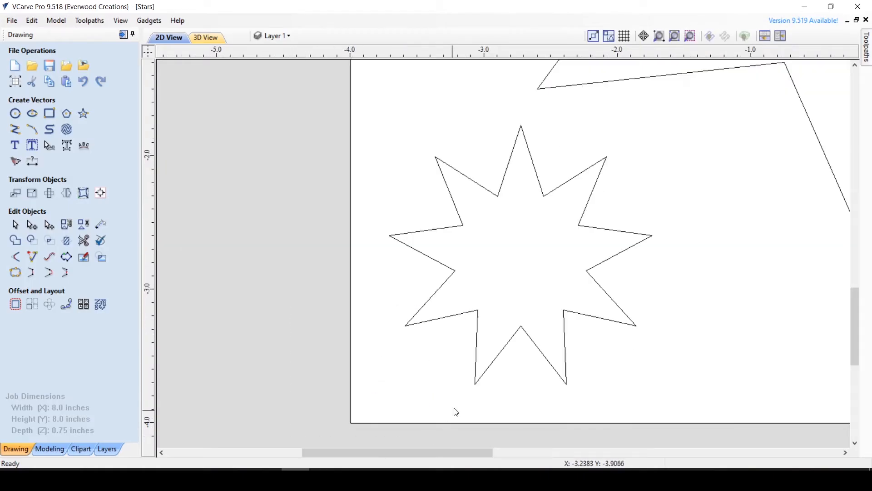
pyautogui.moveTo(489, 361)
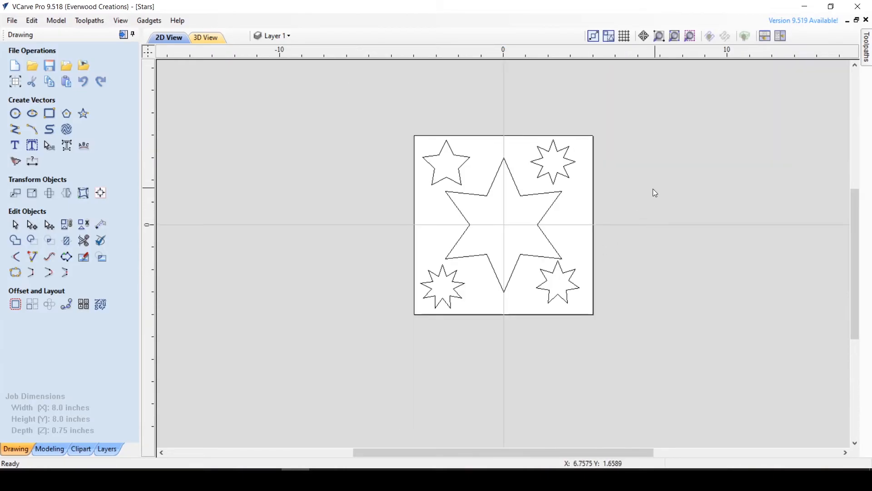
# Zoom to the drawing limits, then zoom onto the selected top-right star with Ctrl+F
pyautogui.moveTo(523, 127); pyautogui.dragTo(588, 200)
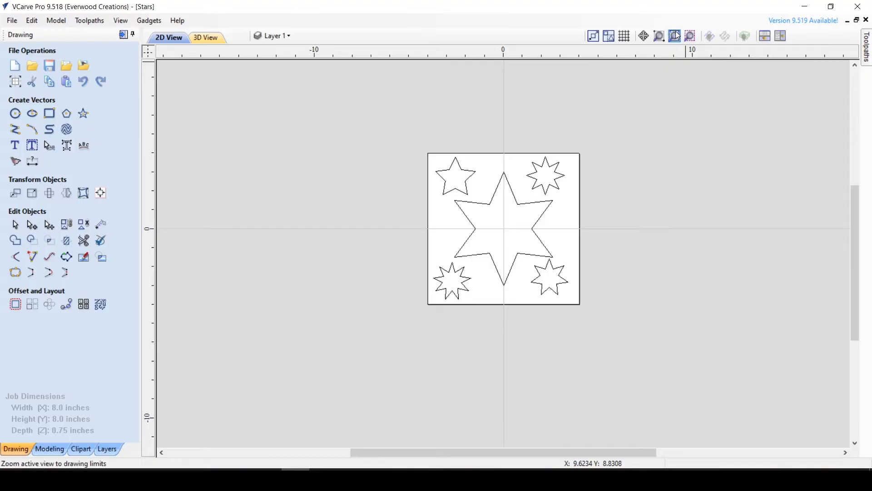
pyautogui.click(674, 35)
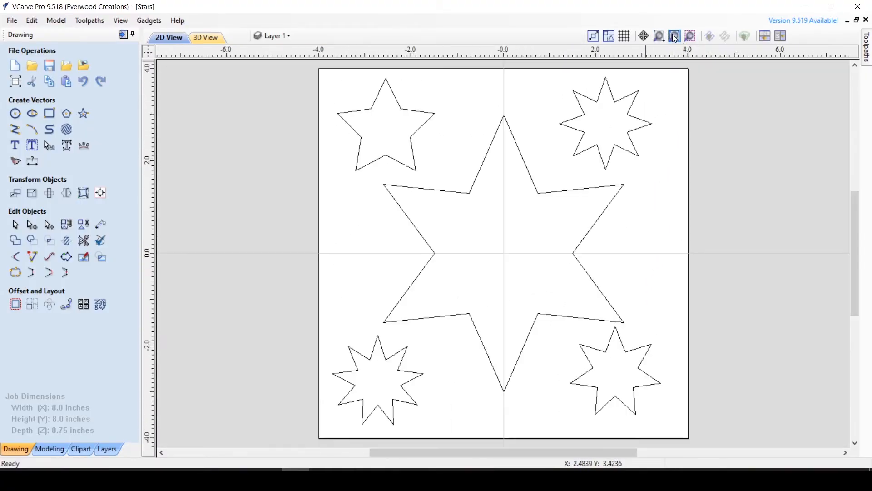
pyautogui.click(673, 36)
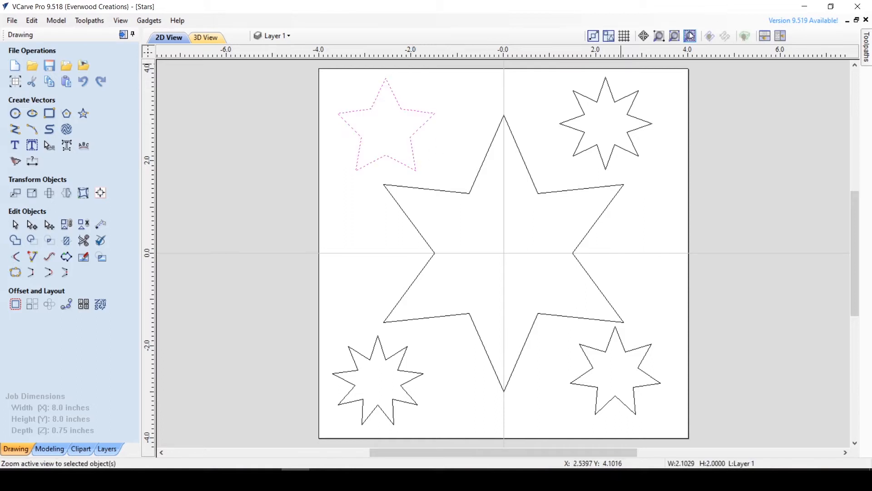
pyautogui.click(689, 36)
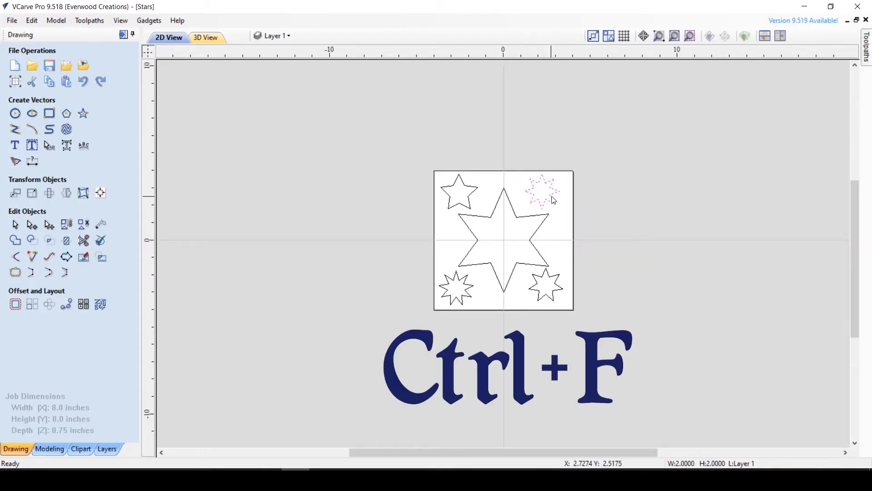
pyautogui.press('ctrl+f')
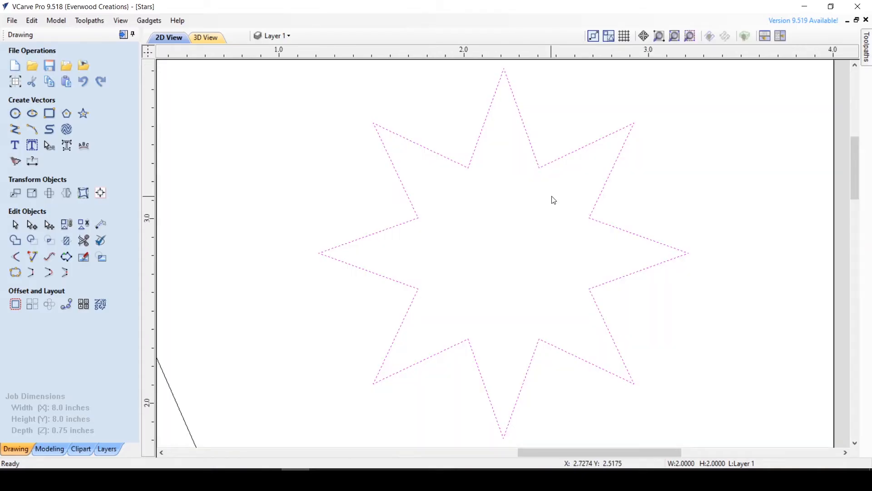
# Show the star toolpaths in 2D and shade the stars as solid blue fills
pyautogui.click(709, 35)
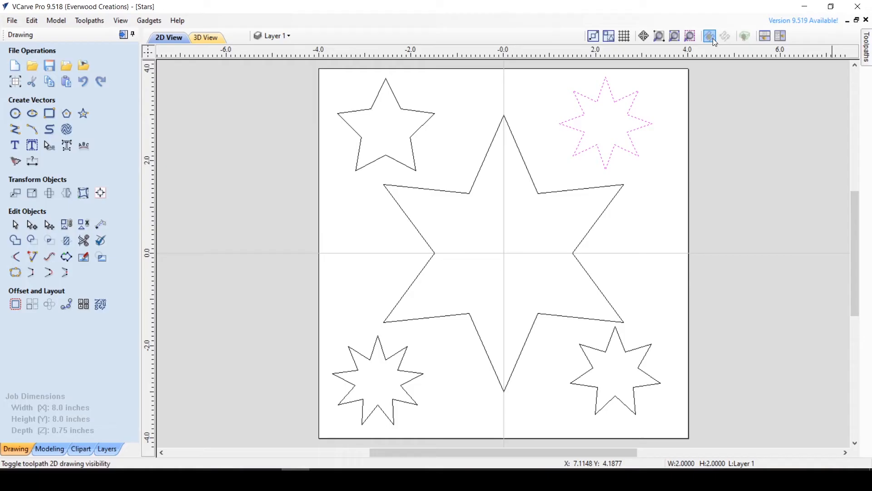
pyautogui.click(710, 36)
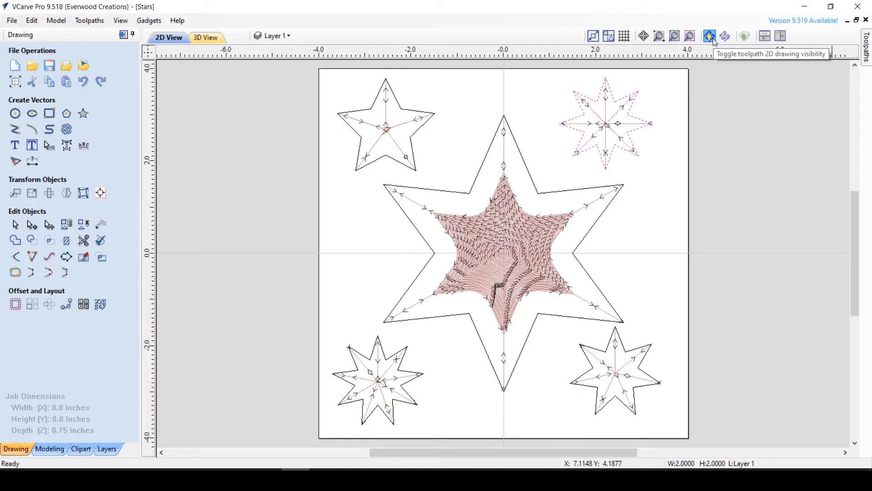
pyautogui.click(710, 36)
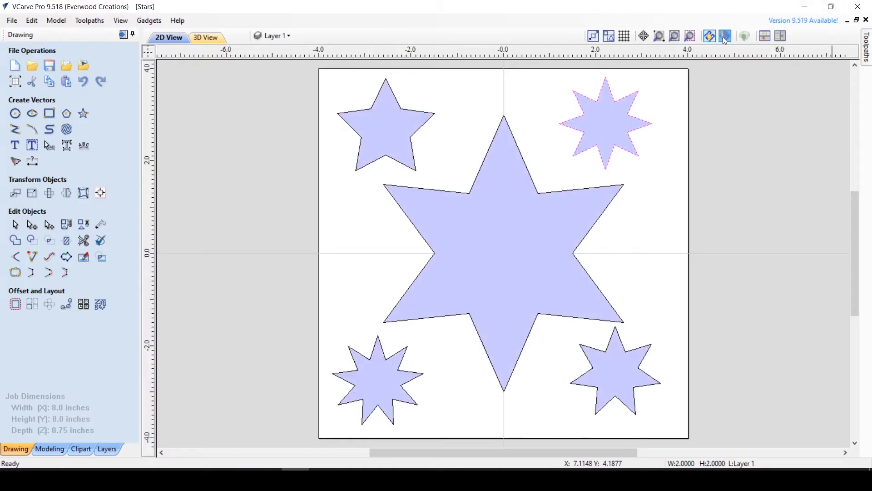
pyautogui.moveTo(725, 37)
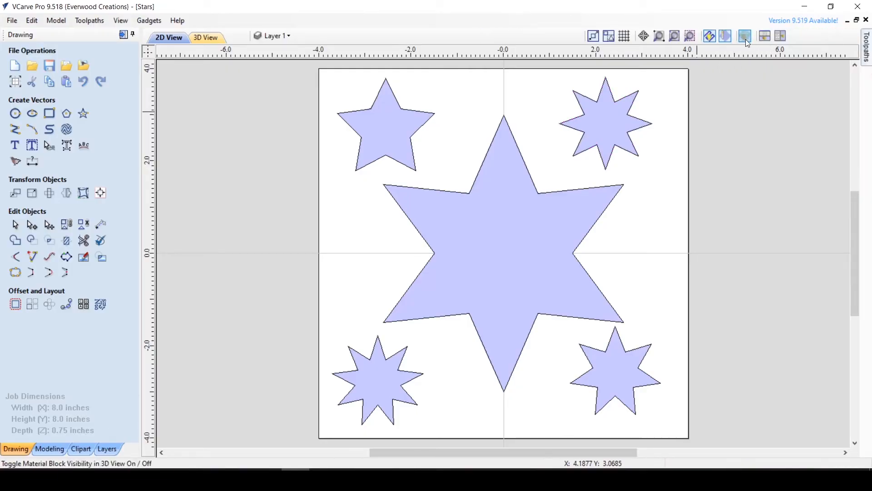
# Remove shading and preview the star toolpaths in 3D from a low orbit, toggling the material block
pyautogui.click(744, 35)
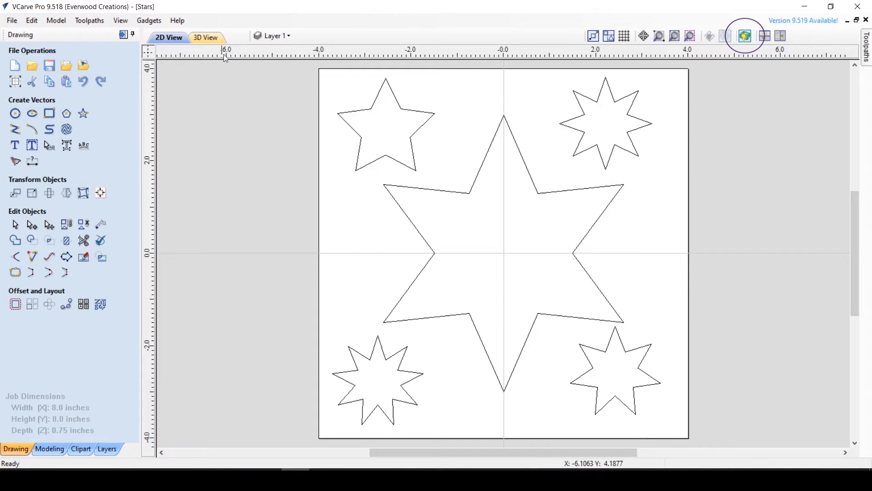
pyautogui.click(204, 37)
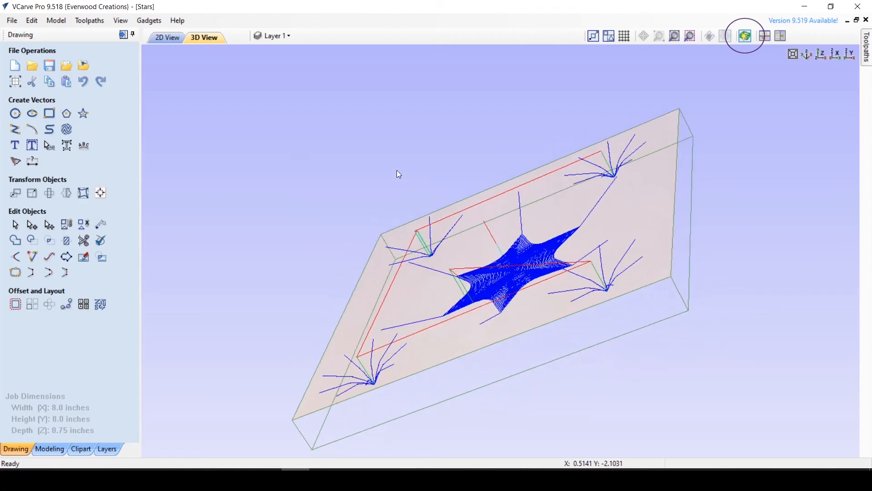
pyautogui.moveTo(398, 174); pyautogui.dragTo(689, 261)
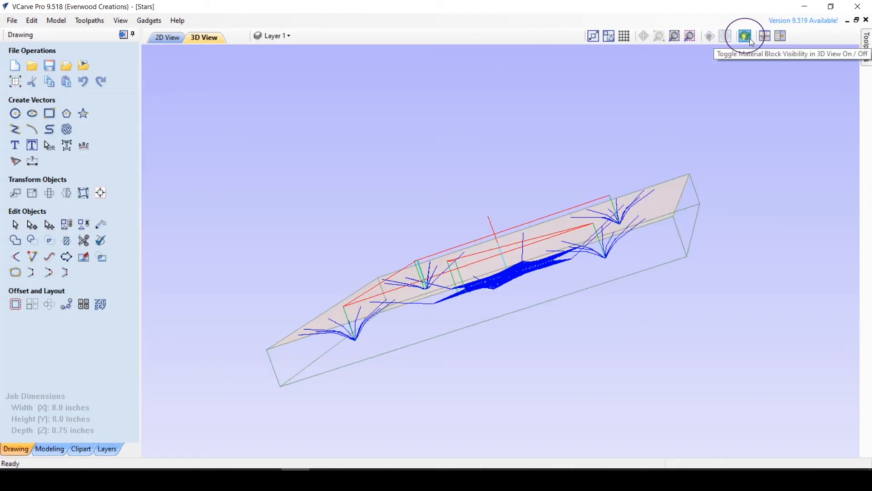
pyautogui.click(166, 37)
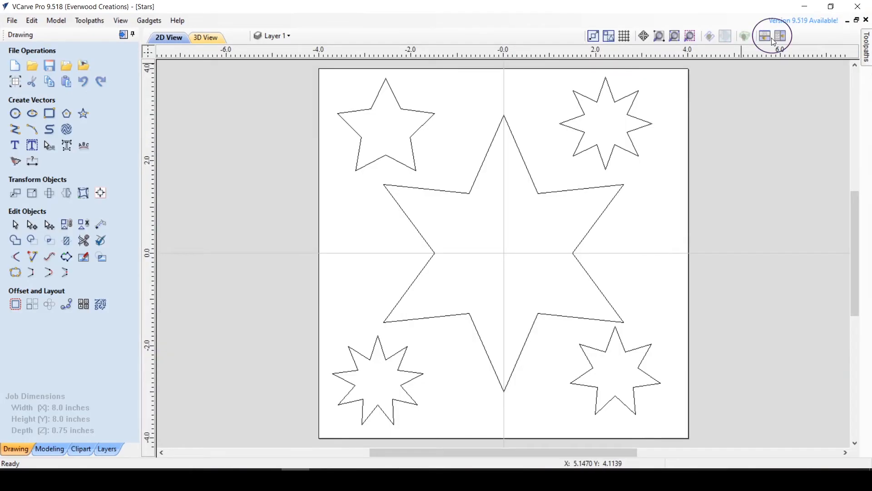
# Tile the 2D and 3D views horizontally and vertically, then return to the single 2D view
pyautogui.click(765, 36)
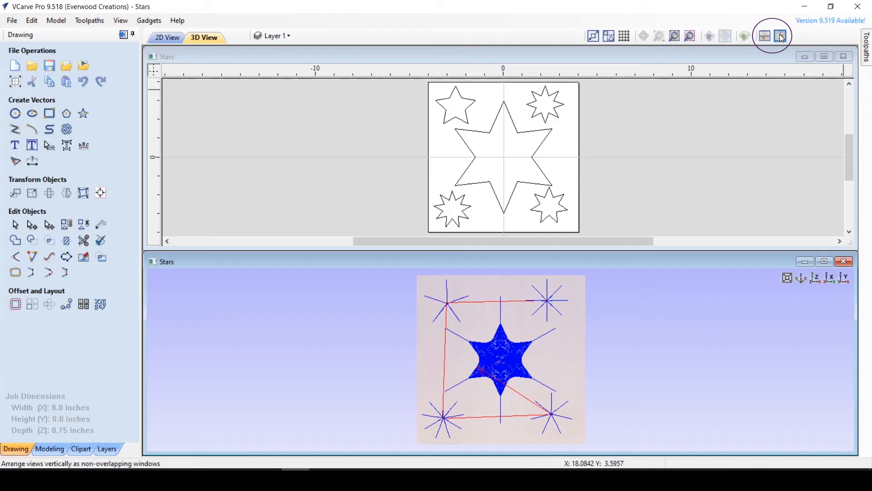
pyautogui.click(782, 35)
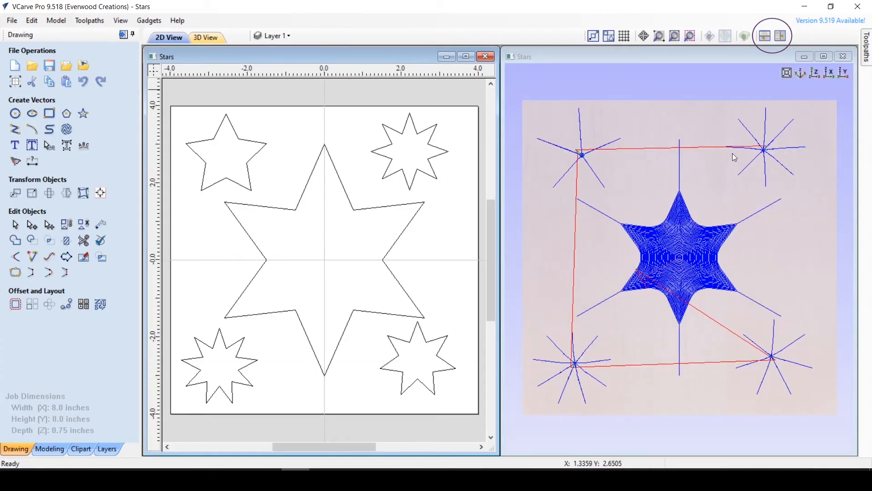
pyautogui.press('pageup')
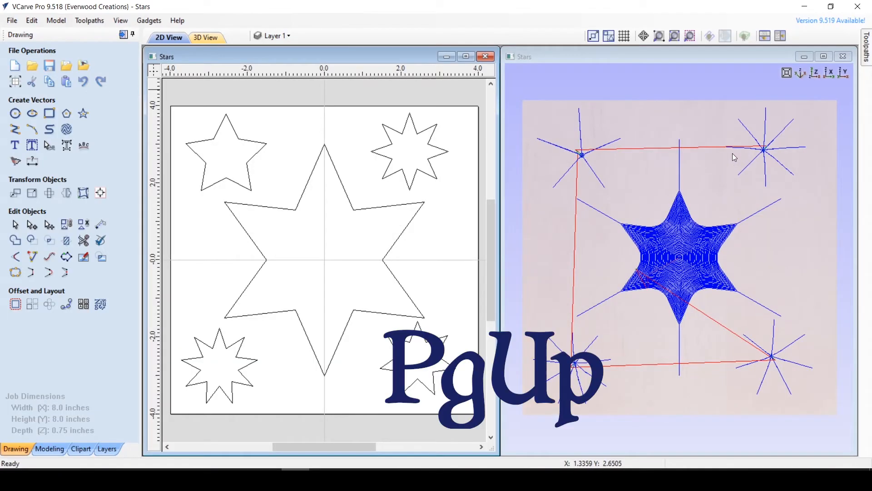
pyautogui.press('pagedown')
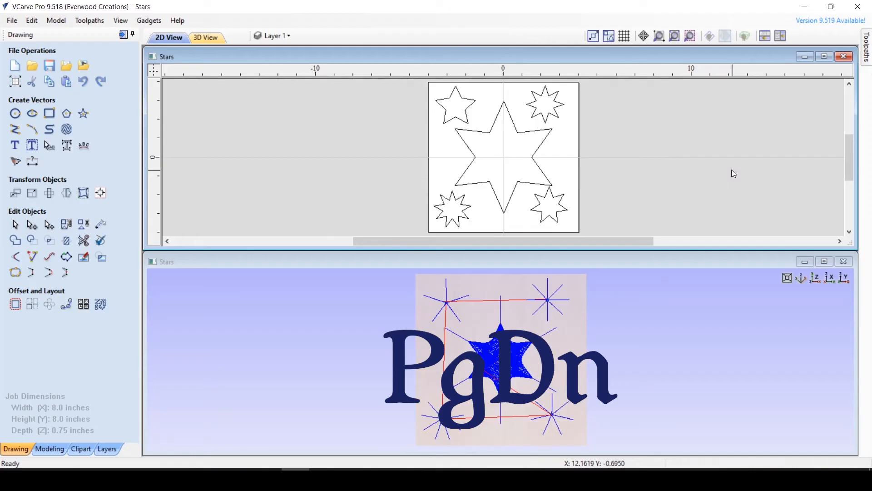
pyautogui.press('pagedown')
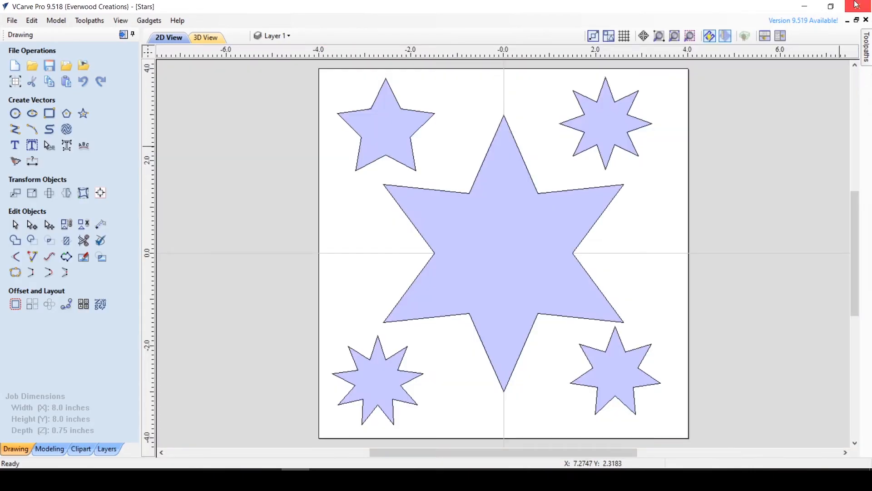
# Toggle the Toolpaths panel between pinned and auto-hidden, leaving it open with V-Carve 1 listed
pyautogui.click(861, 35)
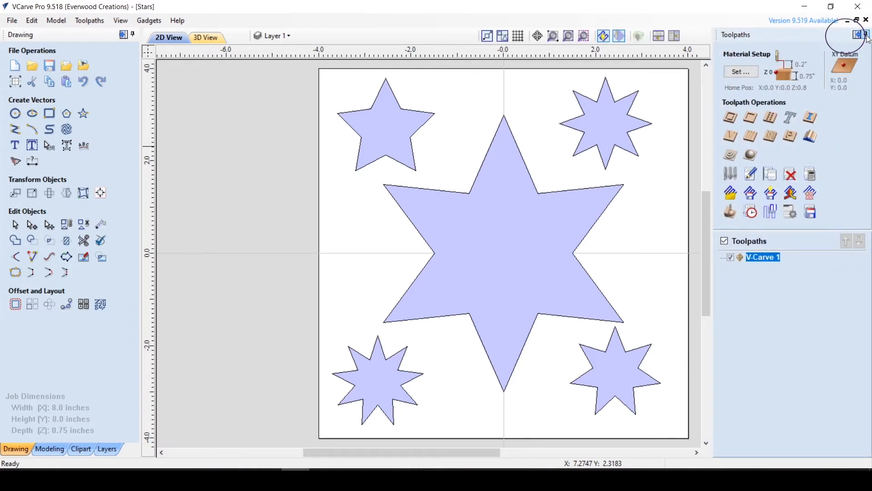
pyautogui.click(858, 34)
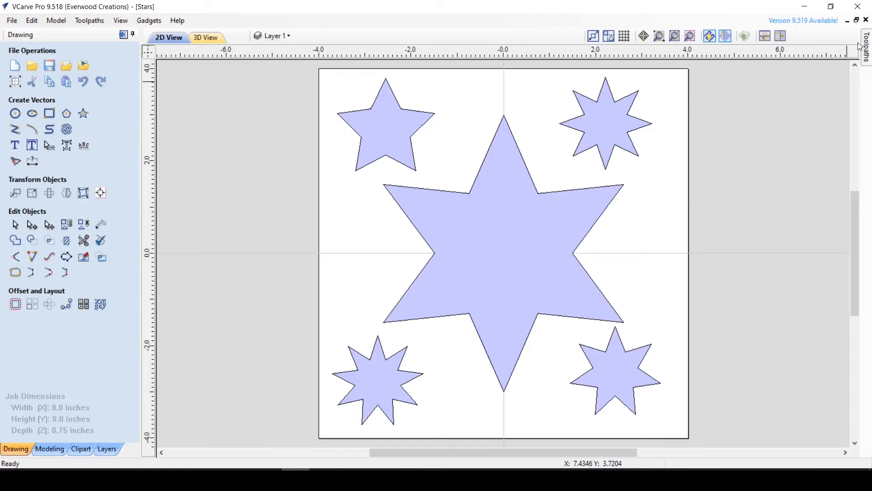
pyautogui.click(864, 41)
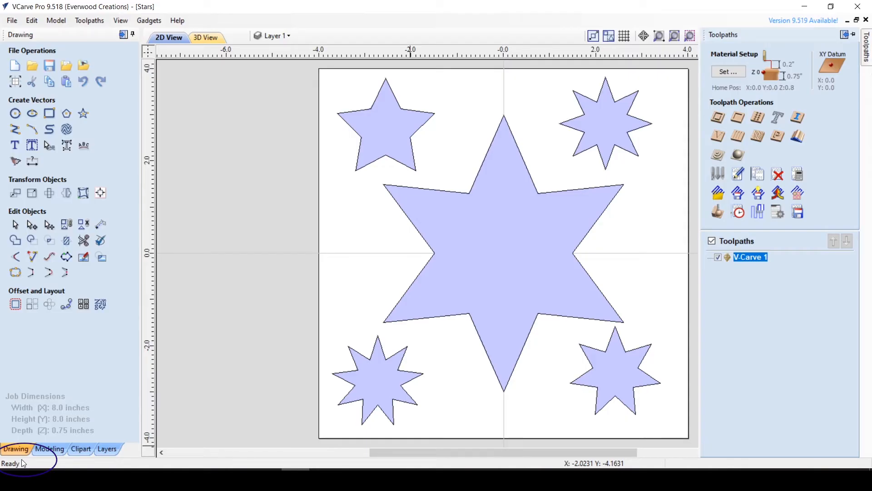
pyautogui.moveTo(628, 435)
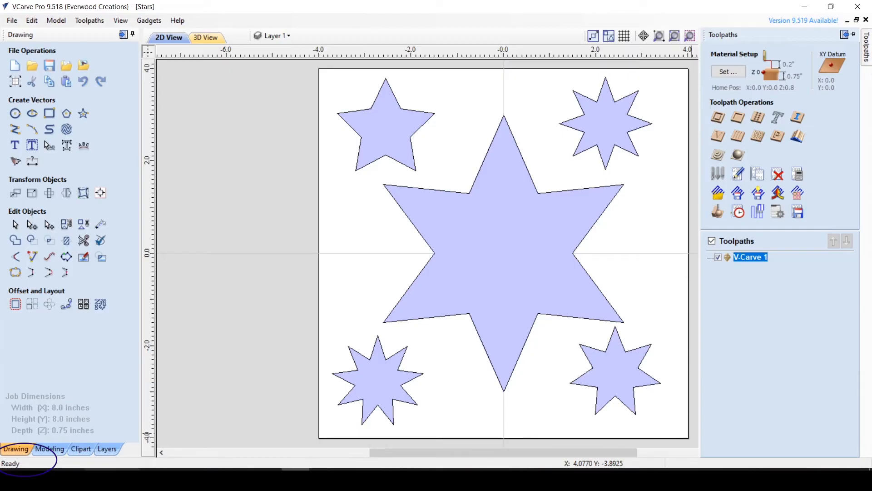
pyautogui.moveTo(109, 459)
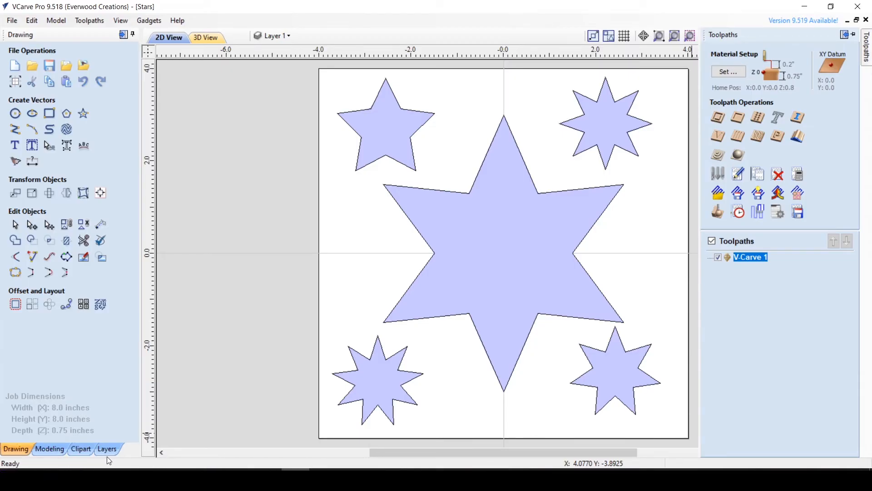
pyautogui.moveTo(317, 465)
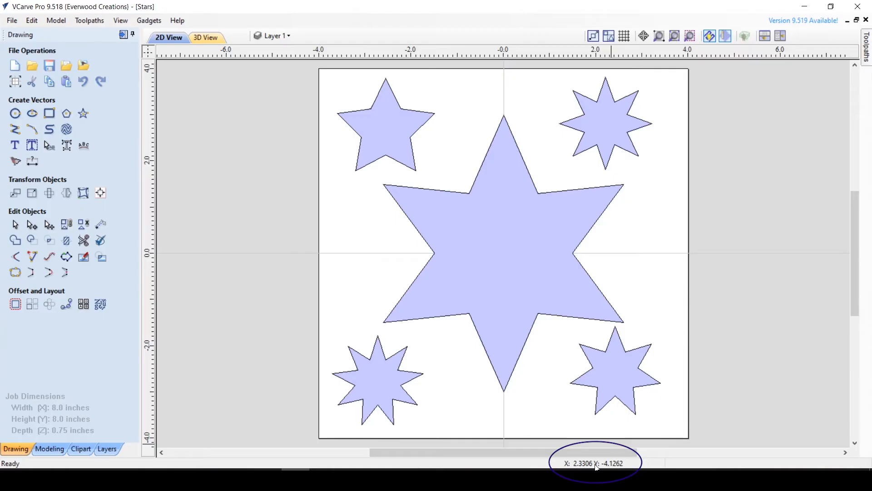
pyautogui.moveTo(564, 427)
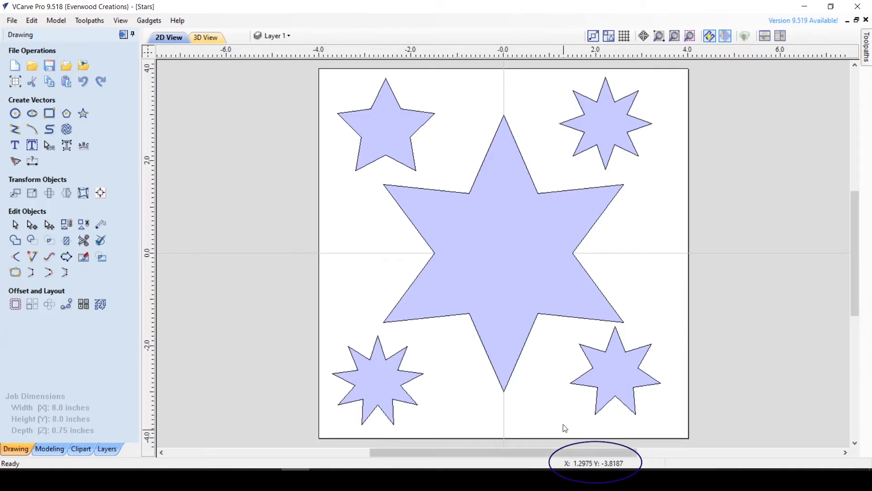
pyautogui.moveTo(344, 258)
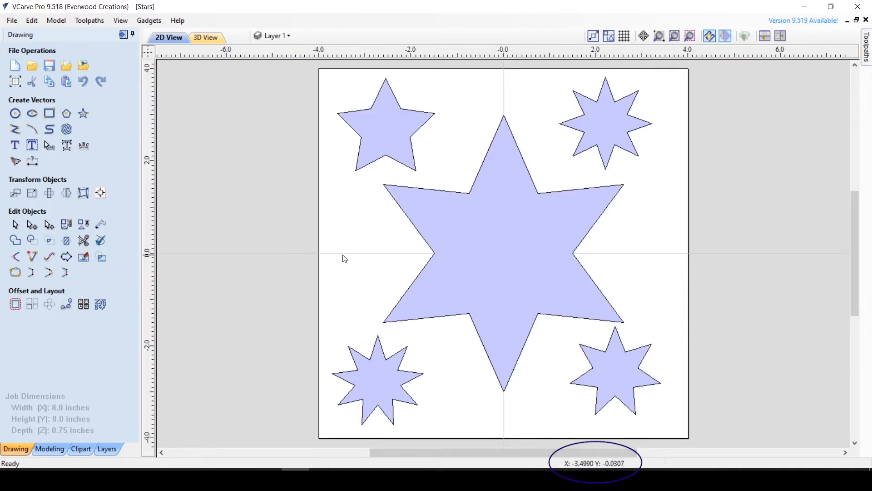
pyautogui.moveTo(551, 240)
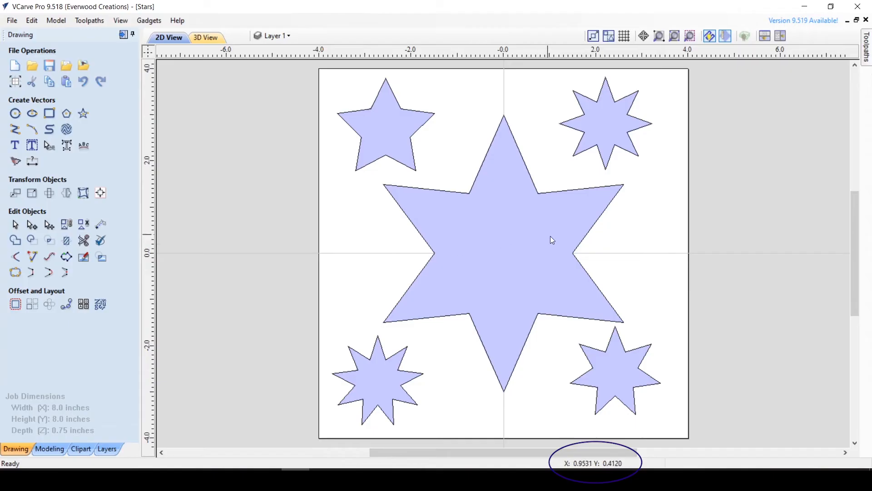
pyautogui.moveTo(636, 263)
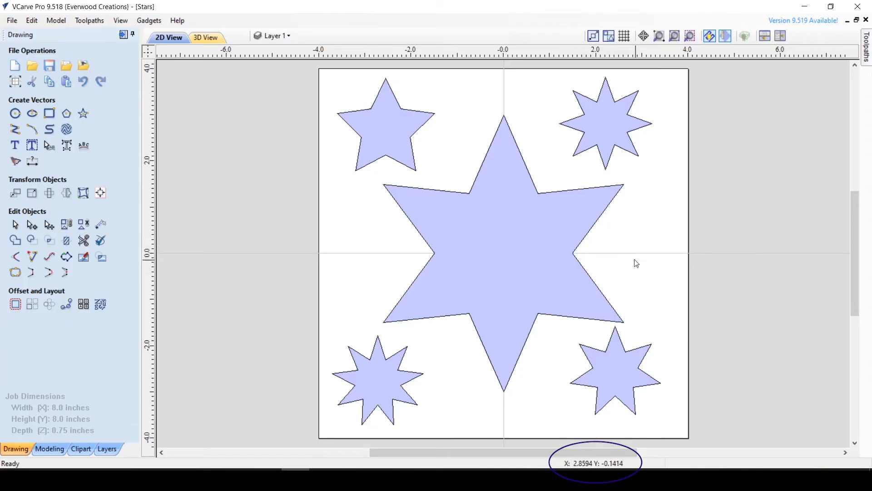
pyautogui.moveTo(362, 262)
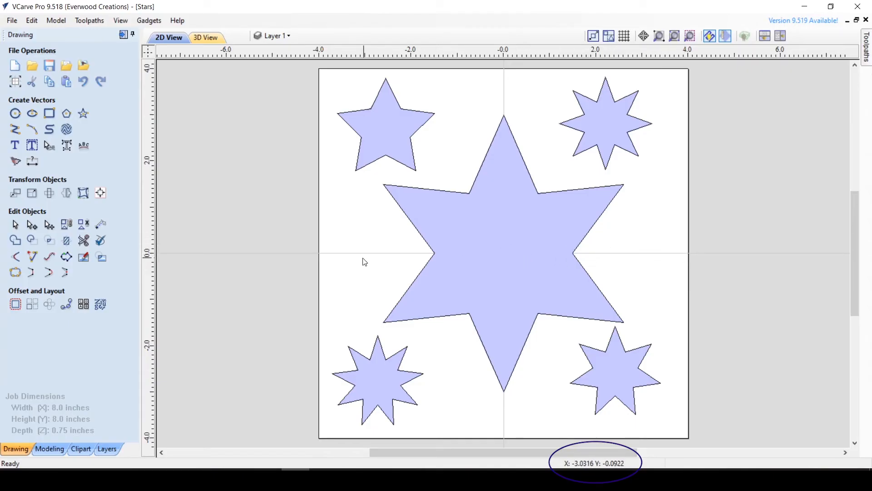
pyautogui.moveTo(351, 256)
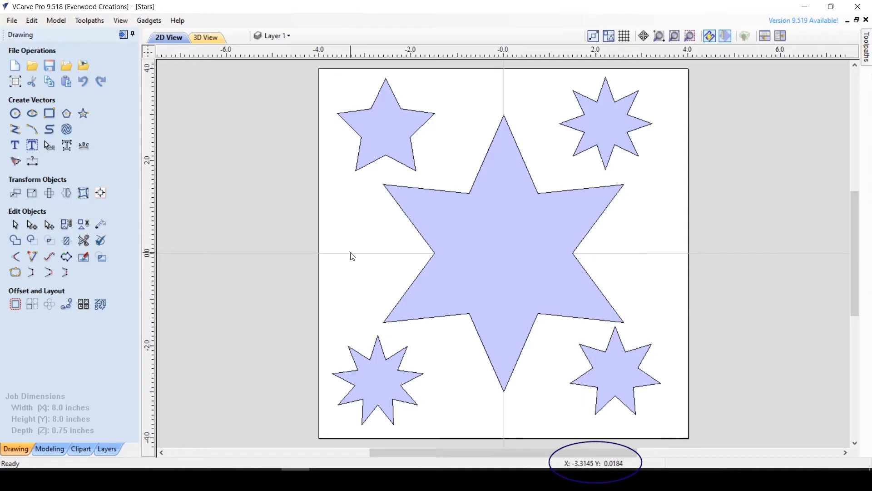
pyautogui.moveTo(519, 210)
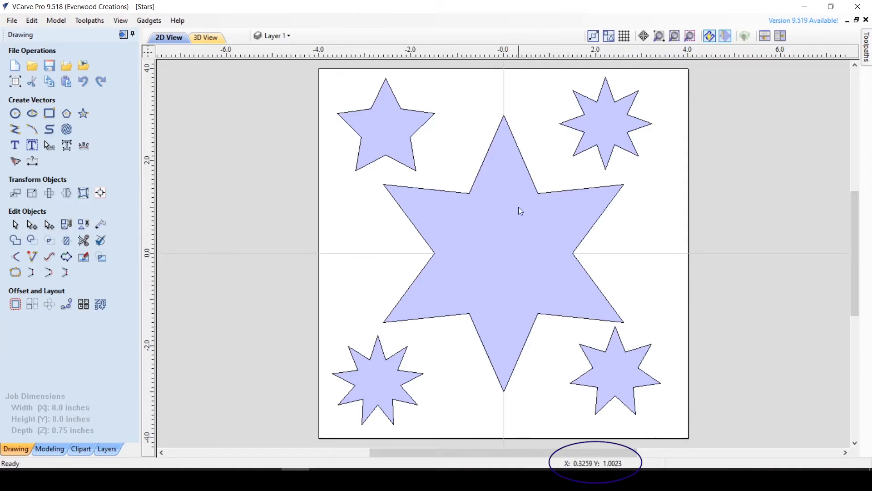
pyautogui.moveTo(499, 118)
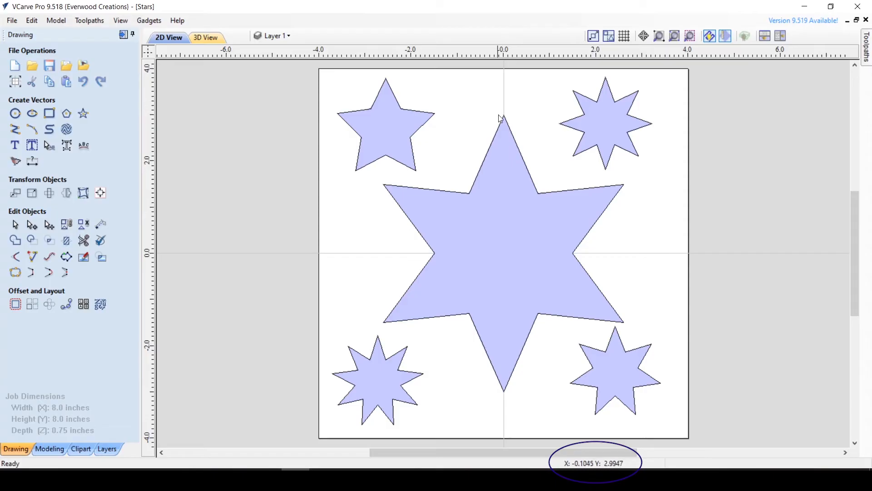
pyautogui.moveTo(502, 430)
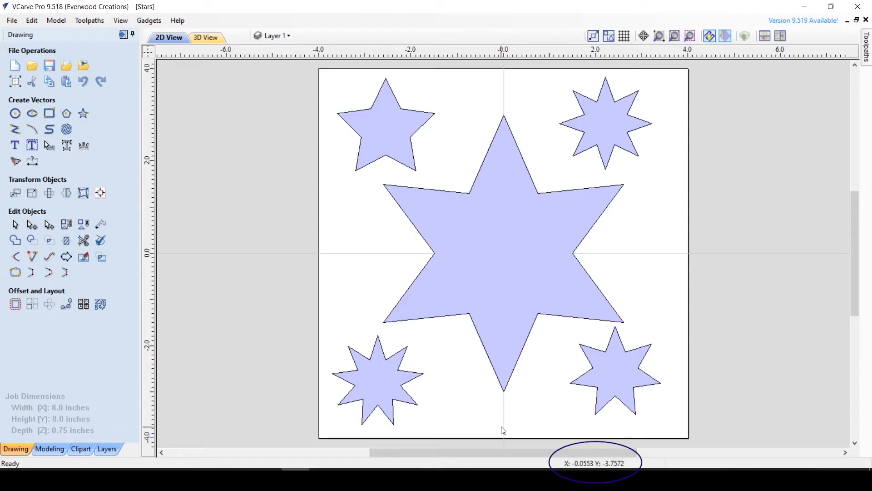
pyautogui.moveTo(511, 404)
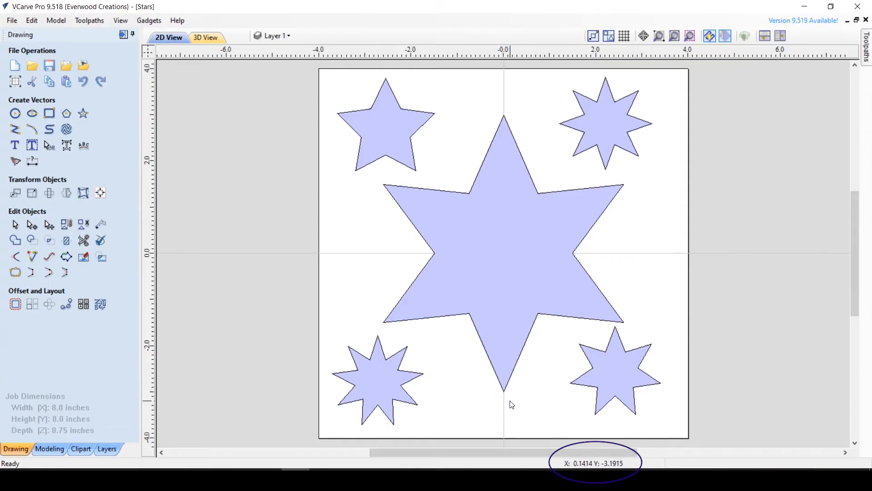
pyautogui.moveTo(502, 265)
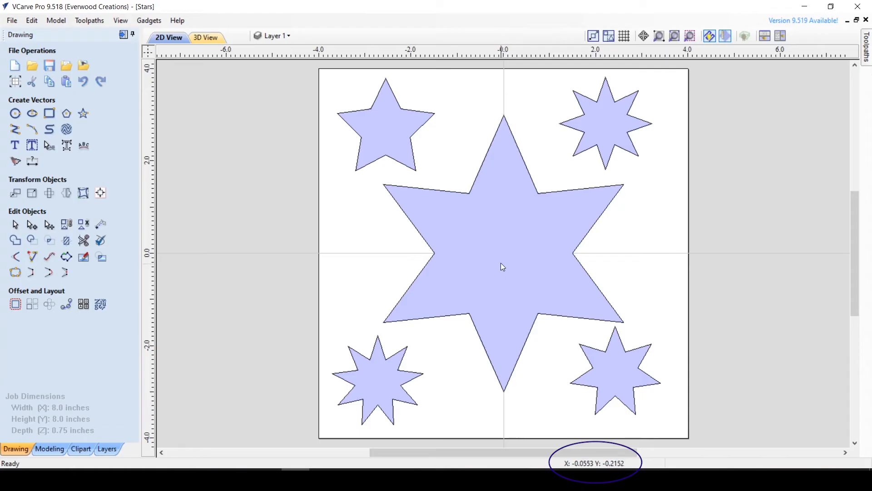
pyautogui.moveTo(499, 238)
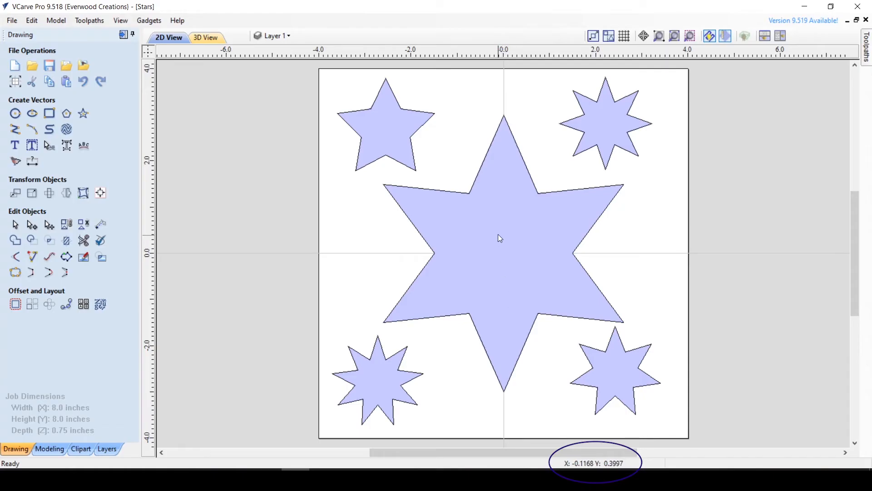
pyautogui.moveTo(496, 91)
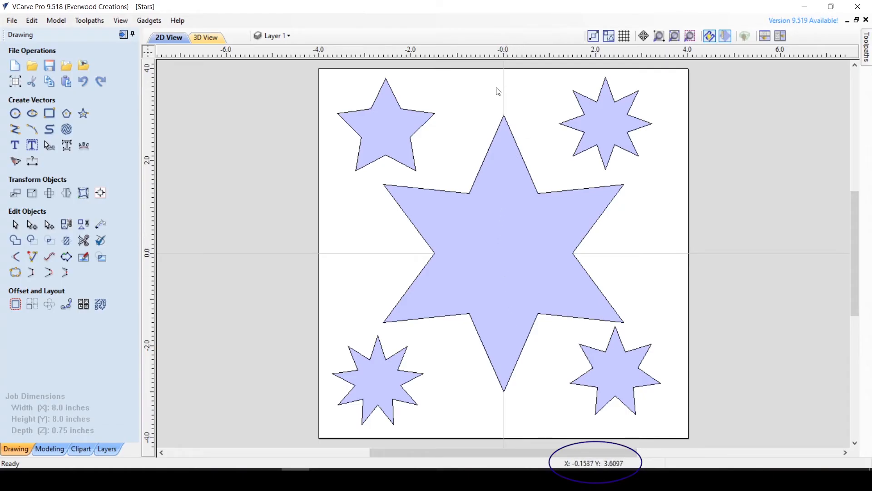
pyautogui.moveTo(503, 257)
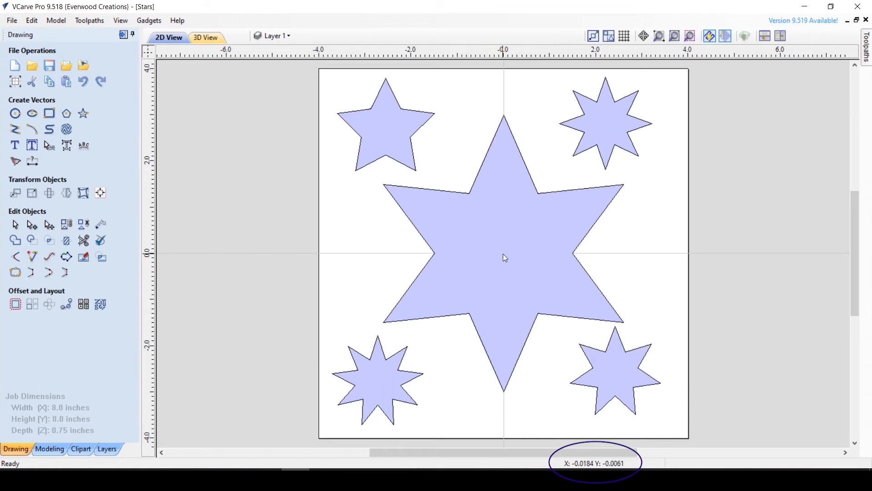
pyautogui.moveTo(502, 256)
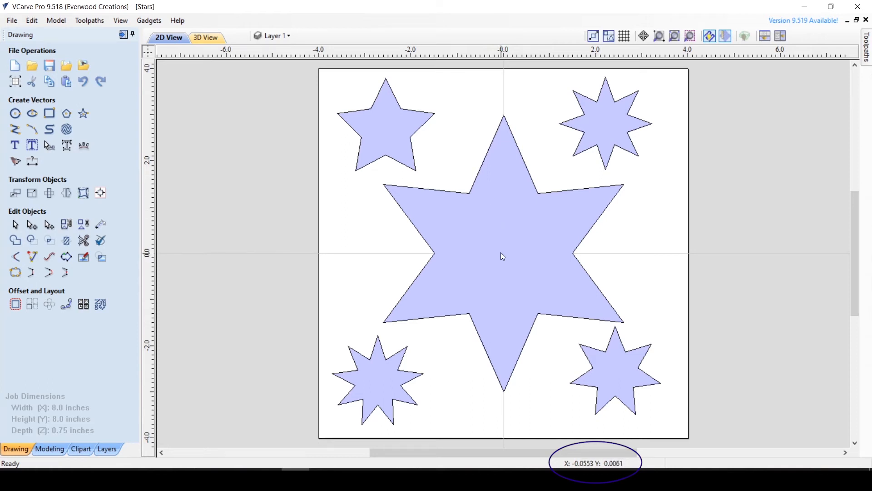
pyautogui.moveTo(506, 261)
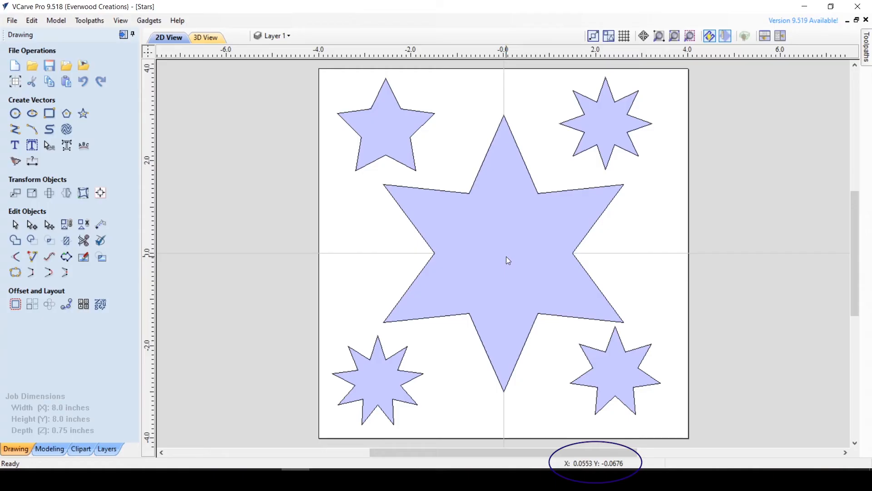
pyautogui.moveTo(506, 259)
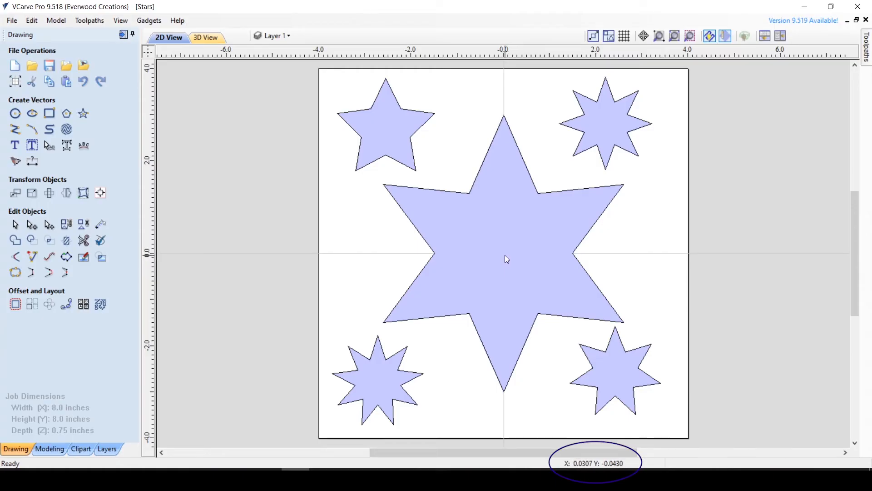
pyautogui.moveTo(404, 258)
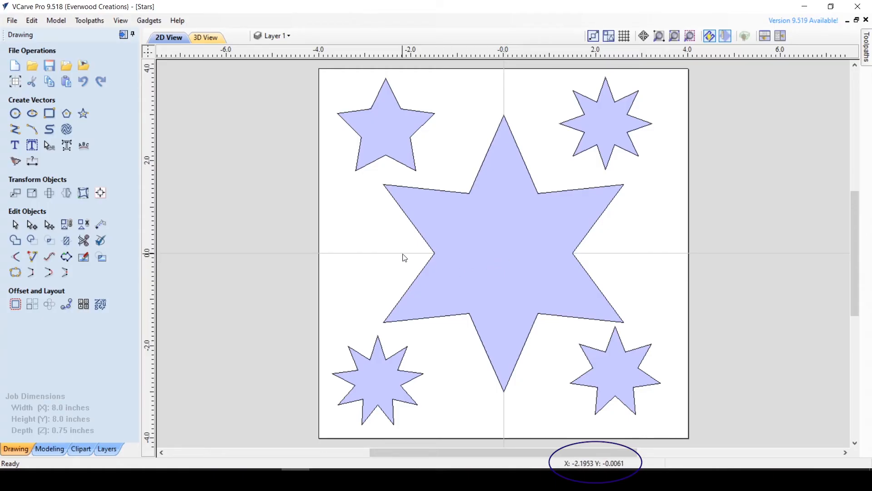
pyautogui.moveTo(403, 257)
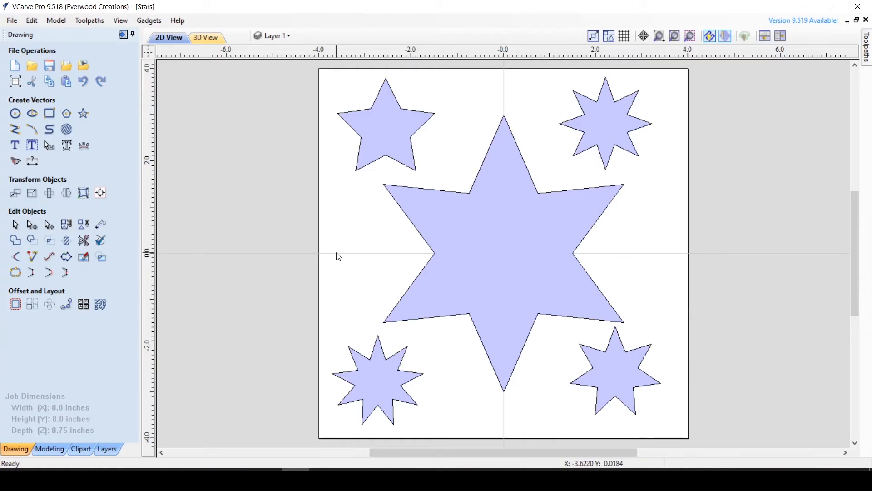
pyautogui.moveTo(595, 302)
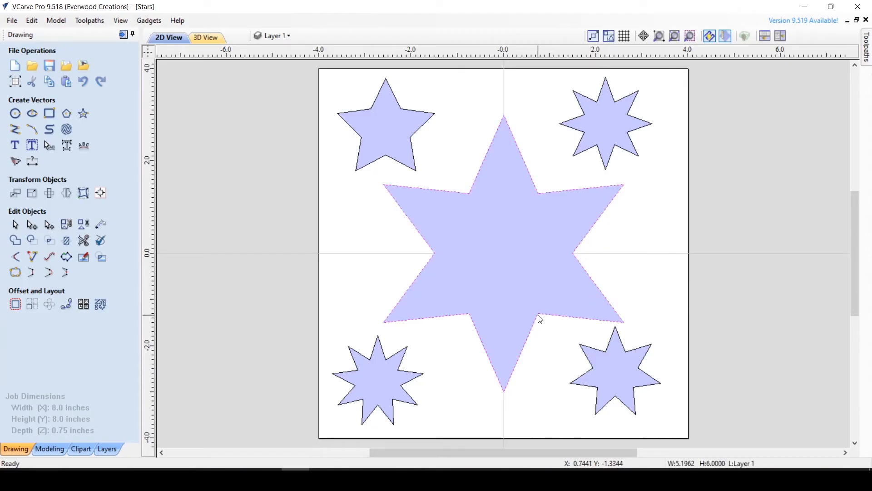
pyautogui.moveTo(634, 381)
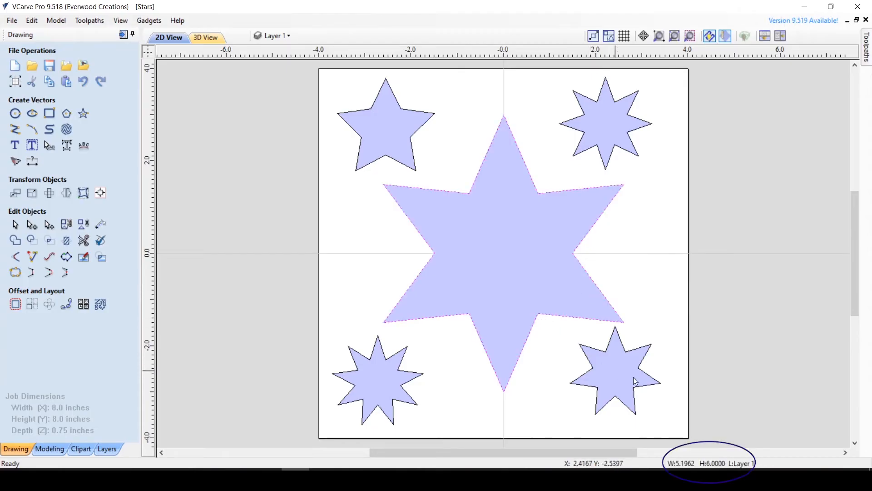
pyautogui.moveTo(709, 469)
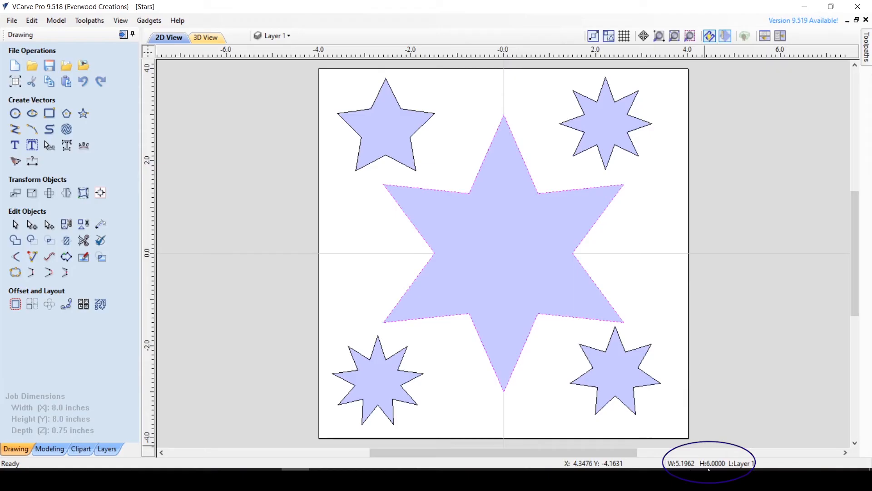
pyautogui.moveTo(800, 463)
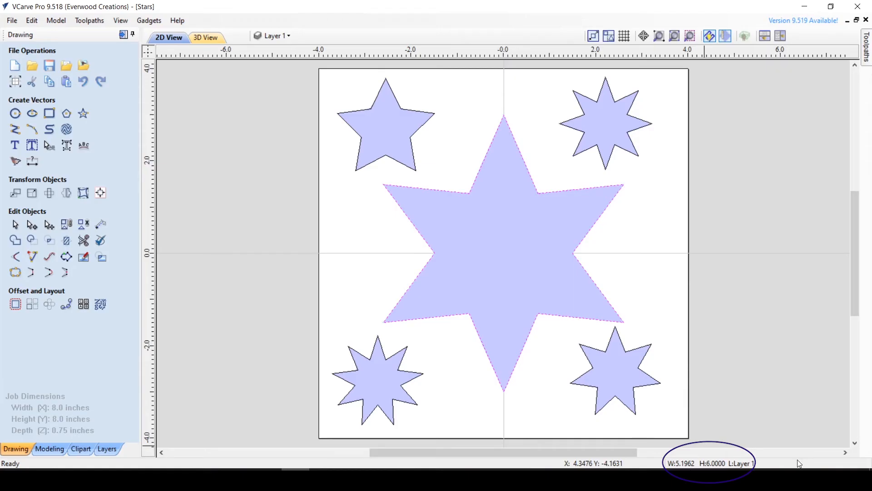
pyautogui.moveTo(714, 414)
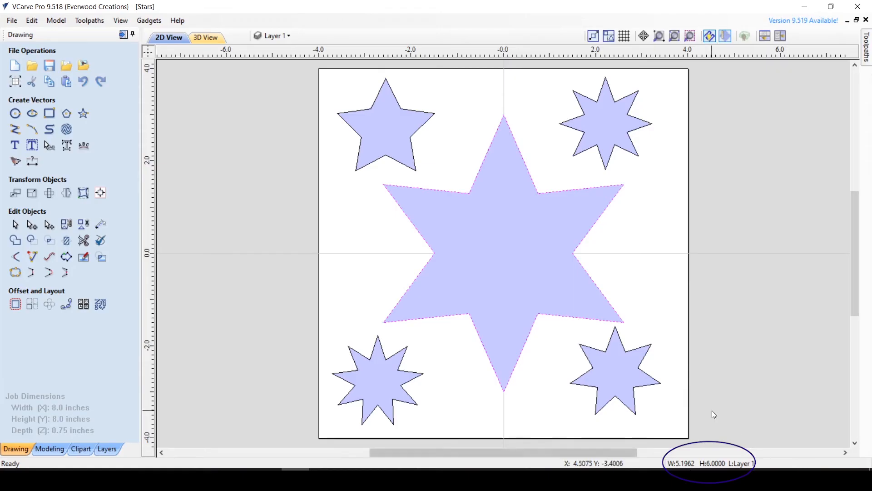
pyautogui.moveTo(624, 263)
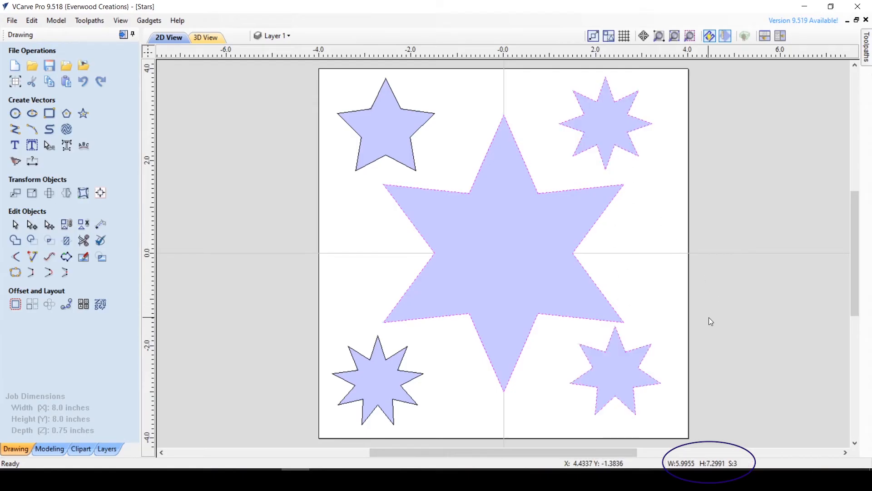
# Deselect the stars on empty canvas, leaving them all as unfilled outlines
pyautogui.click(191, 263)
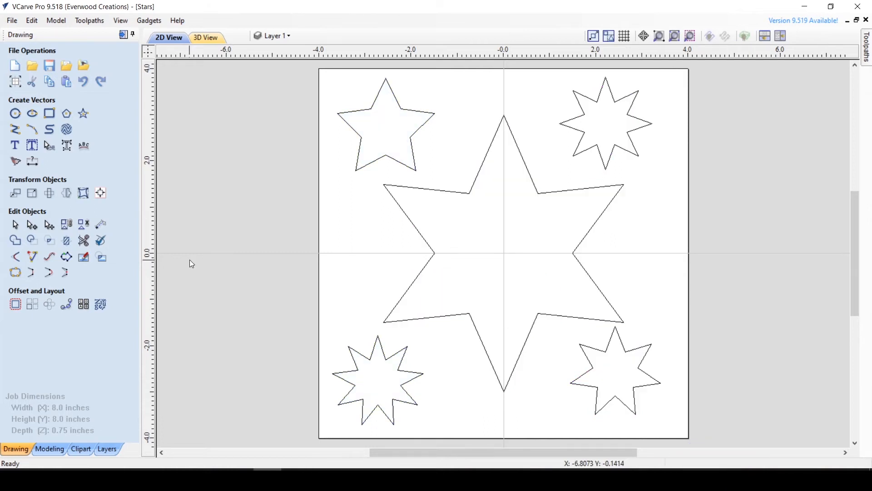
pyautogui.moveTo(173, 188)
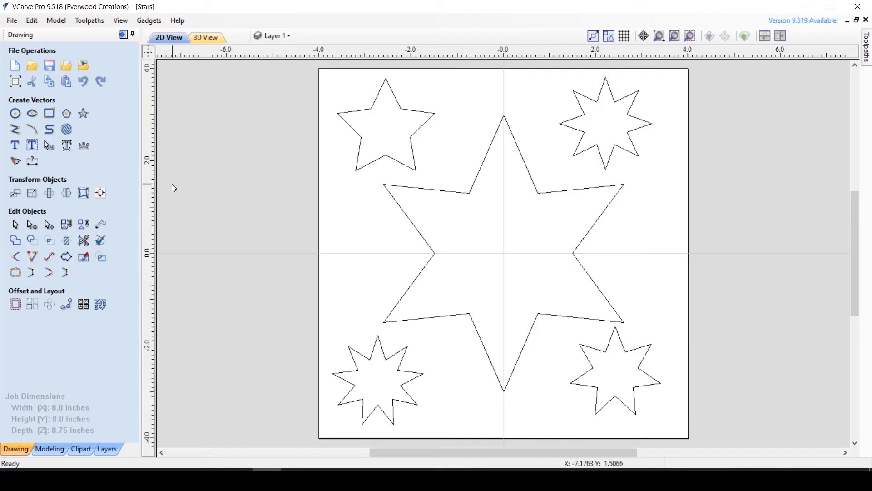
pyautogui.moveTo(40, 96)
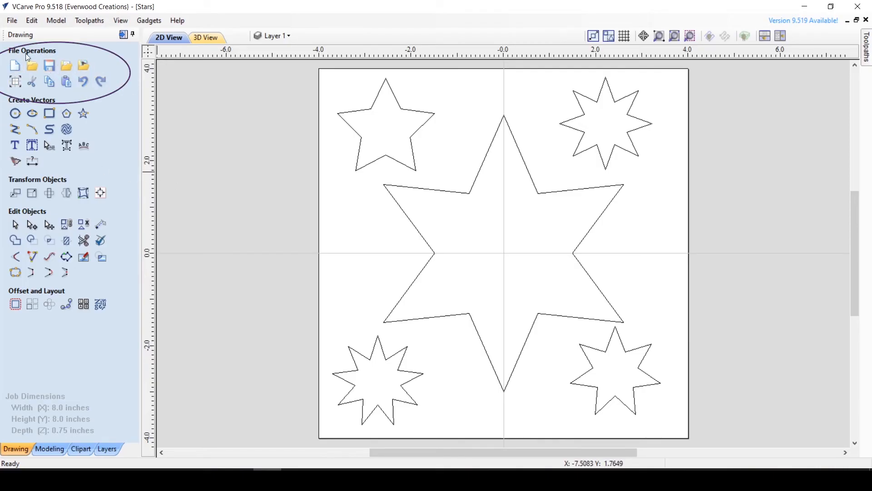
pyautogui.moveTo(15, 65)
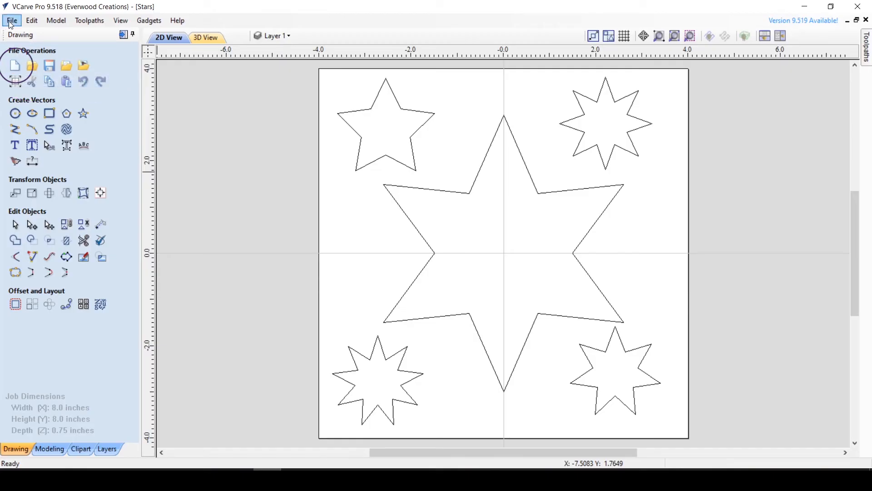
pyautogui.click(10, 20)
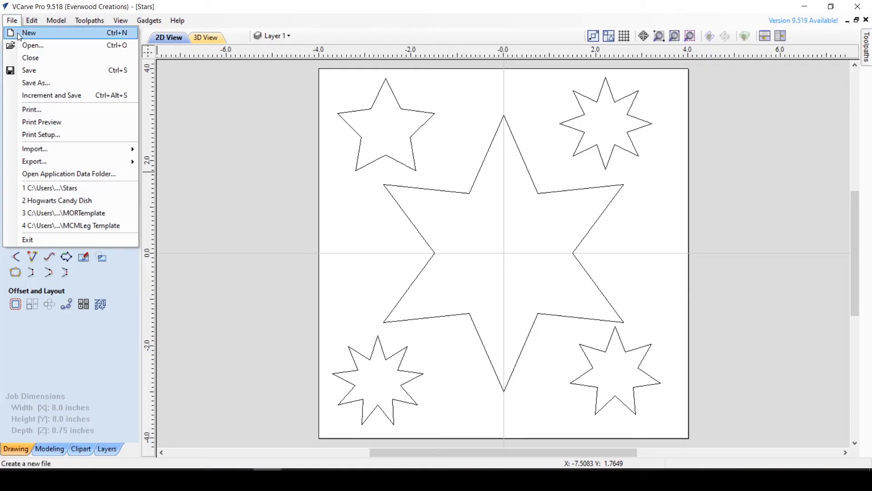
pyautogui.click(248, 208)
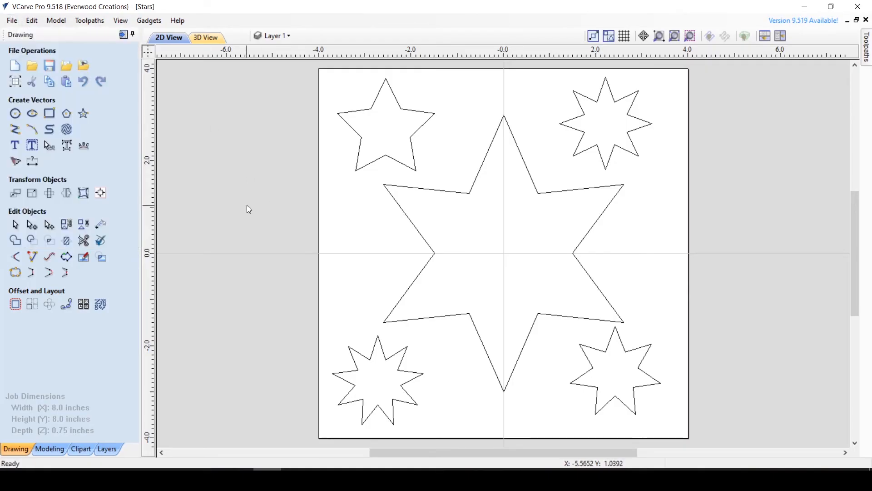
pyautogui.moveTo(242, 209)
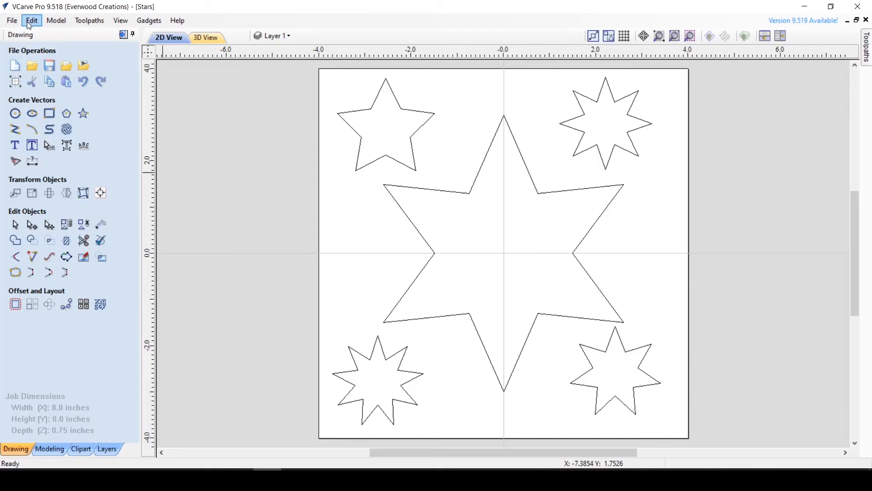
pyautogui.click(11, 20)
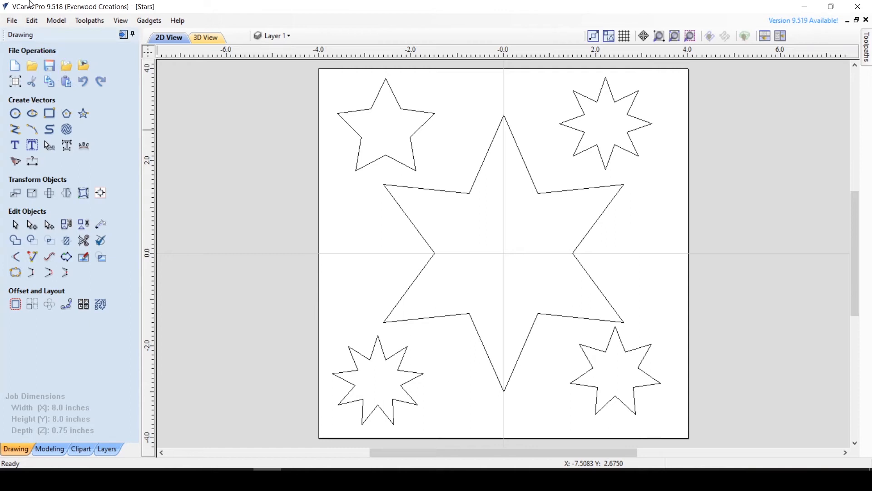
pyautogui.click(11, 20)
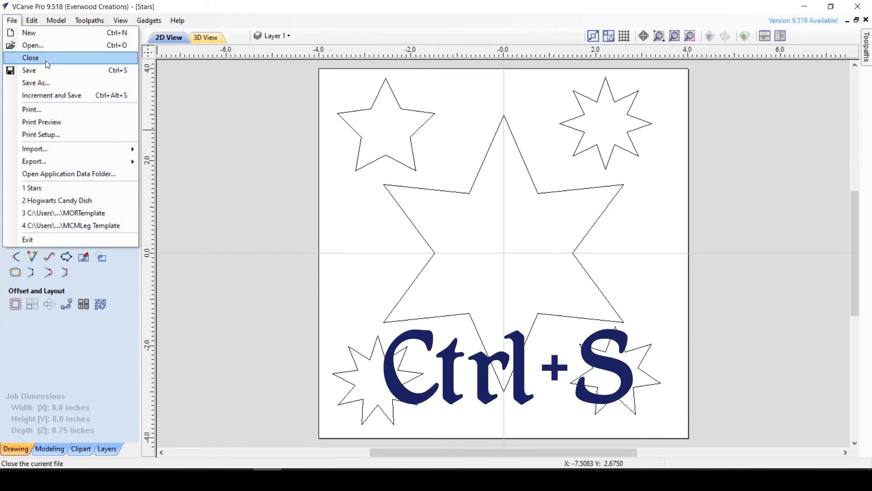
pyautogui.press('ctrl+s')
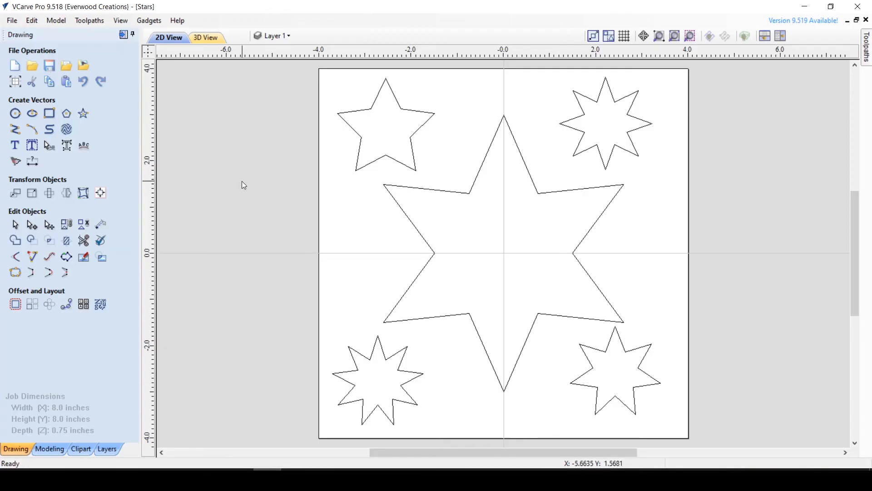
pyautogui.click(11, 20)
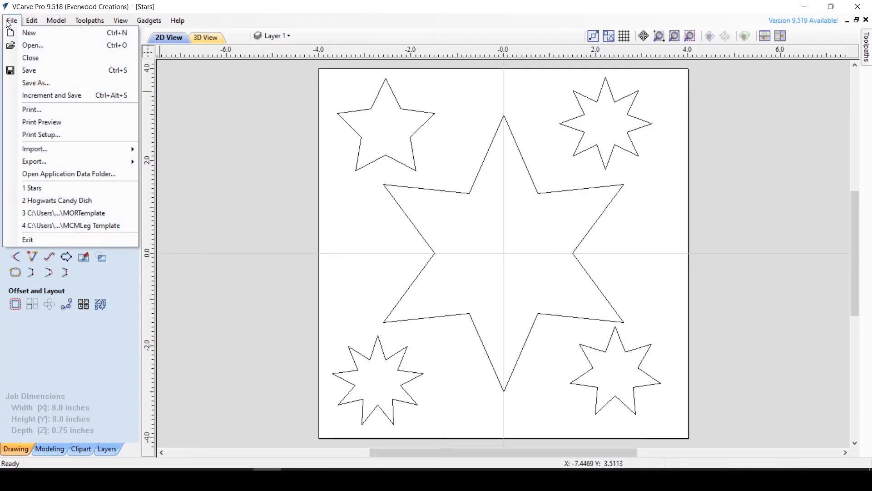
pyautogui.click(35, 82)
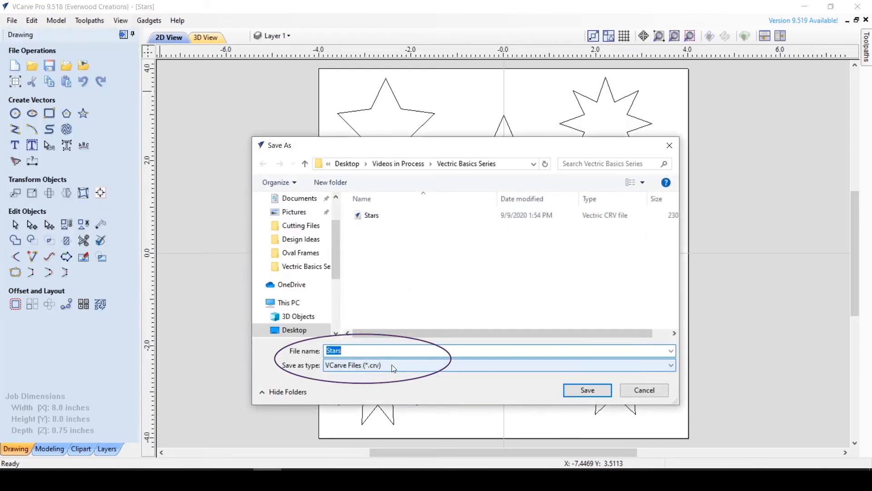
pyautogui.moveTo(383, 368)
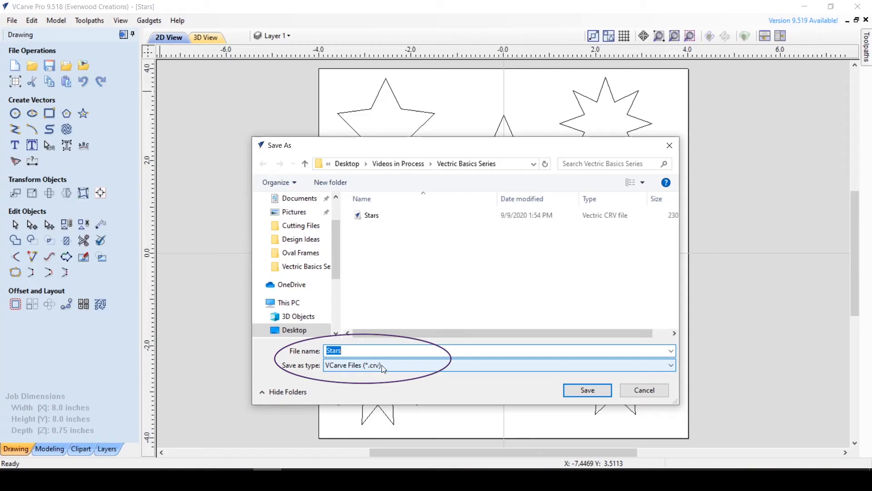
pyautogui.moveTo(503, 380)
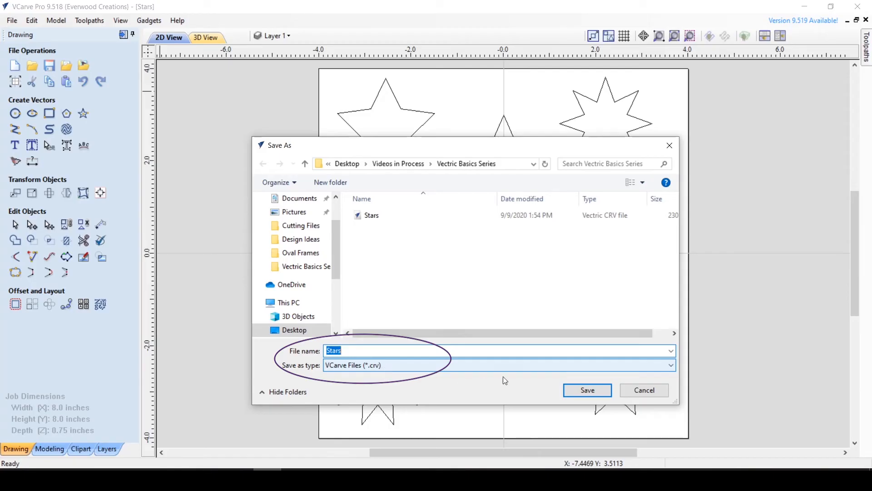
pyautogui.click(587, 390)
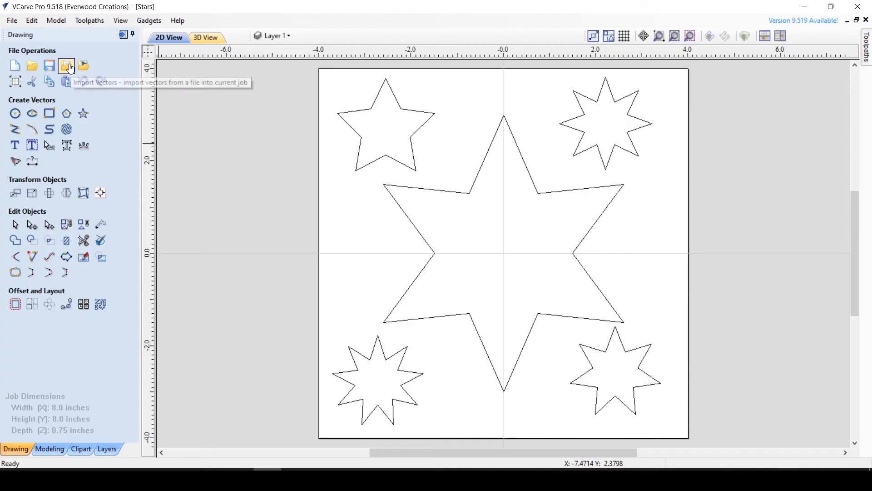
pyautogui.click(66, 66)
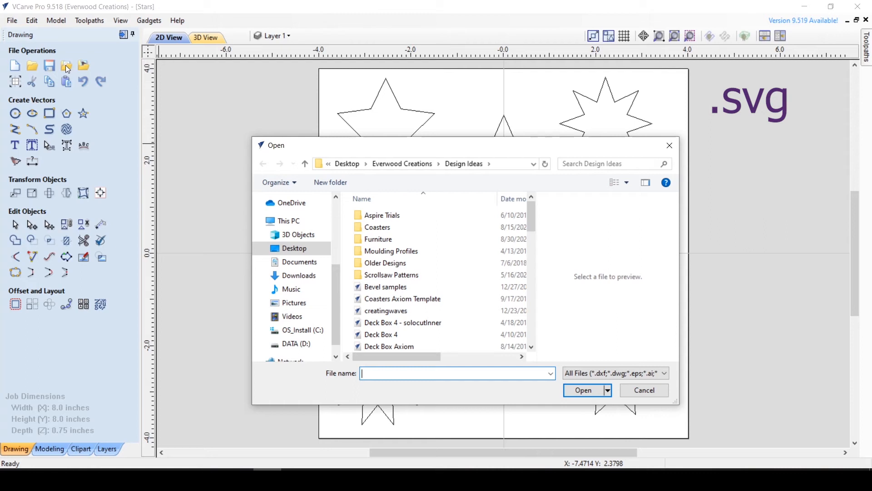
pyautogui.moveTo(172, 117)
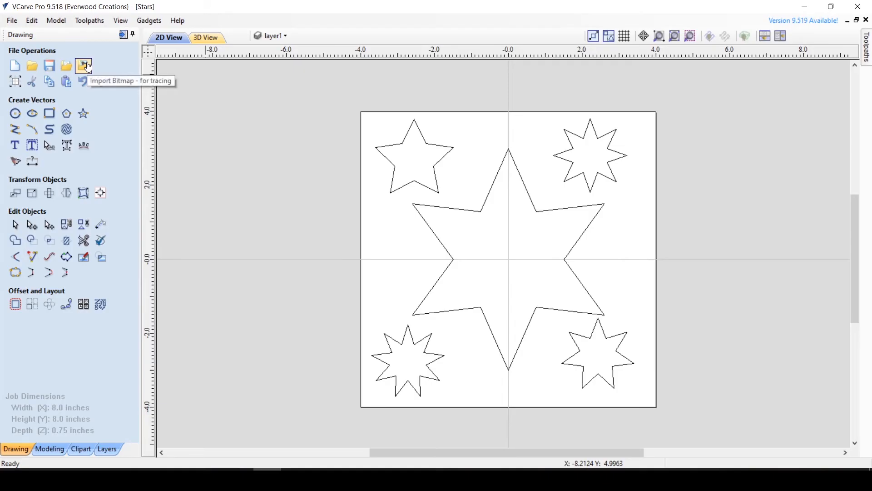
pyautogui.click(84, 66)
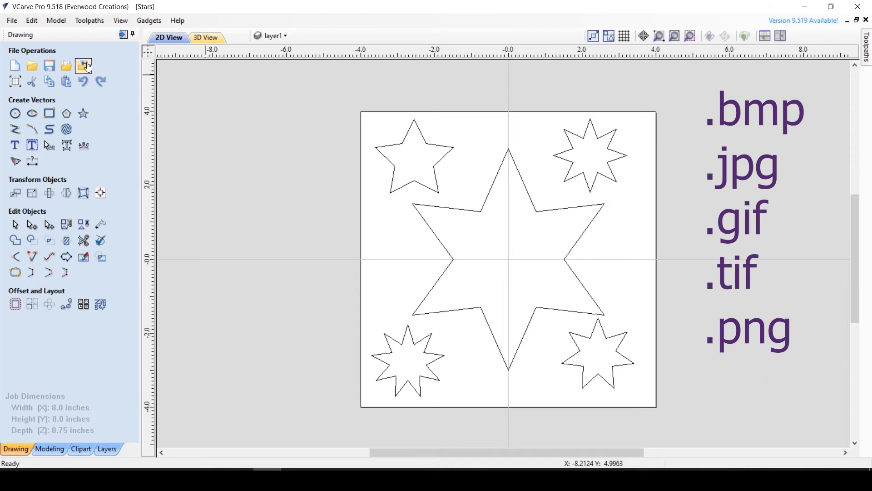
pyautogui.click(82, 65)
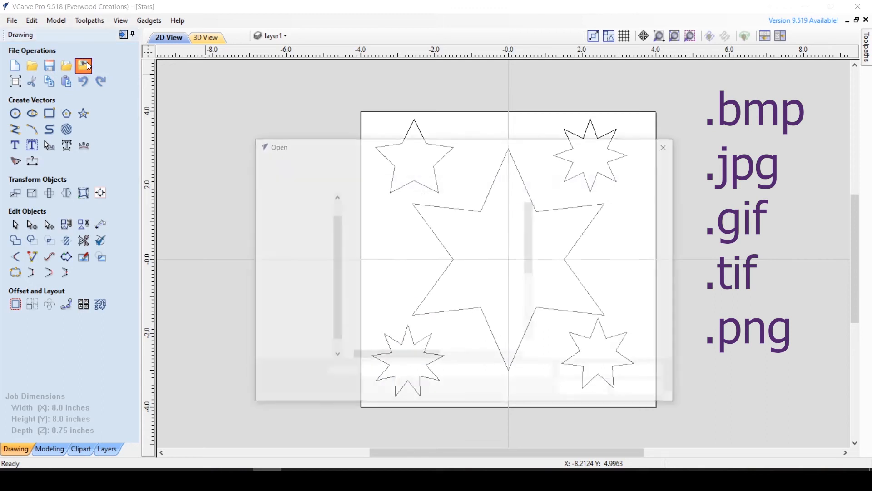
pyautogui.click(83, 65)
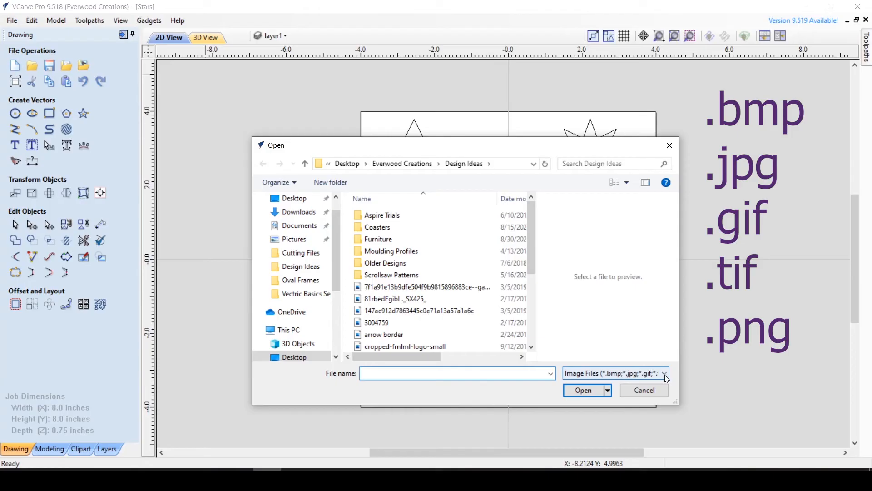
pyautogui.click(665, 373)
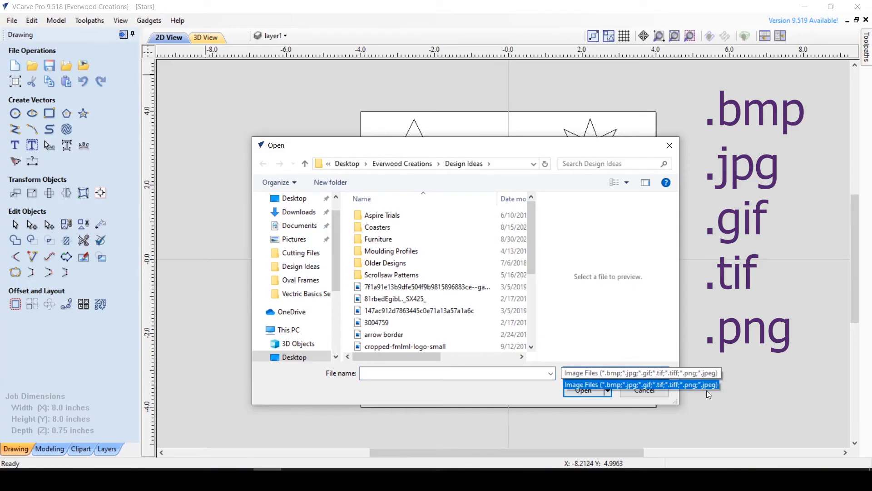
pyautogui.click(640, 384)
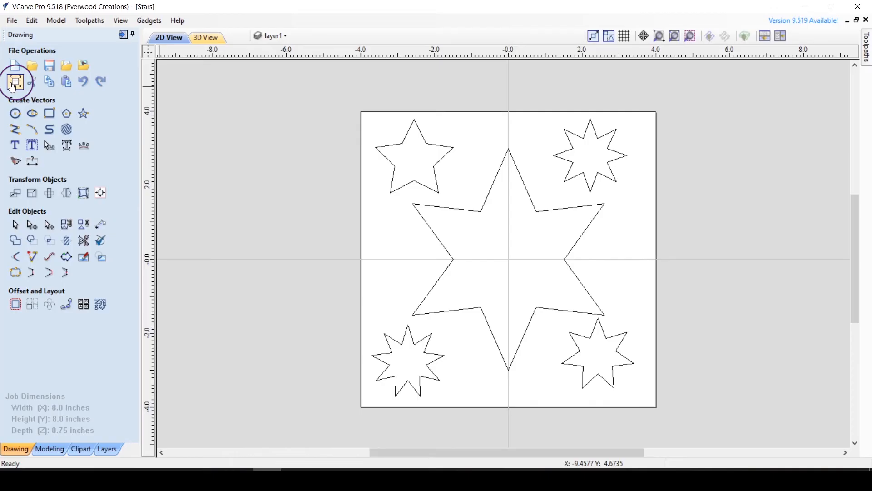
# Open Job Setup for the Stars job, showing single-sided 8 x 8 x 0.75 in birch
pyautogui.click(16, 82)
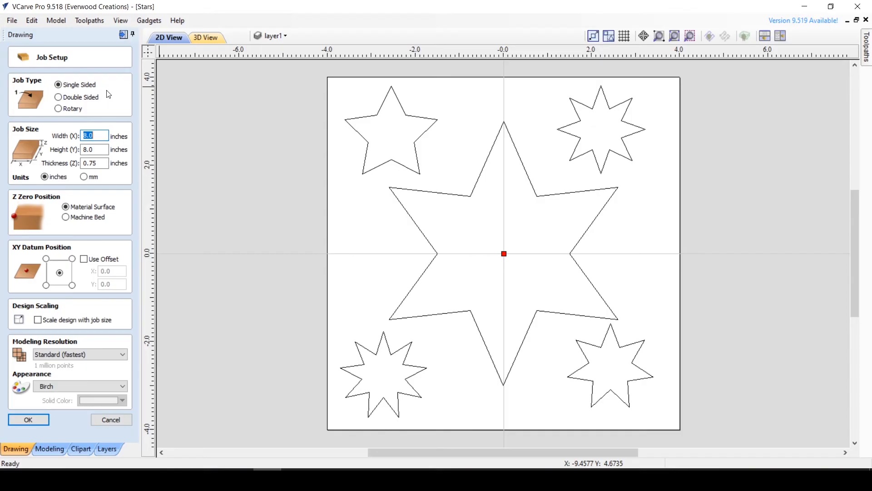
# Switch the Stars job to Double Sided, glancing at 3D View before returning to 2D
pyautogui.click(51, 90)
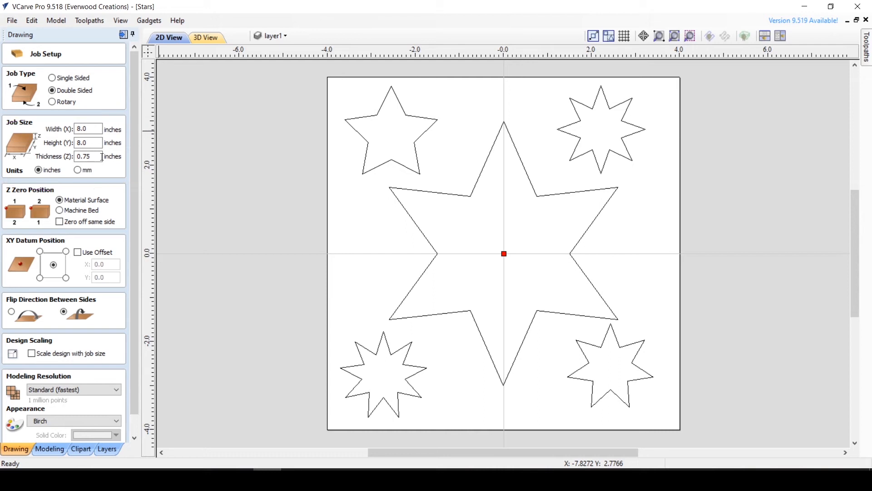
pyautogui.moveTo(612, 256)
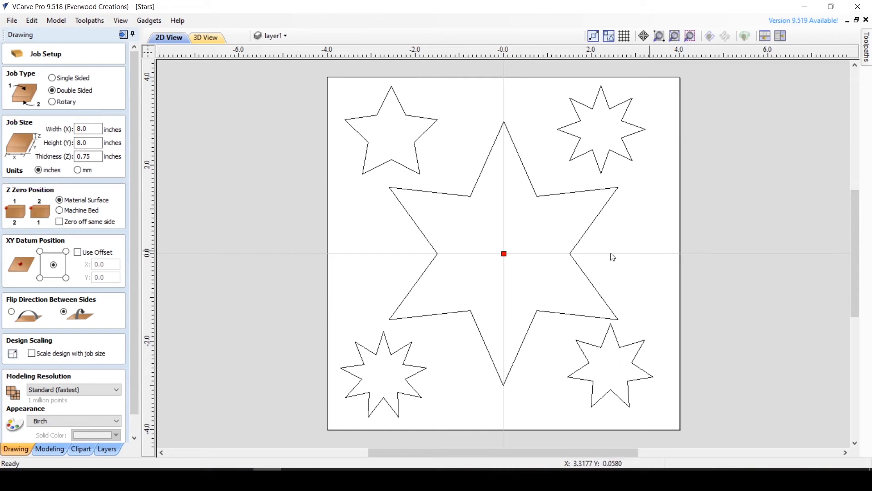
pyautogui.moveTo(330, 246)
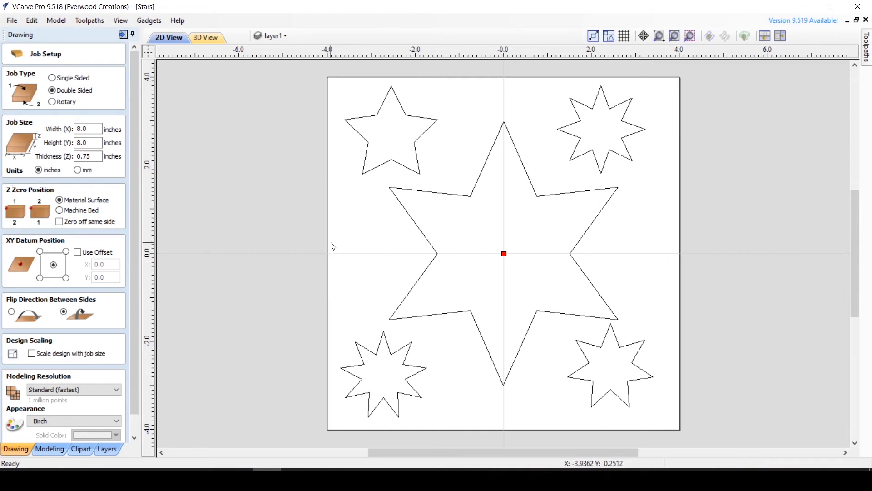
pyautogui.moveTo(490, 321)
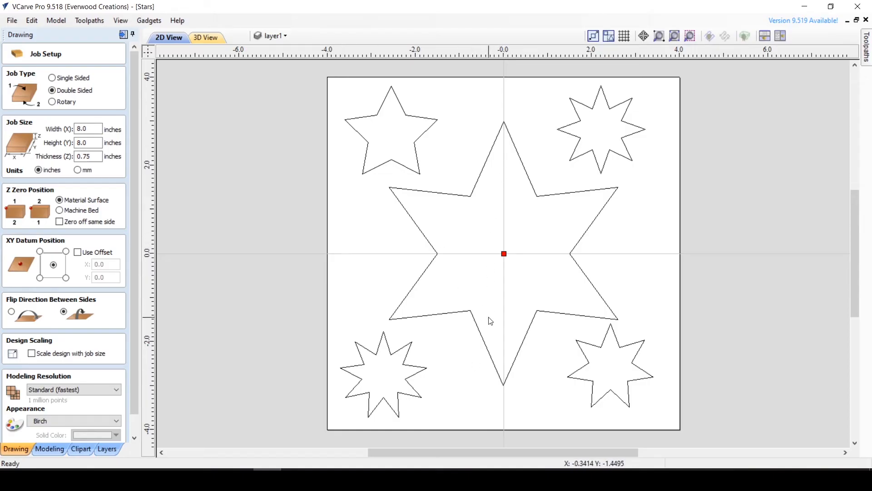
pyautogui.click(204, 37)
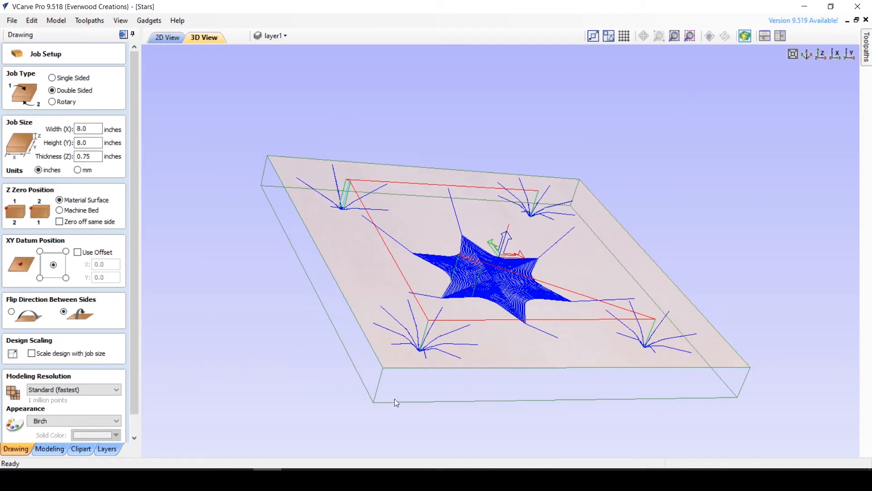
pyautogui.click(166, 38)
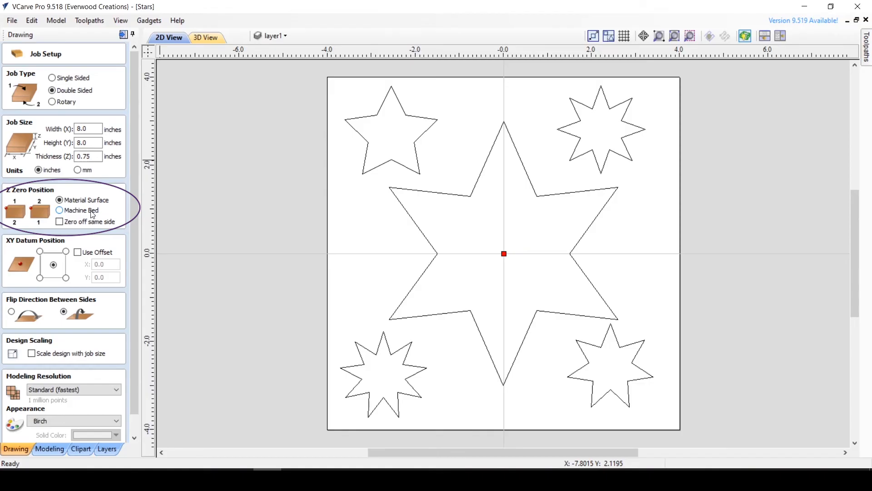
# Show the uncarved birch board in 3D View, viewed straight down from above
pyautogui.click(205, 37)
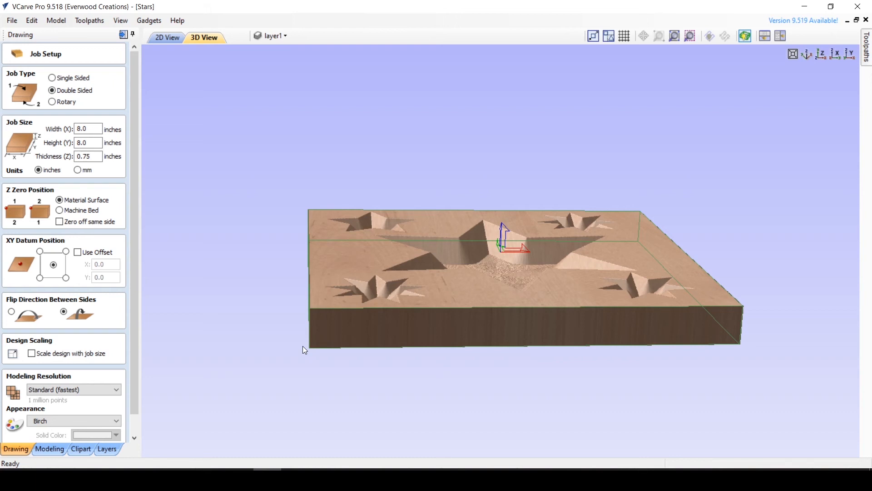
pyautogui.moveTo(314, 308)
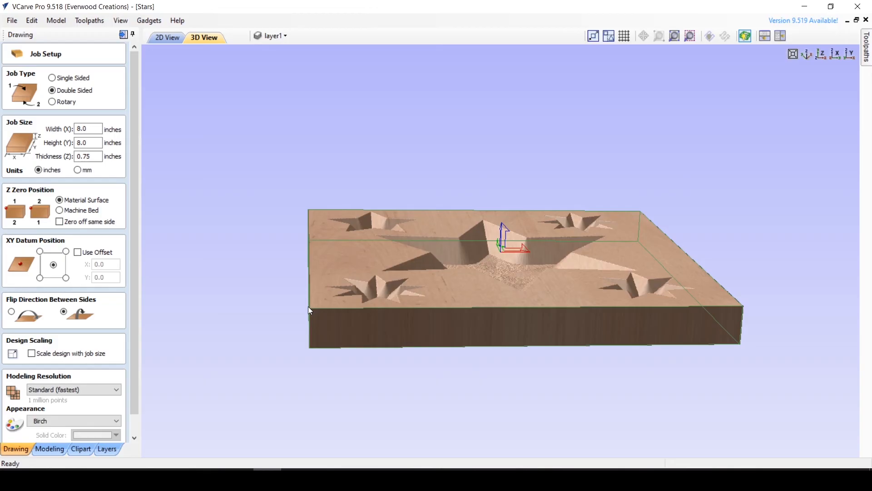
pyautogui.moveTo(95, 240)
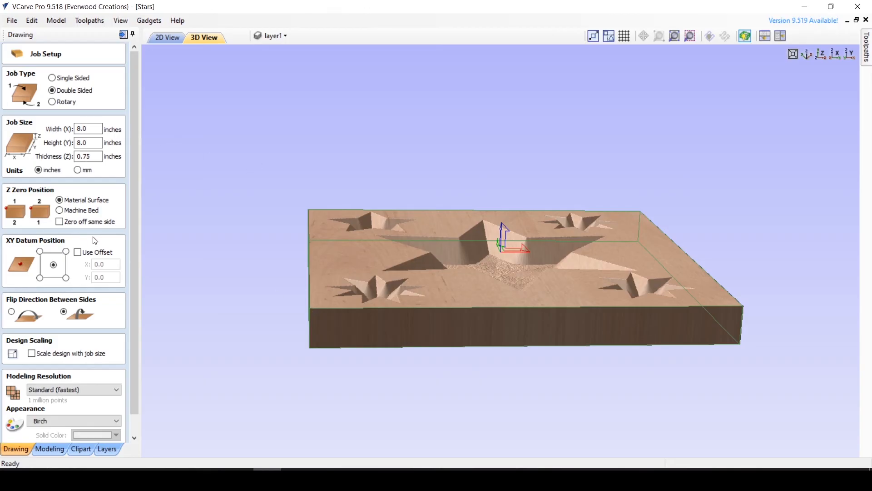
pyautogui.click(60, 221)
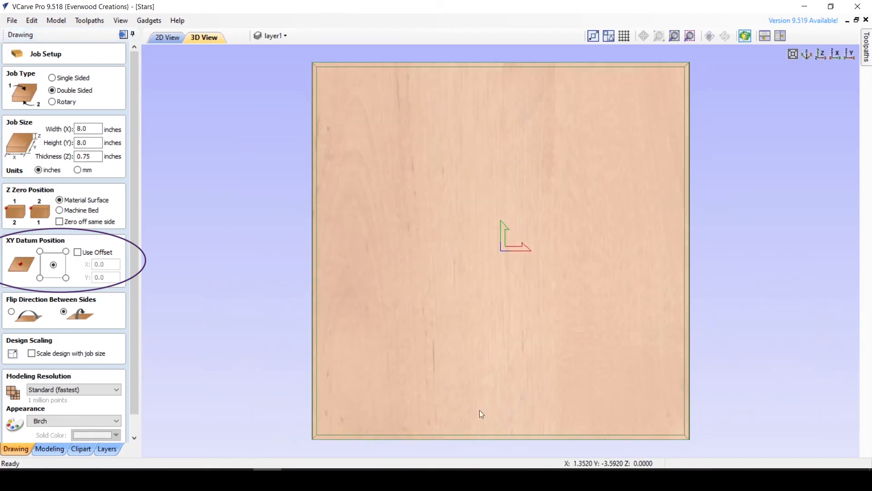
pyautogui.moveTo(3, 222)
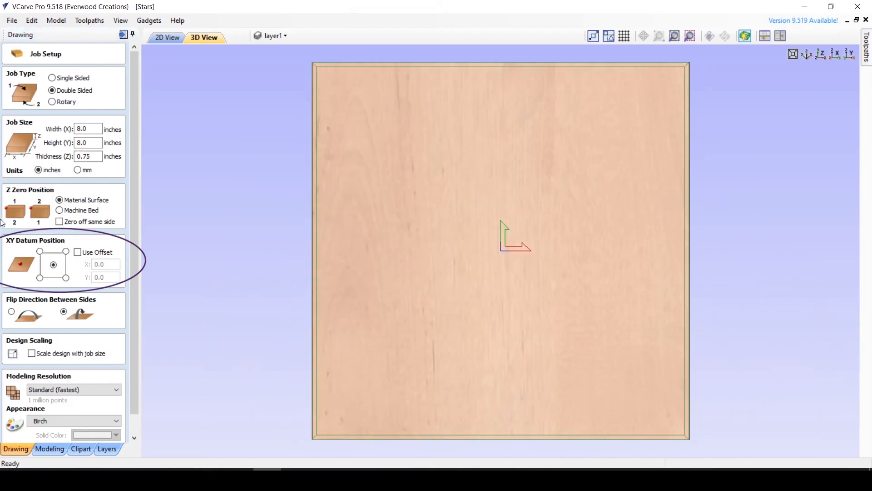
pyautogui.moveTo(37, 250)
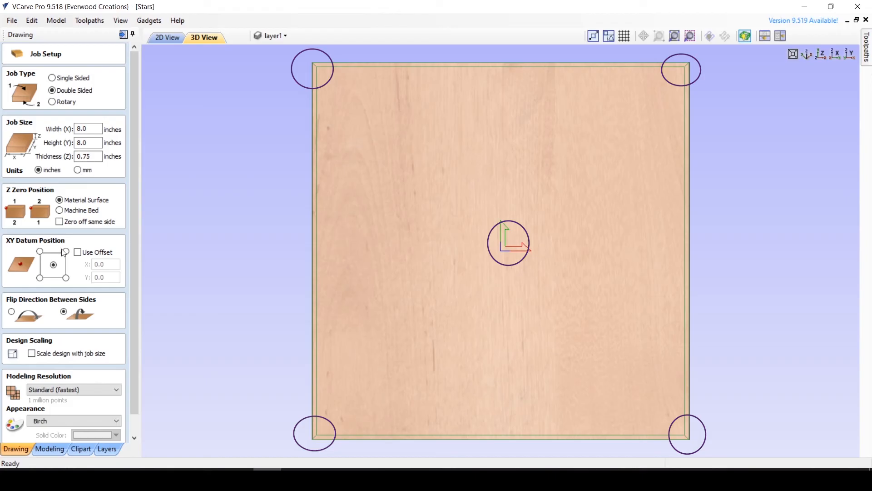
pyautogui.moveTo(56, 271)
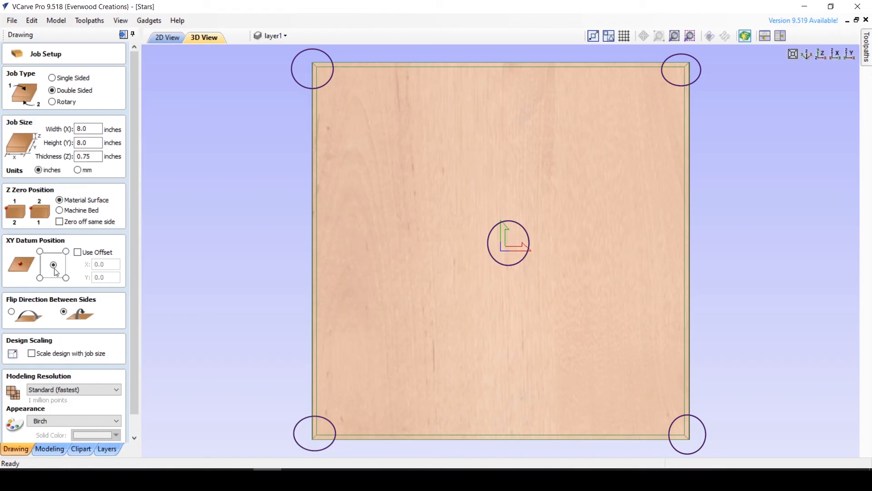
pyautogui.click(53, 264)
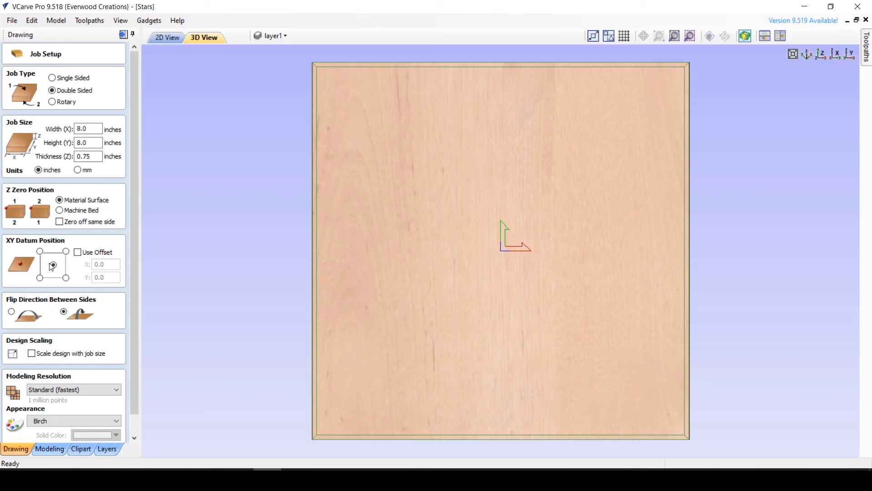
pyautogui.click(53, 265)
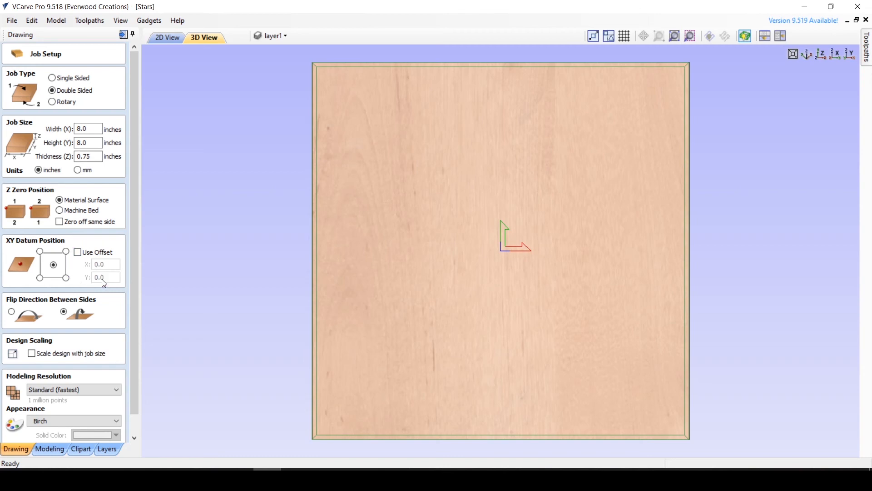
pyautogui.moveTo(10, 282)
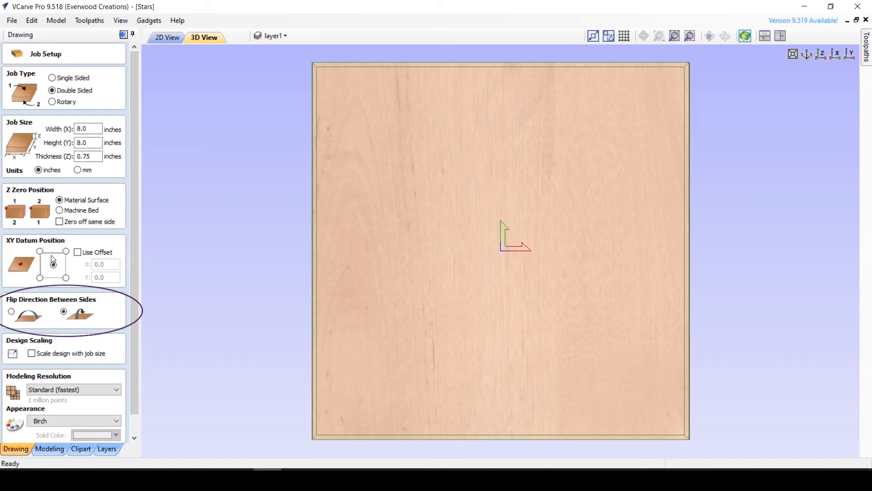
# Enable Scale design with job size, change width to 10 then back to 8, and apply
pyautogui.click(167, 37)
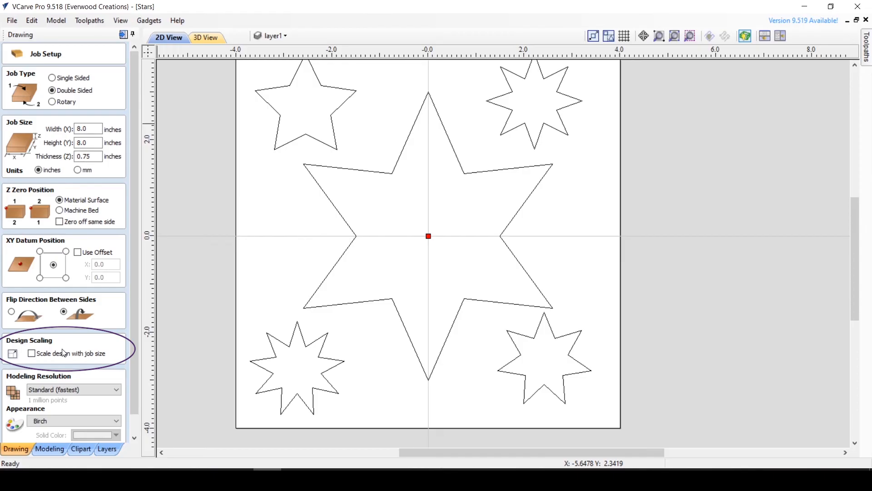
pyautogui.click(32, 354)
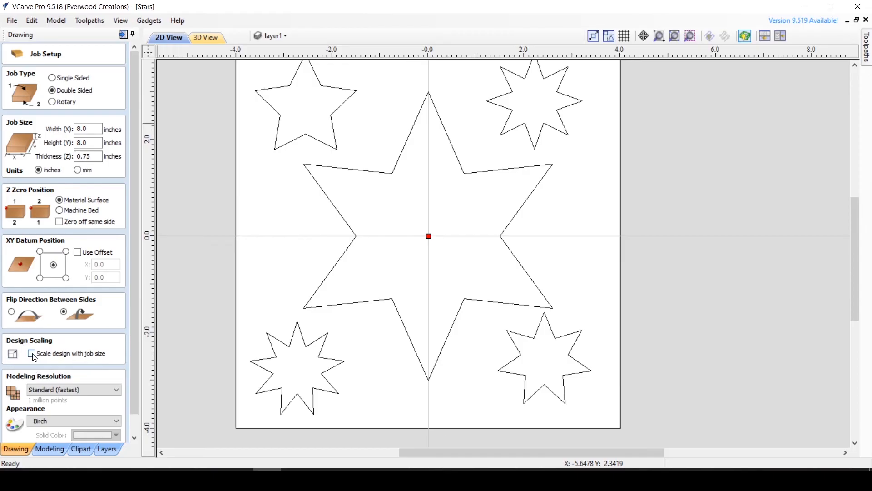
pyautogui.click(31, 353)
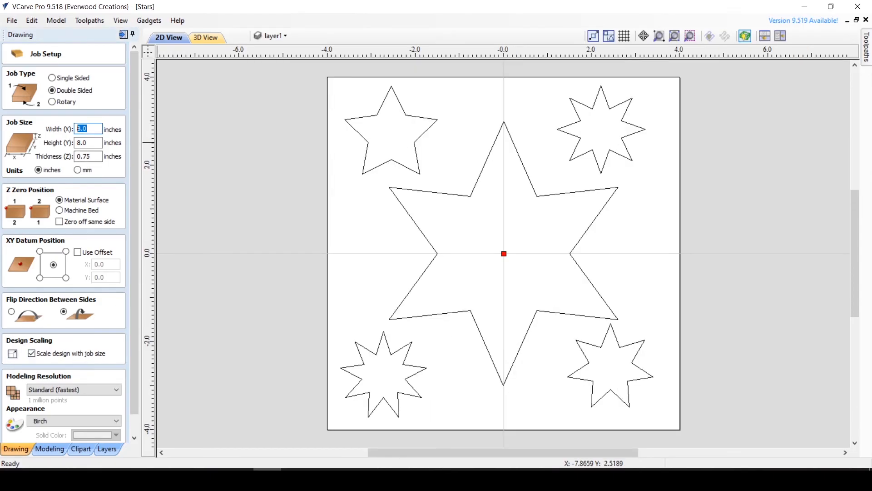
pyautogui.write('10')
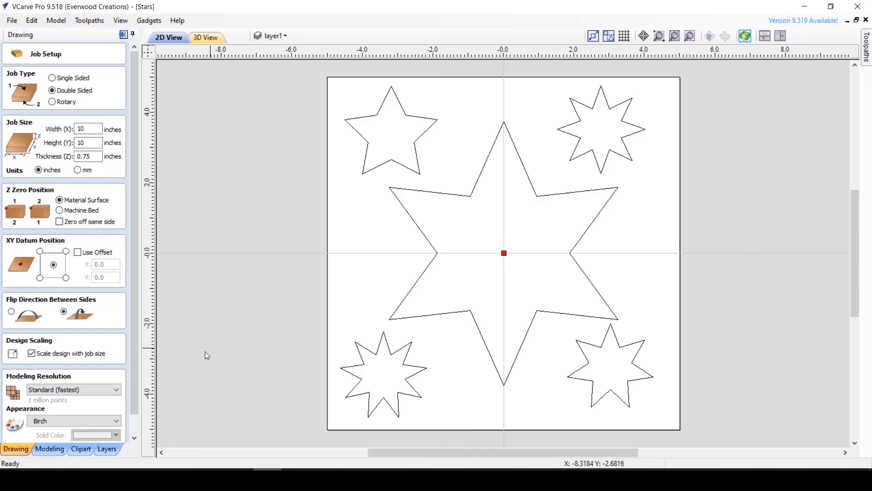
pyautogui.click(88, 129)
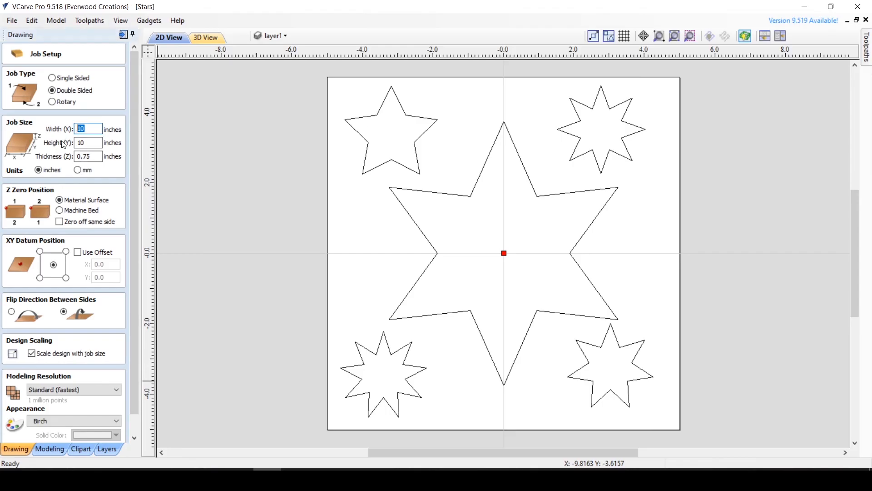
pyautogui.write('8.')
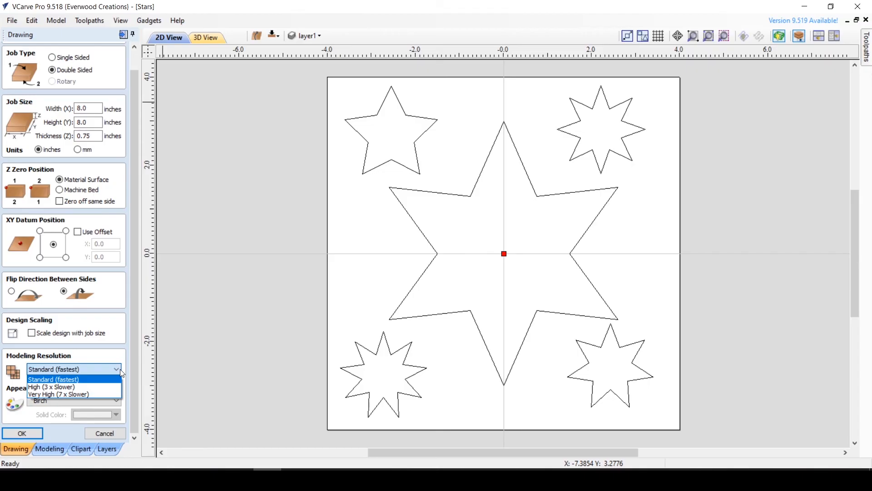
pyautogui.click(52, 379)
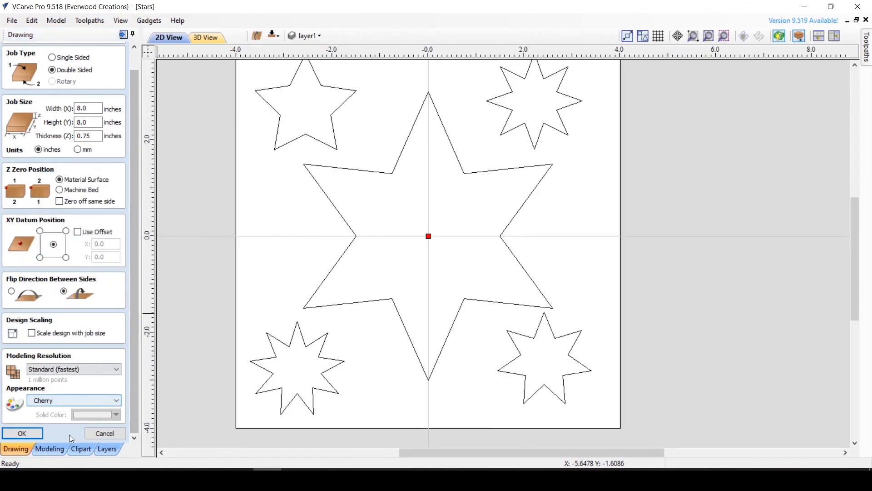
pyautogui.click(22, 433)
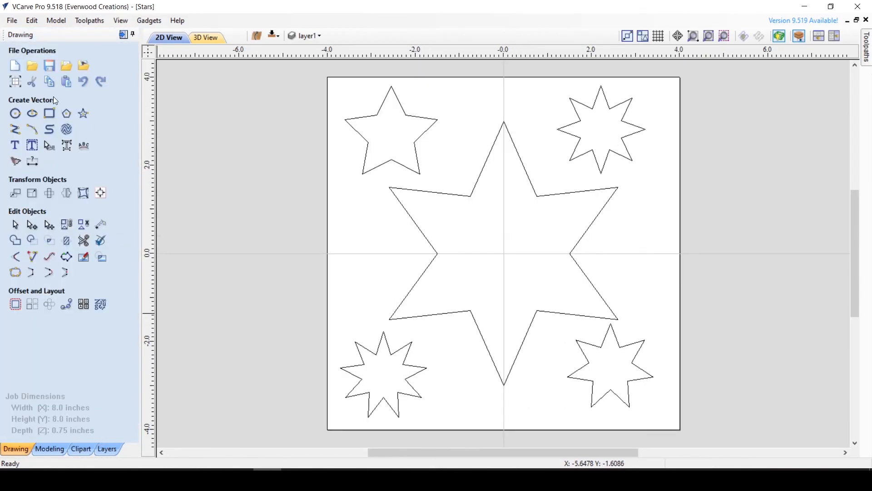
pyautogui.moveTo(32, 82)
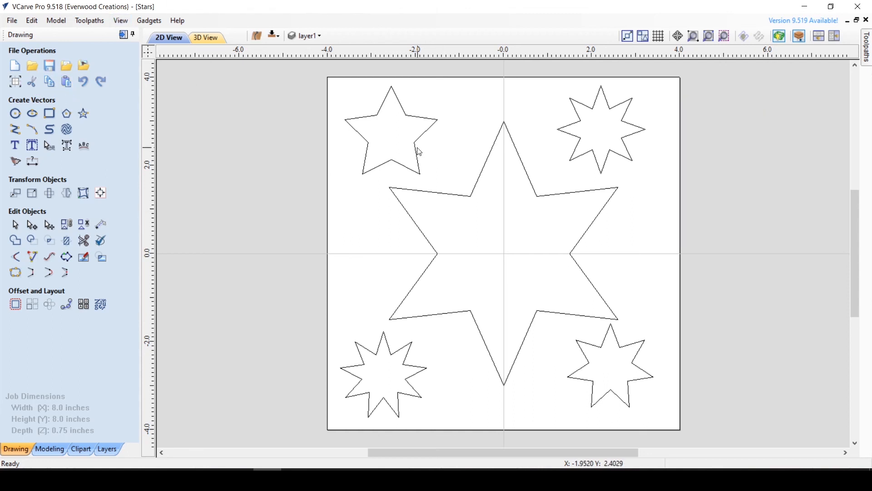
# Cut the top-left five-pointed star from the layout, then paste it back
pyautogui.click(391, 128)
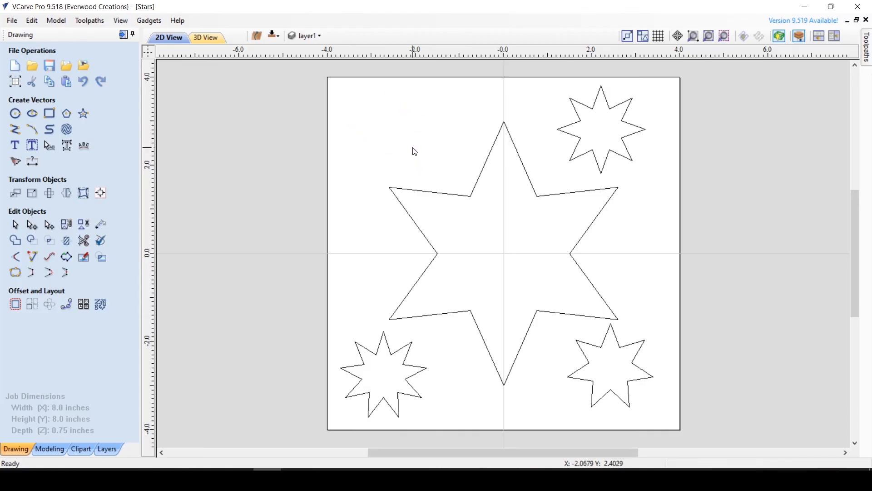
pyautogui.moveTo(396, 146)
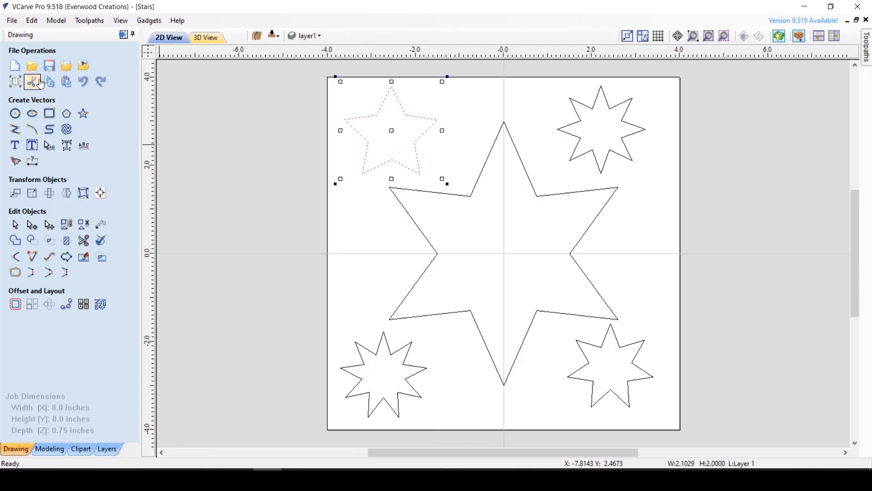
pyautogui.click(32, 81)
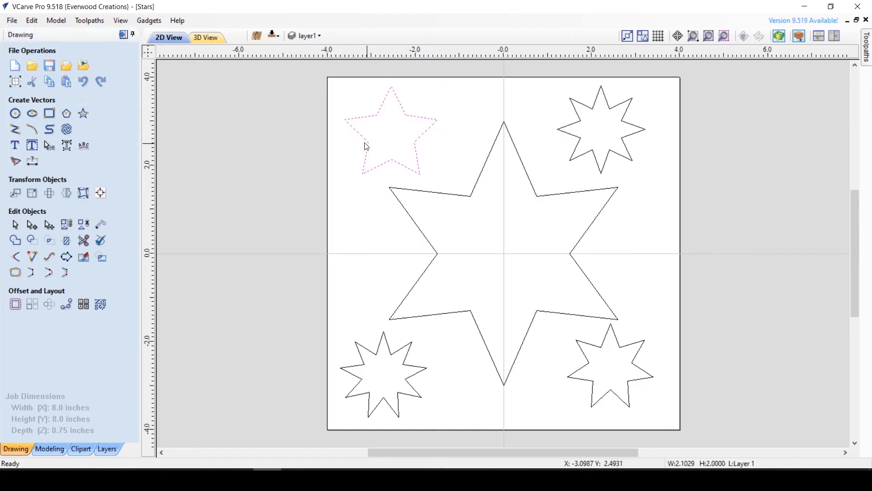
pyautogui.click(66, 82)
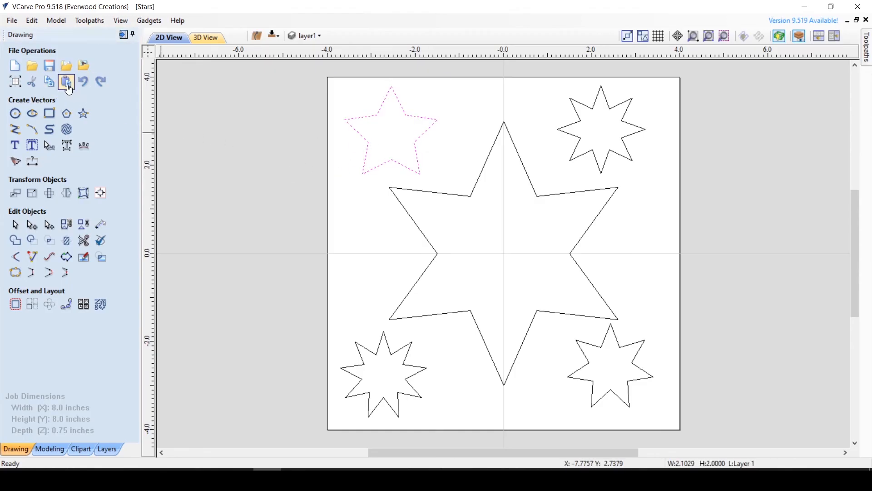
pyautogui.click(66, 81)
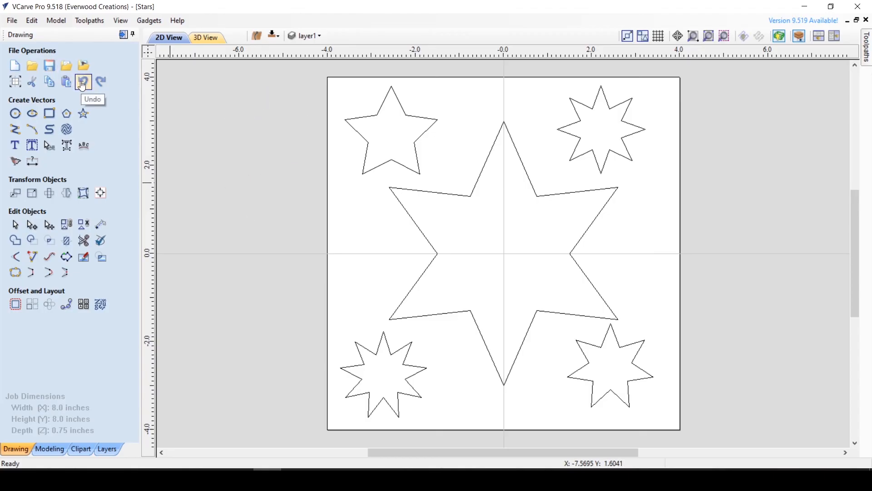
# Undo the large star's move, deselect it, and undo several pasted eight-pointed star copies
pyautogui.click(82, 82)
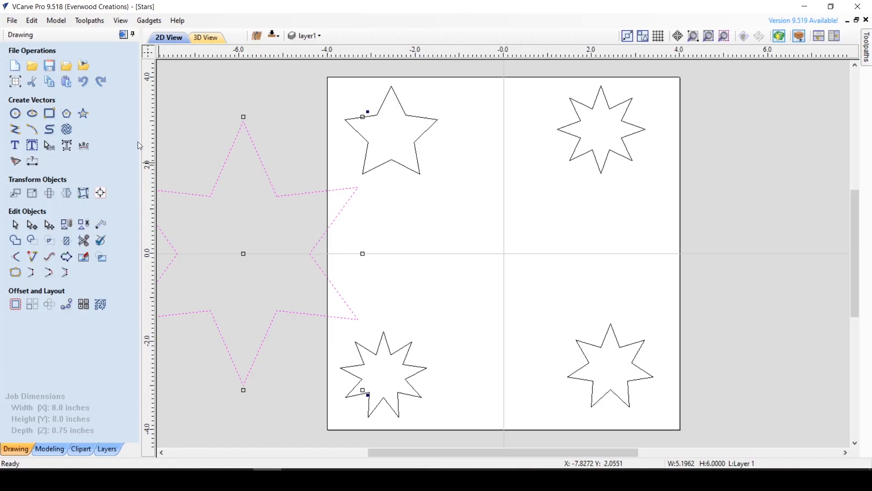
pyautogui.click(82, 81)
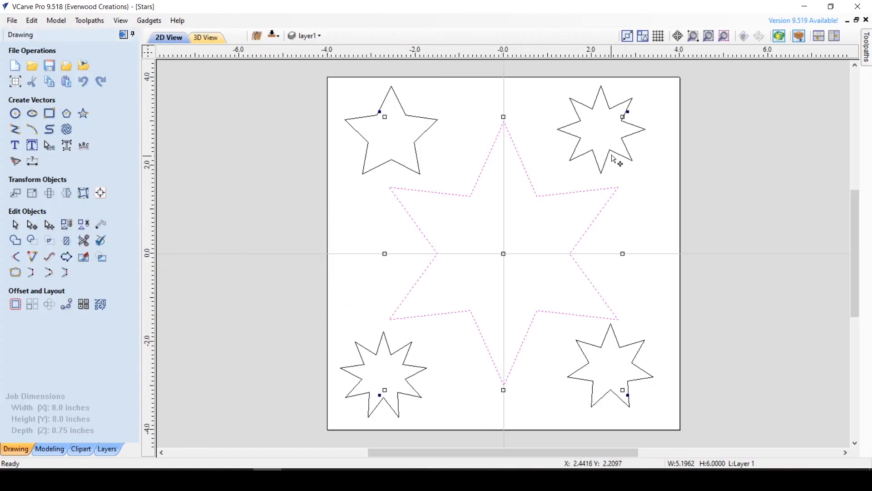
pyautogui.click(383, 255)
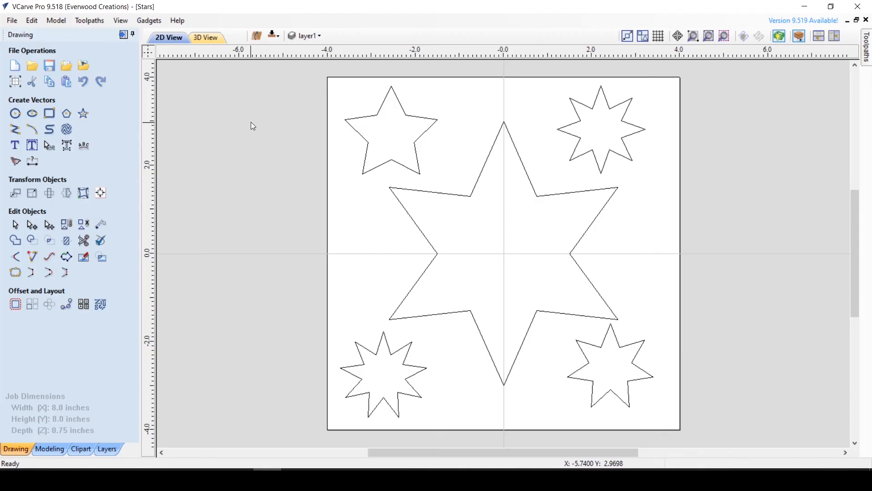
pyautogui.moveTo(248, 123)
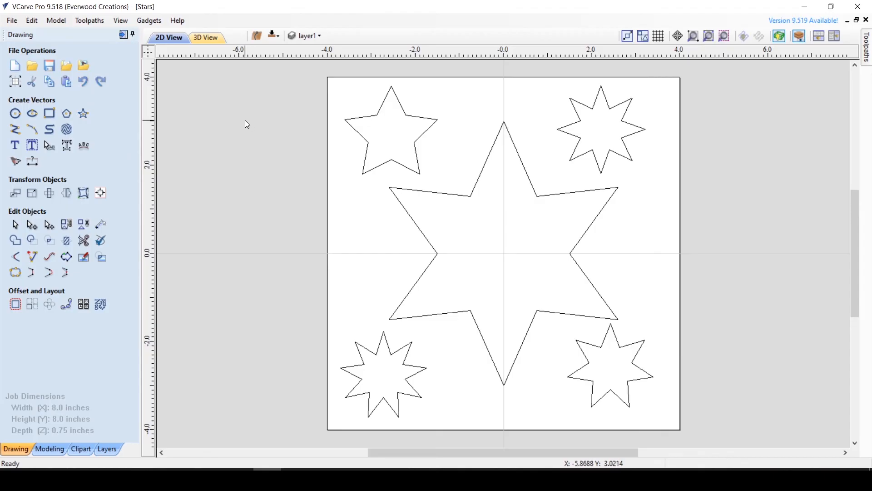
pyautogui.press('ctrl+z')
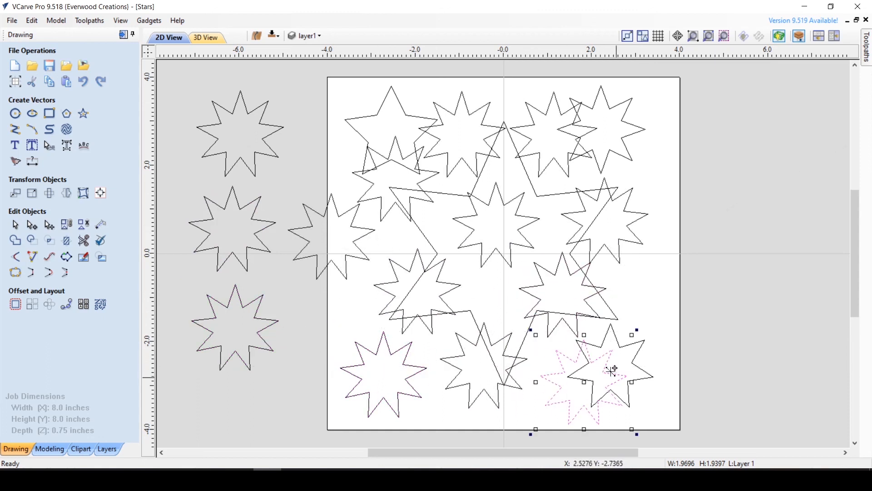
pyautogui.click(82, 82)
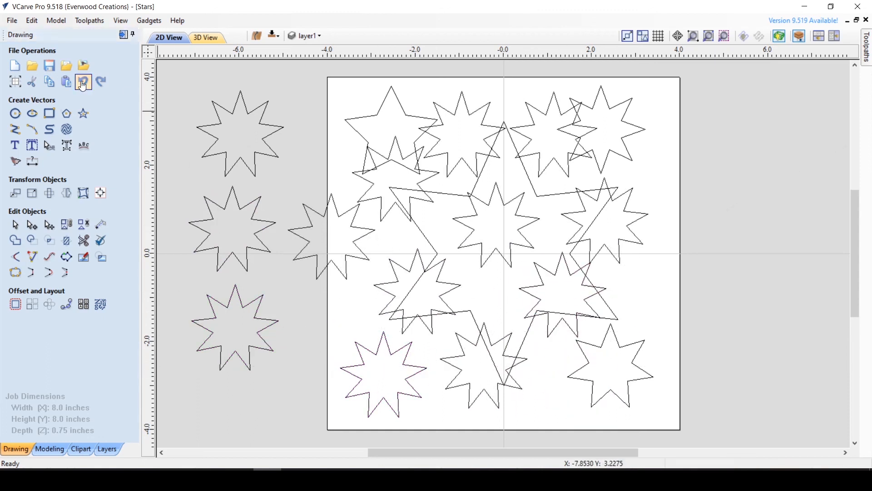
pyautogui.click(82, 81)
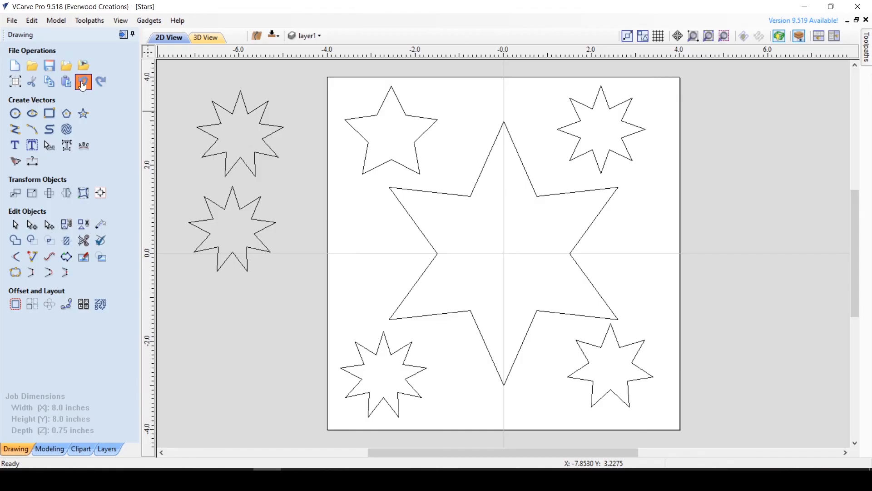
# Undo the last pasted star copies, then test Redo on the undone copy
pyautogui.click(82, 82)
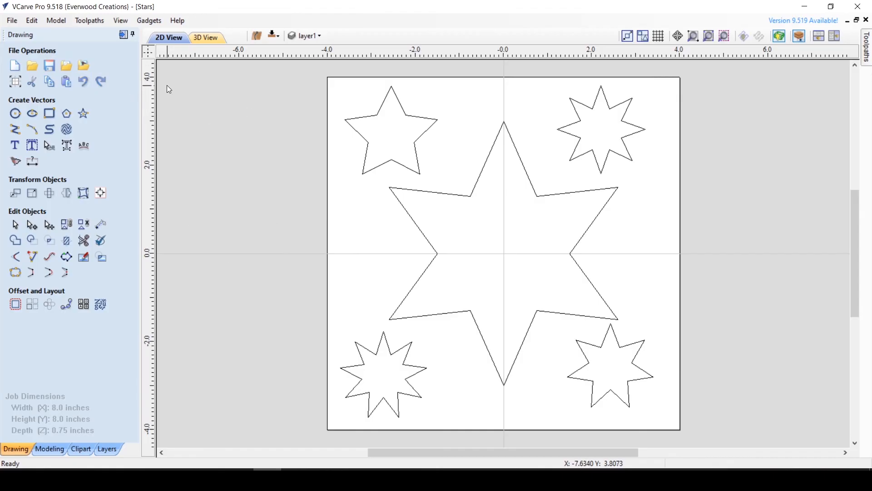
pyautogui.moveTo(173, 81)
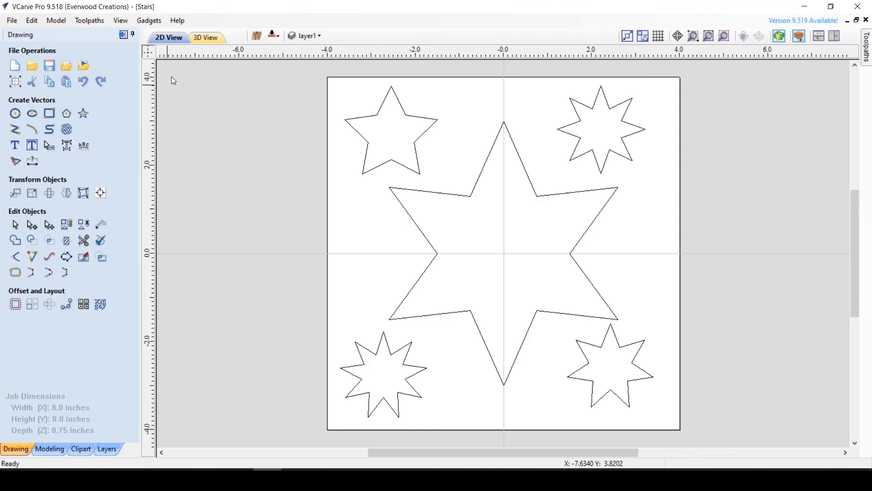
pyautogui.click(101, 81)
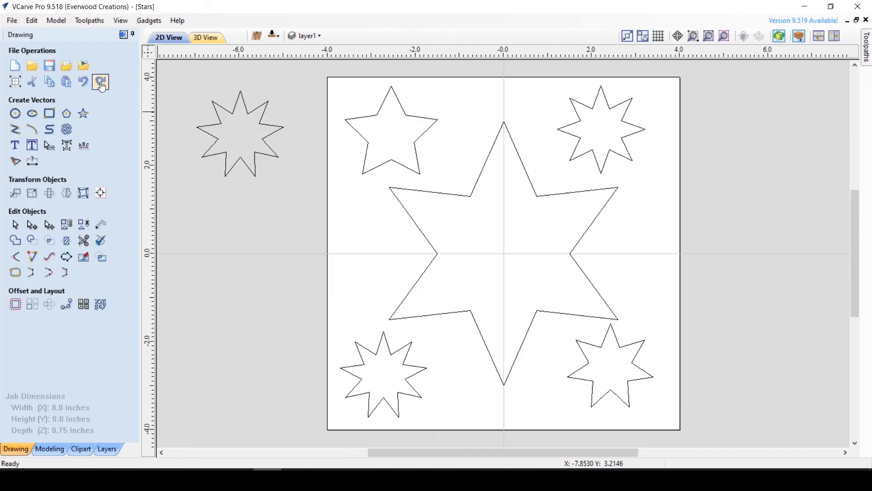
pyautogui.click(101, 81)
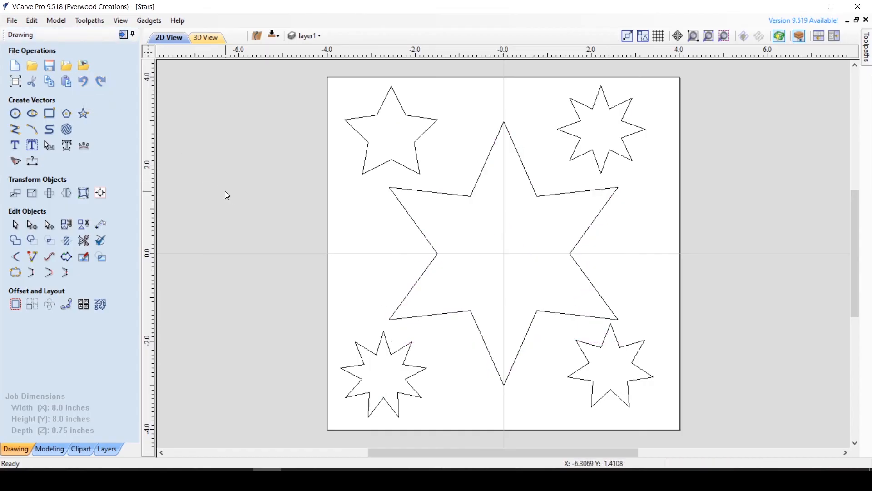
pyautogui.moveTo(448, 178)
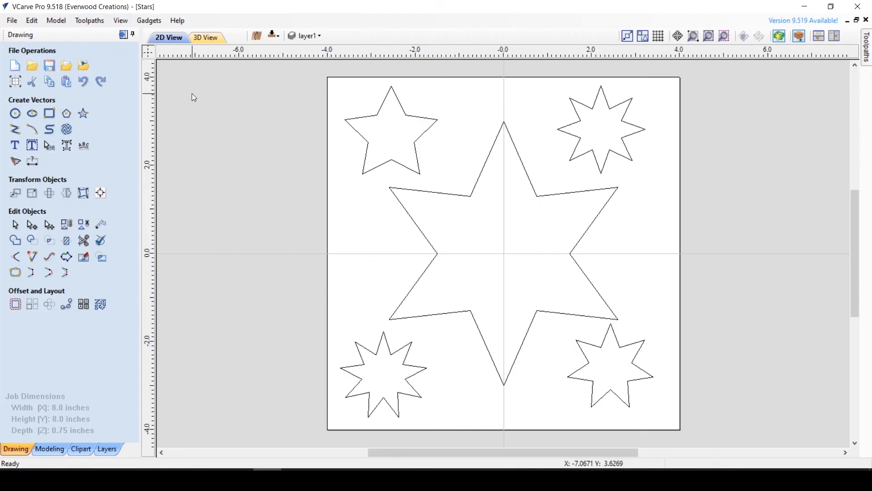
pyautogui.moveTo(278, 194)
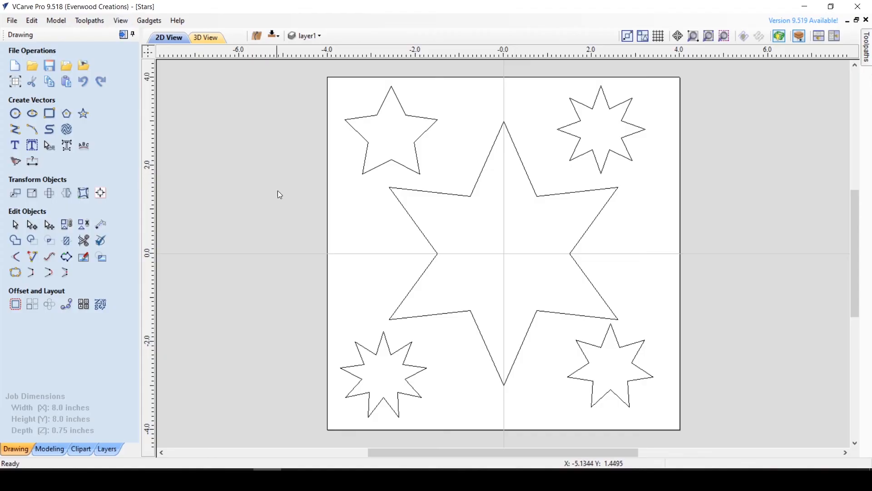